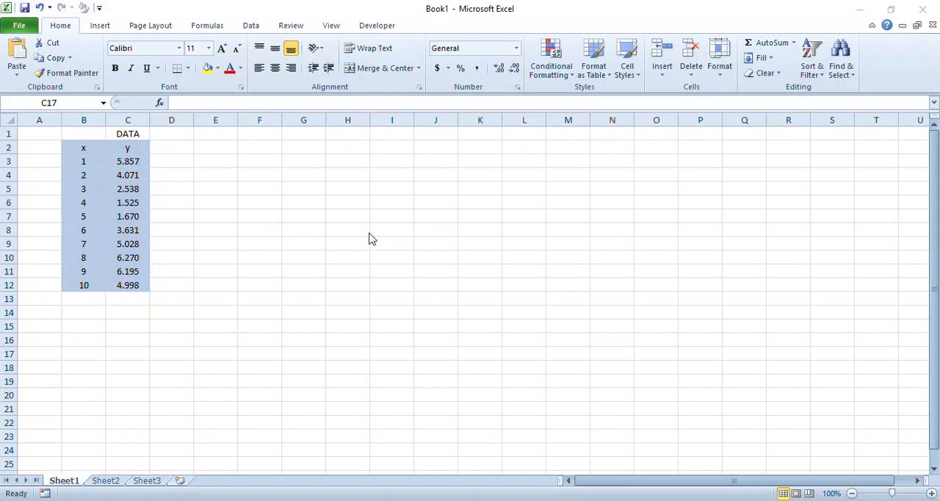
pyautogui.moveTo(265, 198)
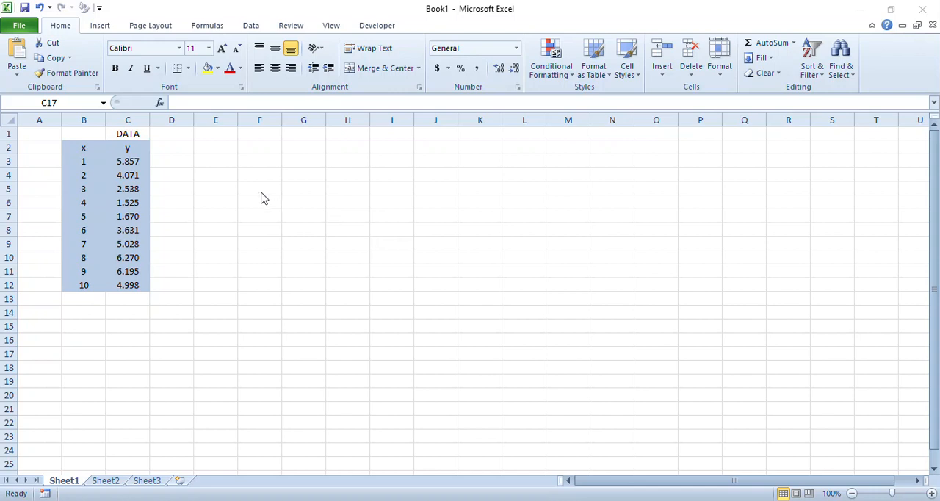
pyautogui.moveTo(91, 161)
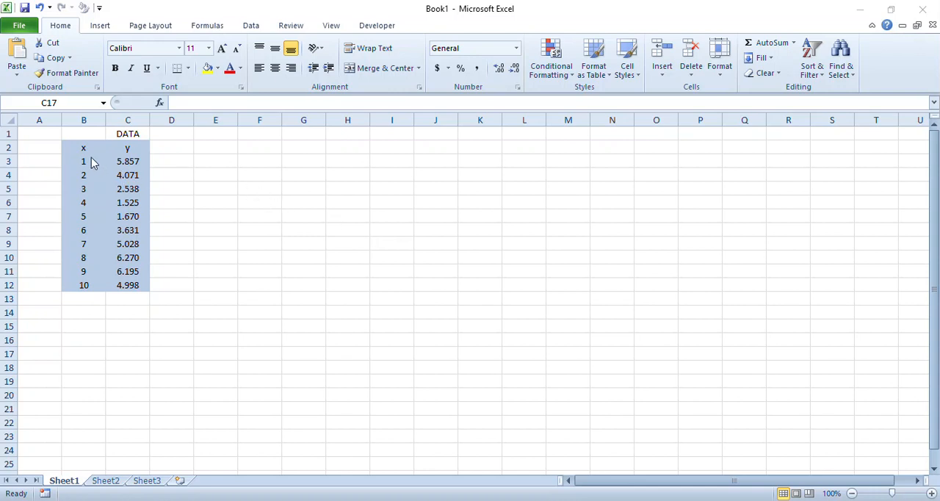
# Select the x and y values in B3:C12 as the chart data
pyautogui.moveTo(82, 162); pyautogui.dragTo(128, 203)
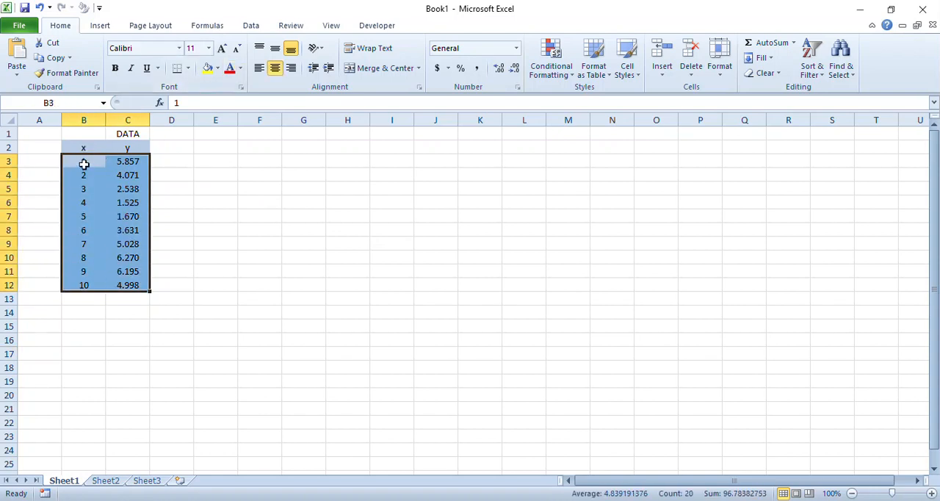
# Insert a markers-only scatter chart of the data and move it right of the table
pyautogui.click(100, 25)
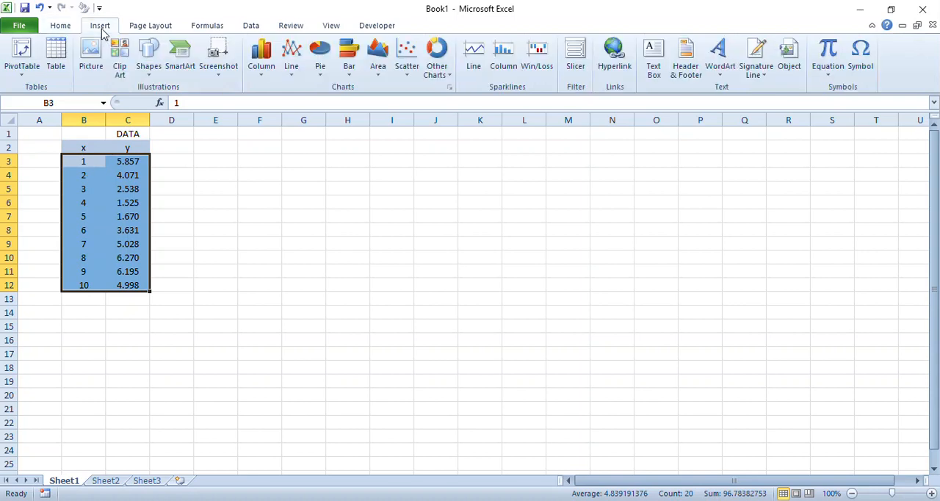
pyautogui.click(406, 55)
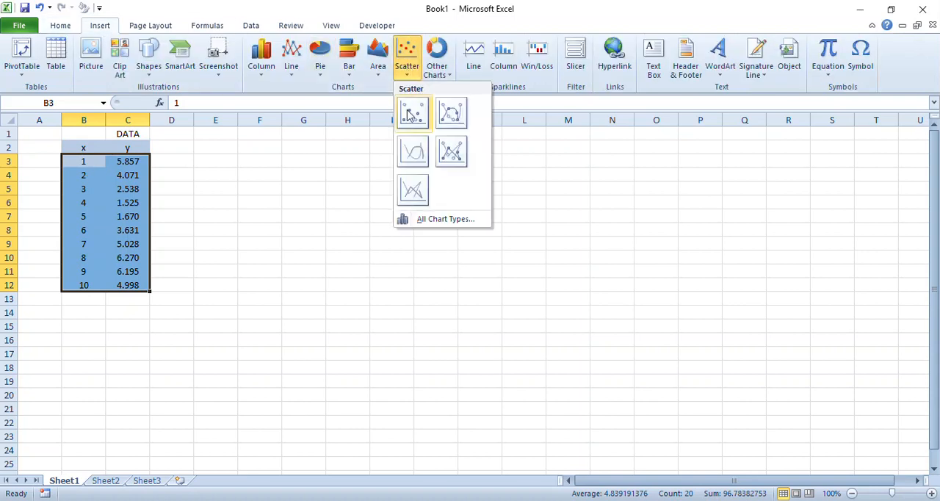
pyautogui.click(413, 111)
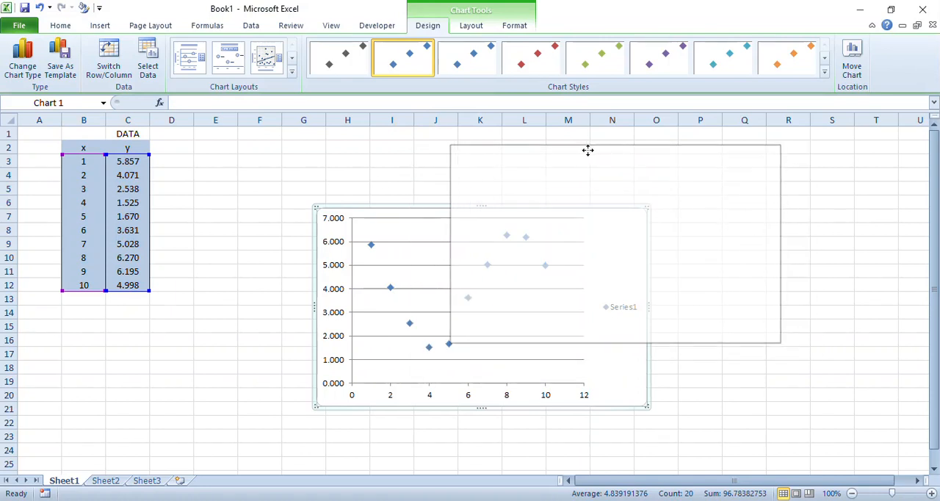
pyautogui.moveTo(588, 150); pyautogui.dragTo(634, 144)
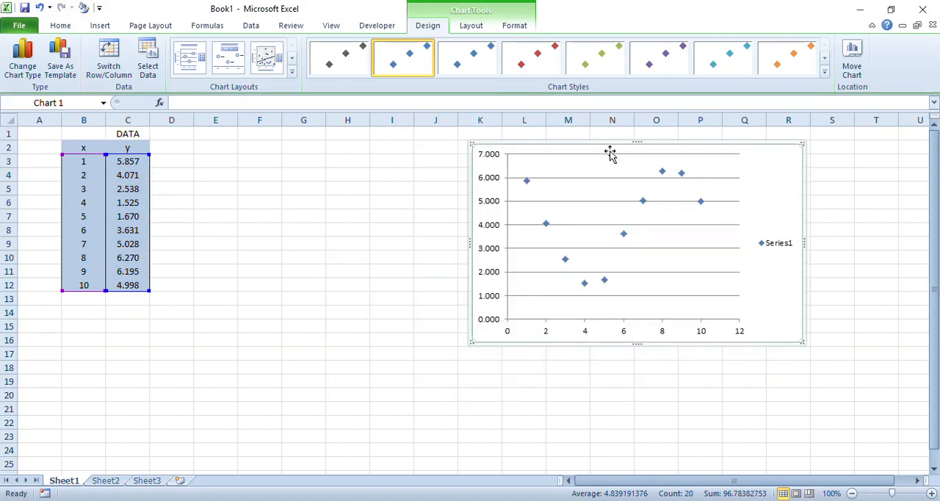
pyautogui.click(776, 242)
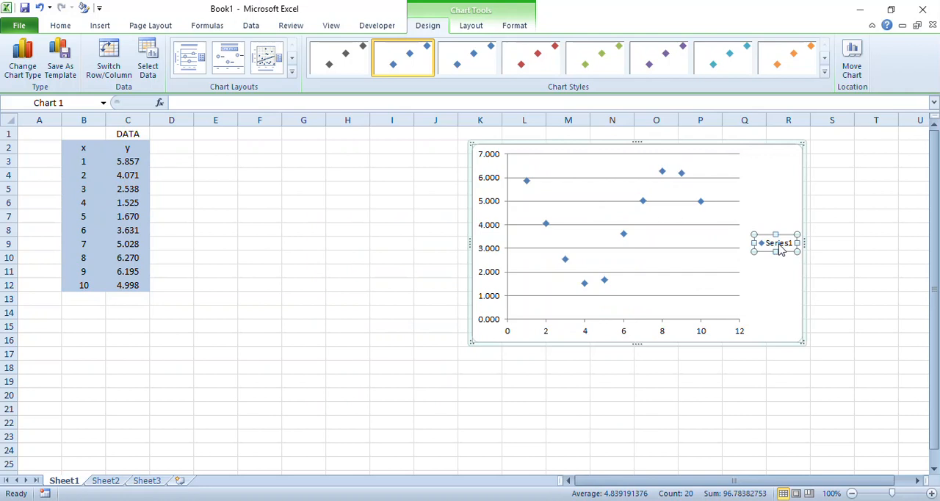
pyautogui.moveTo(585, 294)
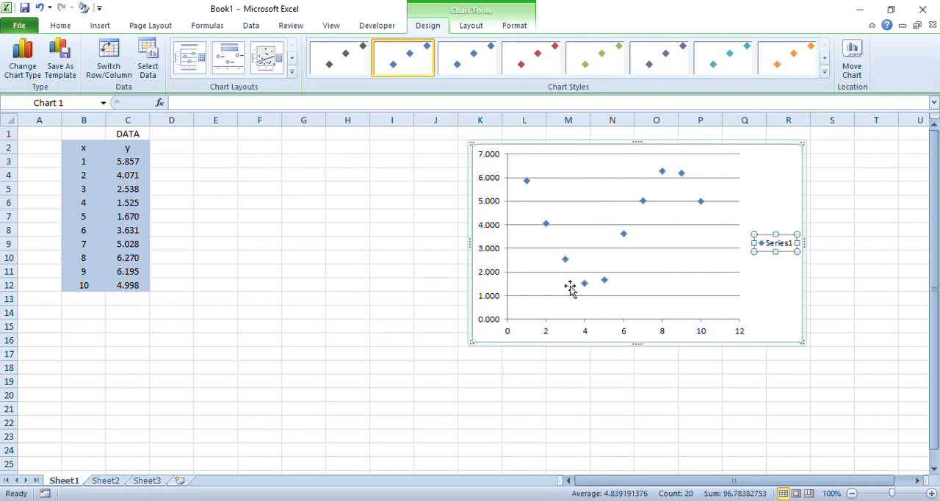
pyautogui.moveTo(708, 300)
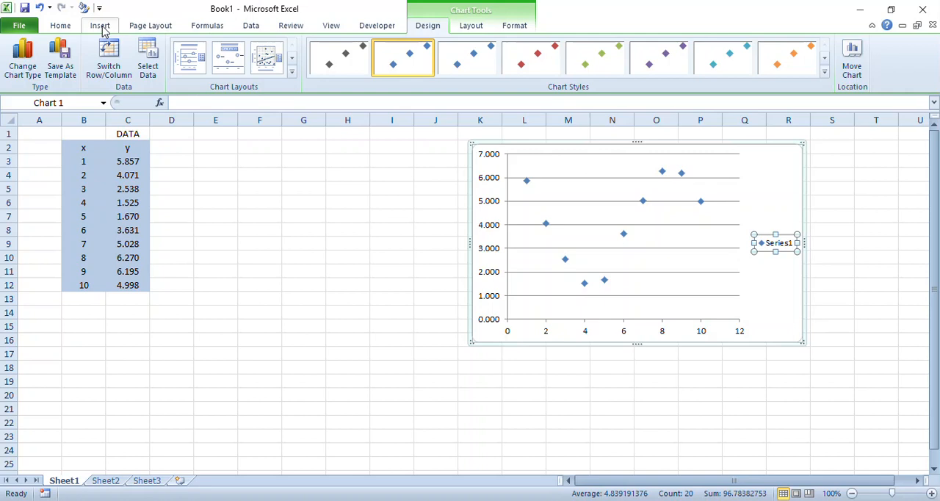
# Draw a text box below the data table
pyautogui.click(100, 25)
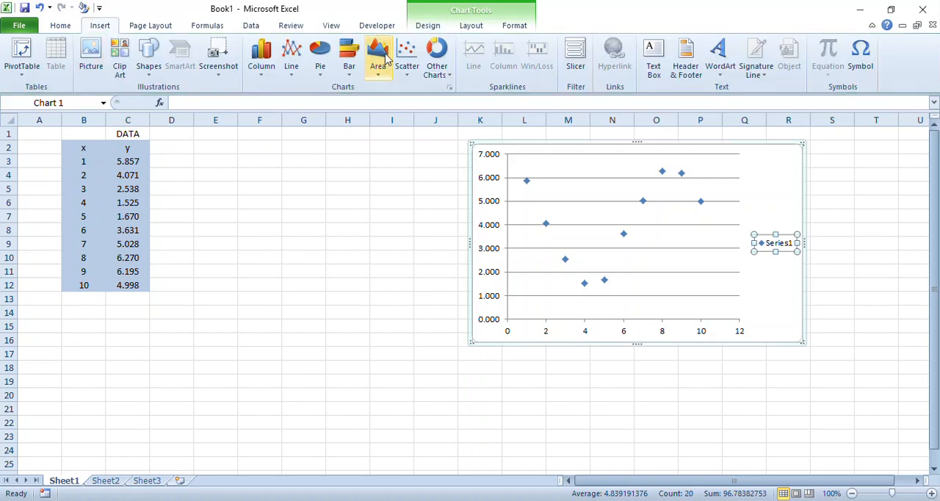
pyautogui.moveTo(197, 106)
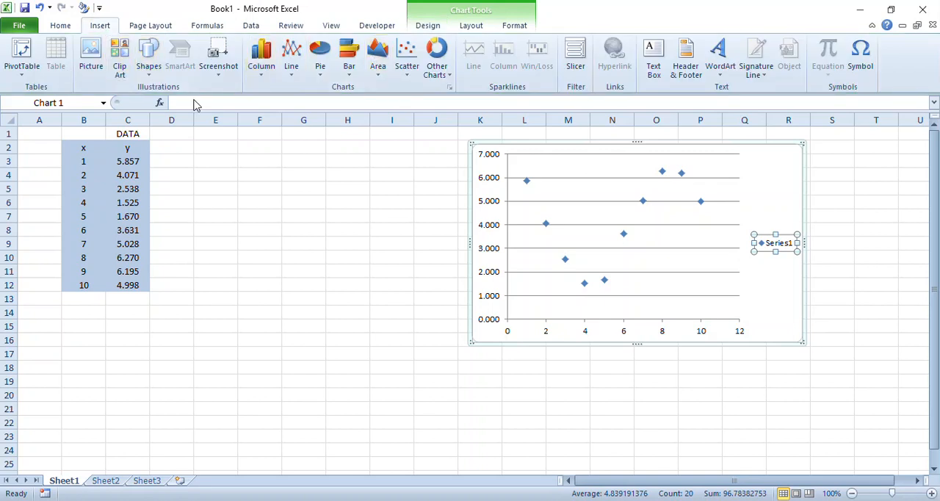
pyautogui.click(149, 56)
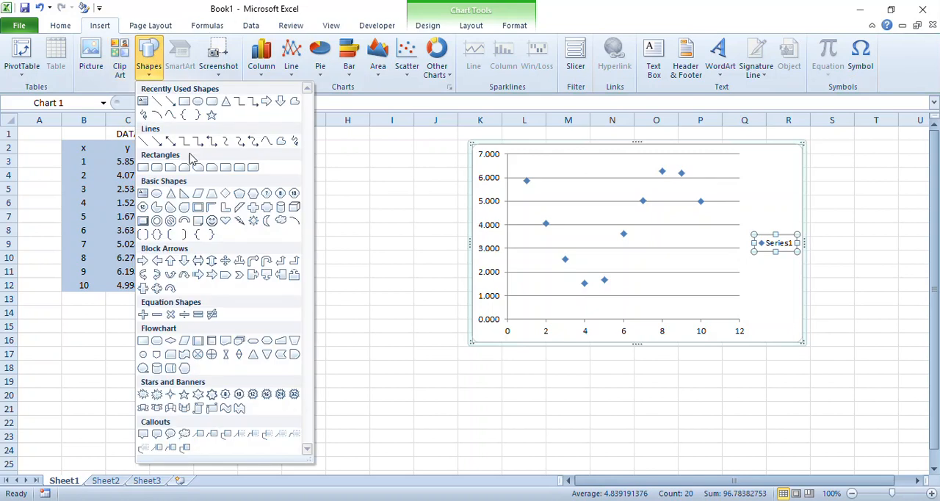
pyautogui.click(653, 56)
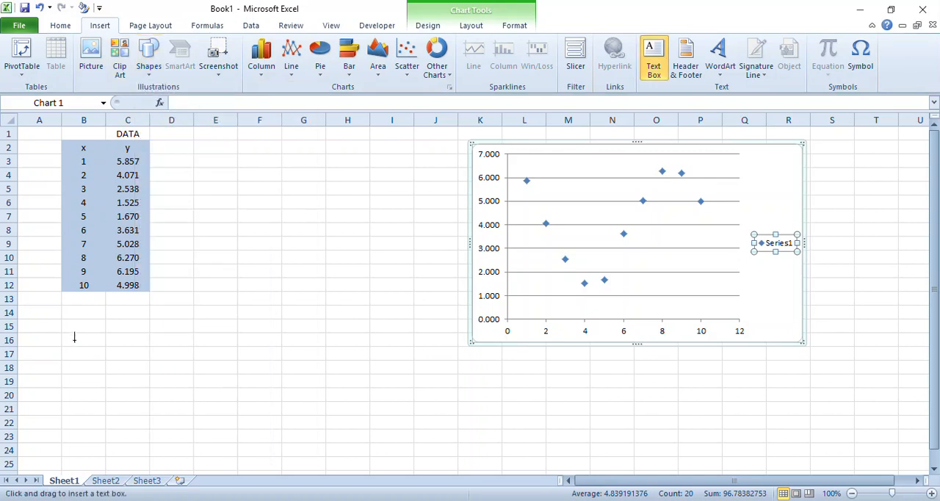
pyautogui.moveTo(65, 355); pyautogui.dragTo(245, 413)
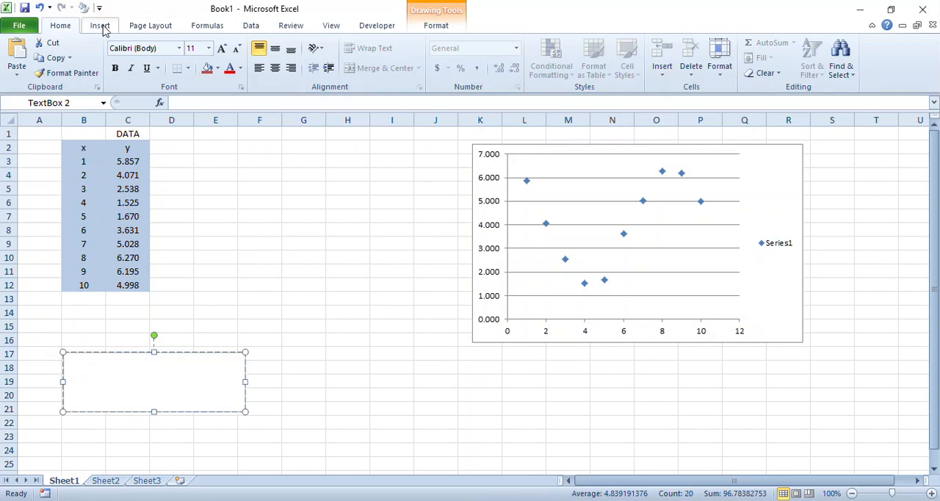
# Insert the equation y = Asin(Bx + C) + D inside the text box
pyautogui.click(100, 25)
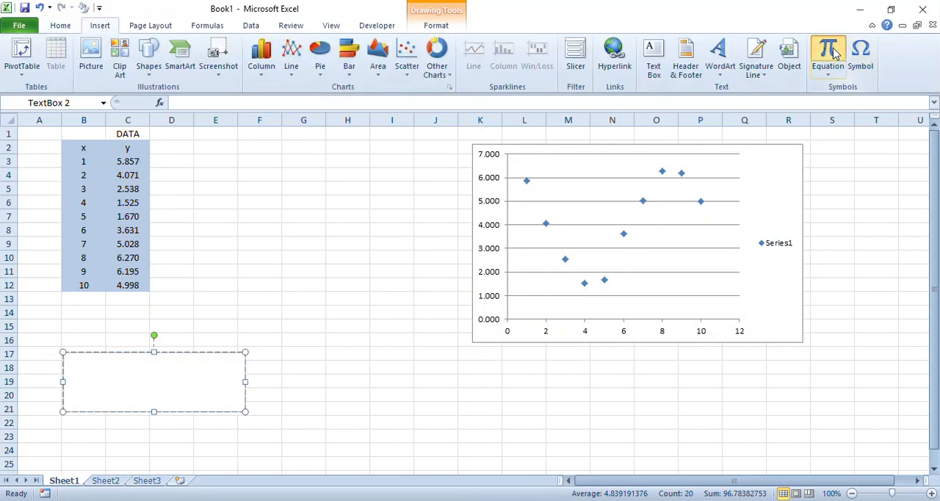
pyautogui.click(828, 55)
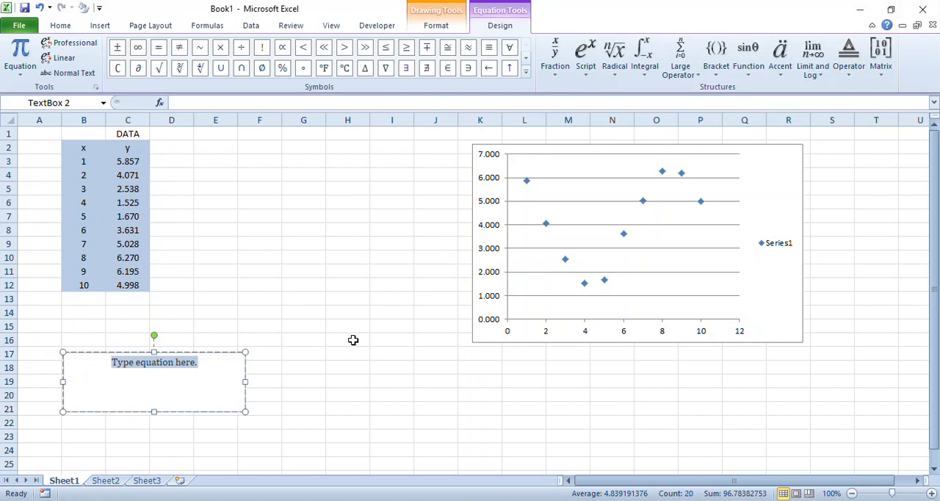
pyautogui.write('y =')
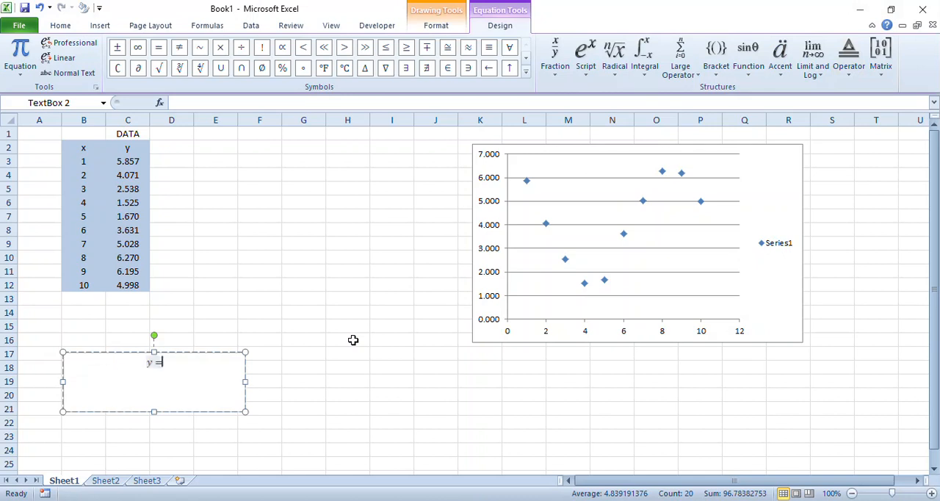
pyautogui.write('A')
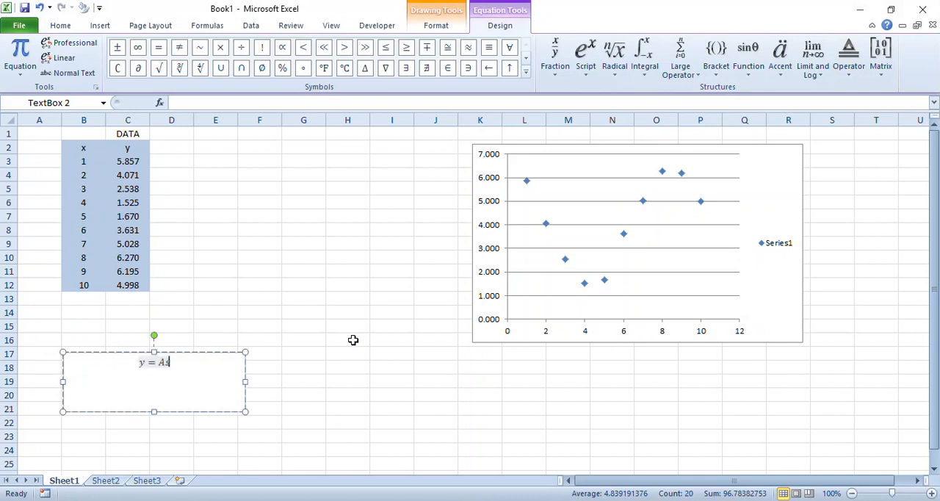
pyautogui.write('sin(B')
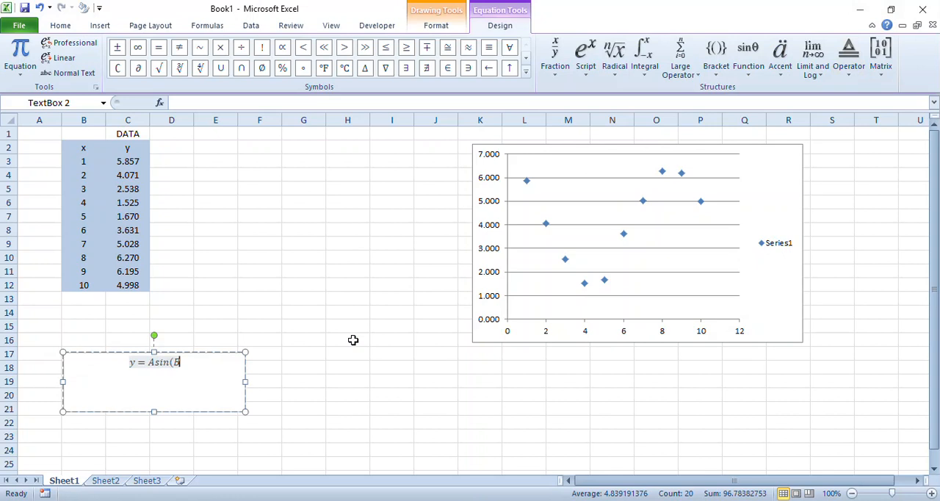
pyautogui.write('x +')
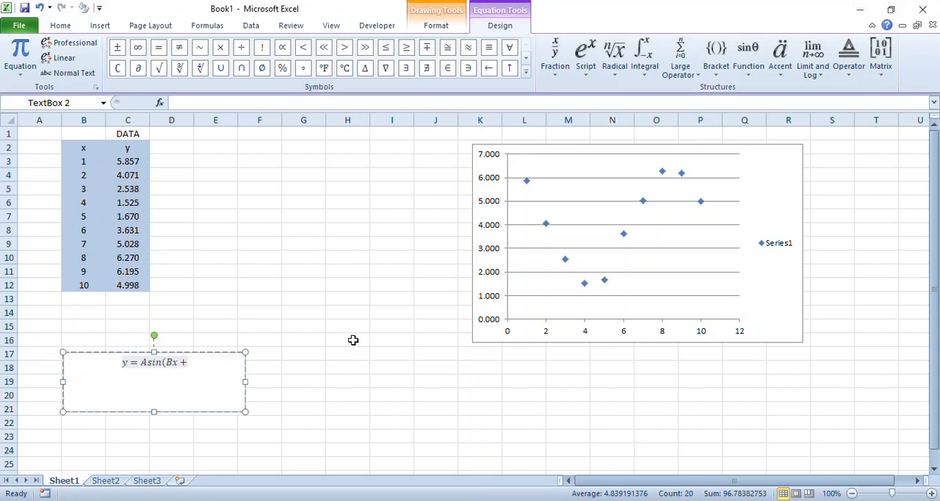
pyautogui.write('C) +')
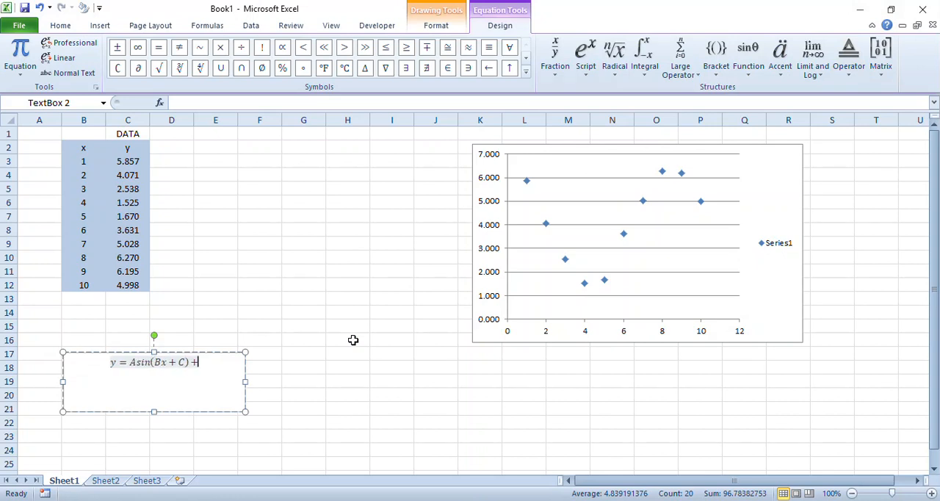
pyautogui.write('D')
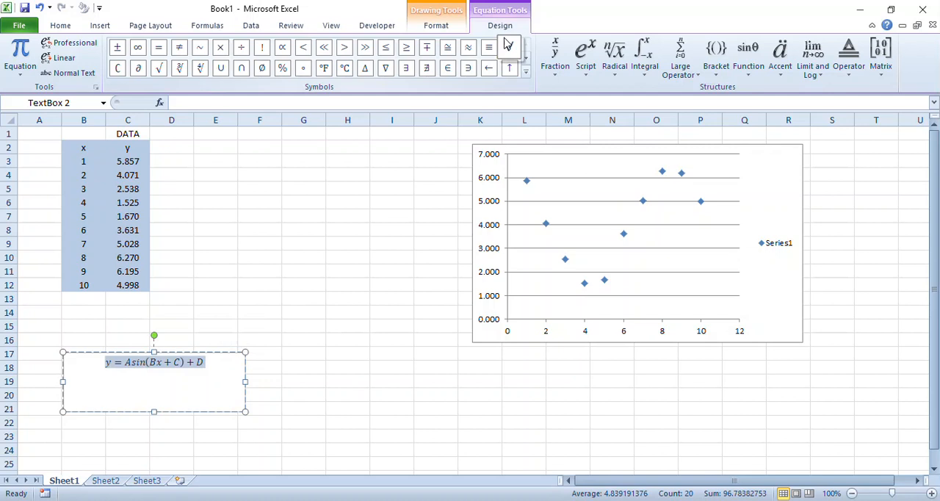
# Enlarge the equation text to 18 point
pyautogui.click(61, 25)
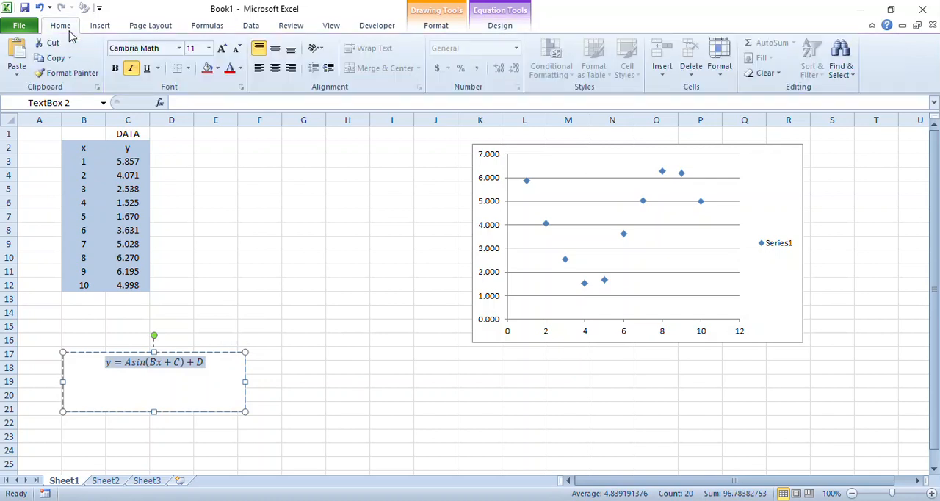
pyautogui.click(222, 47)
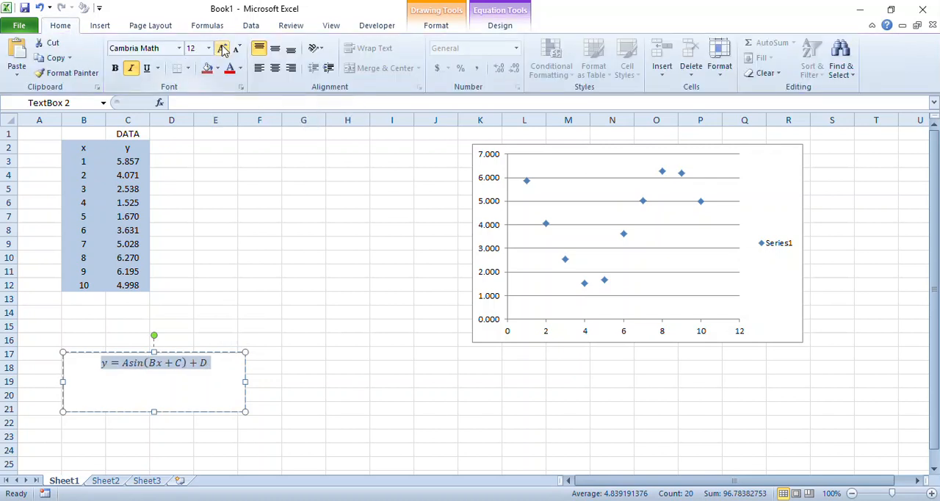
pyautogui.click(222, 47)
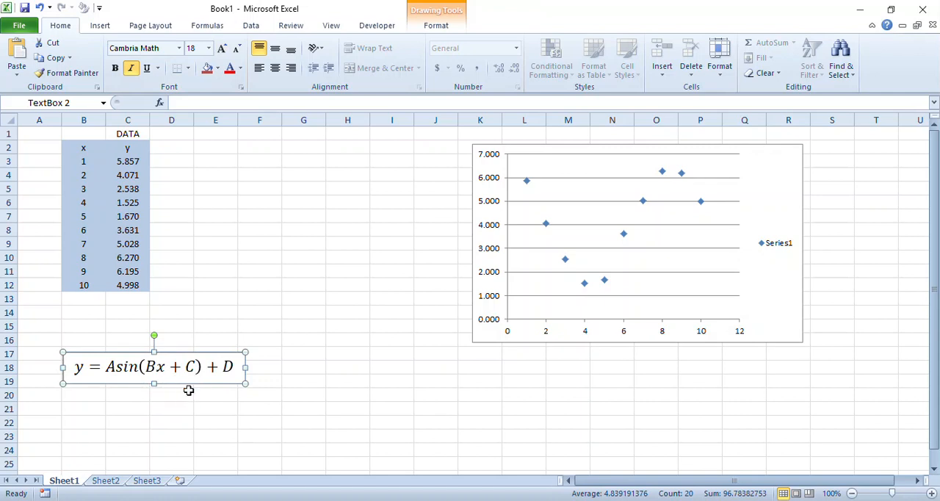
pyautogui.moveTo(365, 144)
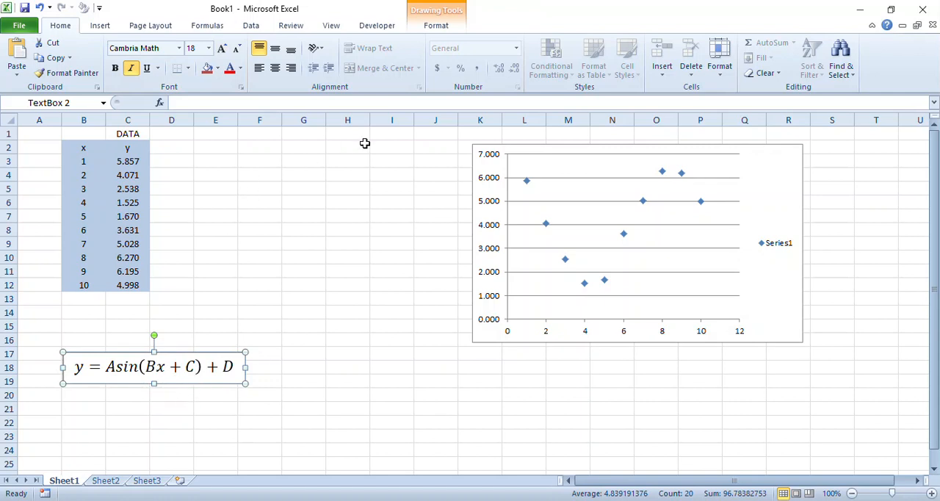
# Enter parameter labels A–D in H2:H5 with starting value 1 beside each
pyautogui.click(347, 147)
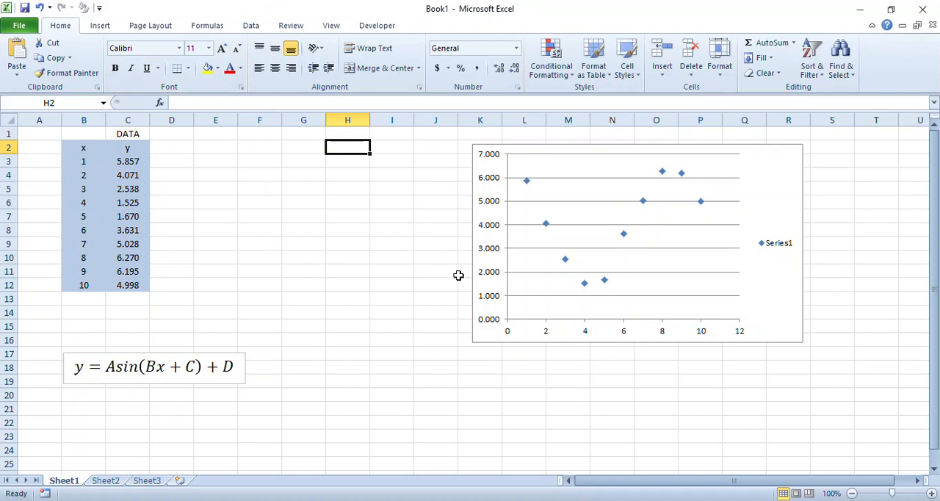
pyautogui.write('A')
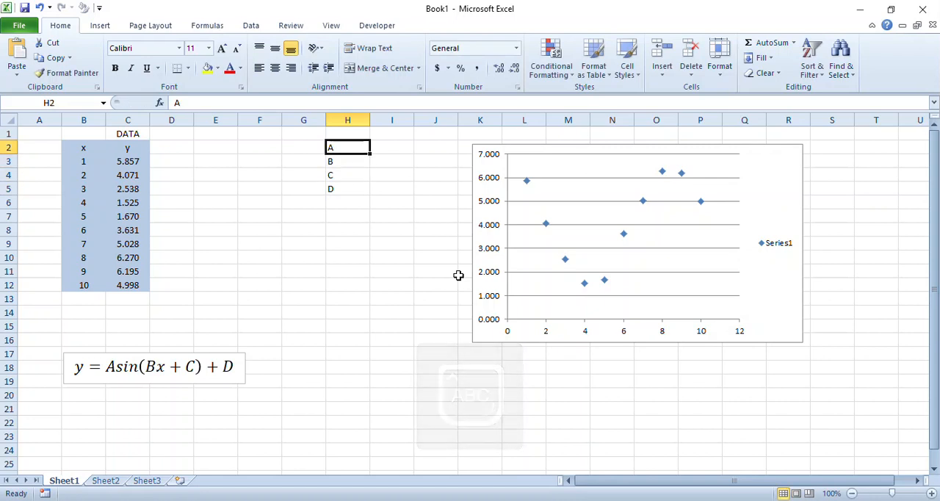
pyautogui.click(391, 147)
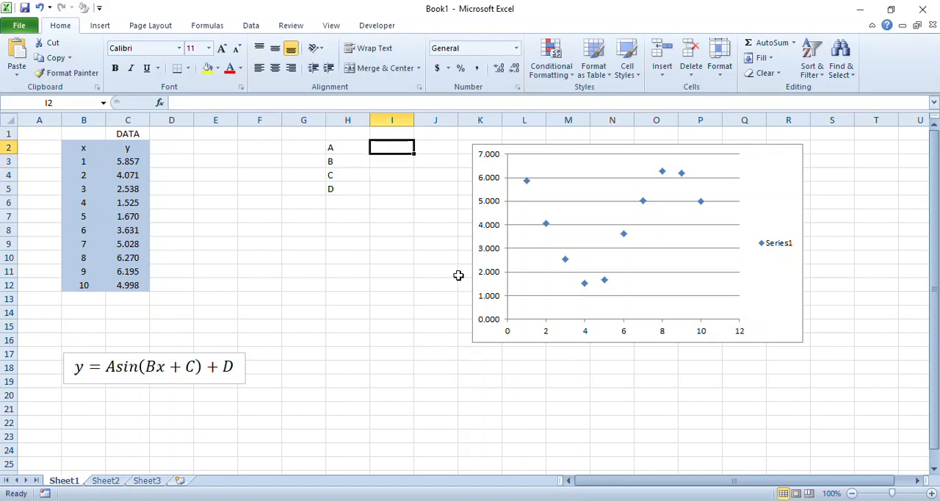
pyautogui.write('1')
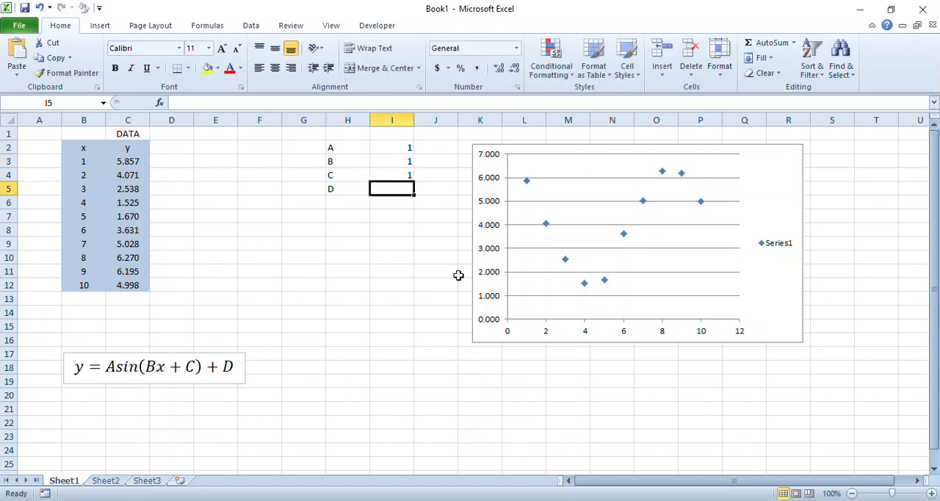
pyautogui.click(391, 203)
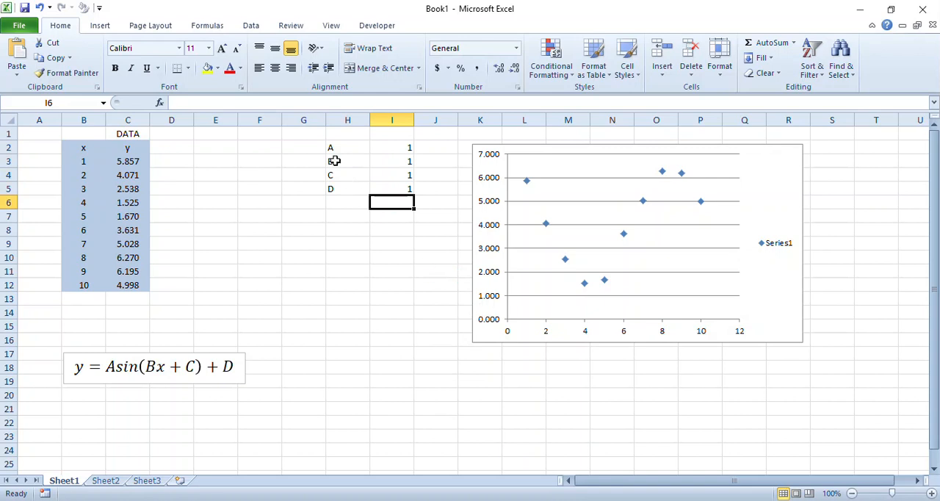
# Centre the H2:I5 parameter table, apply all borders and shade it orange
pyautogui.moveTo(329, 146); pyautogui.dragTo(409, 188)
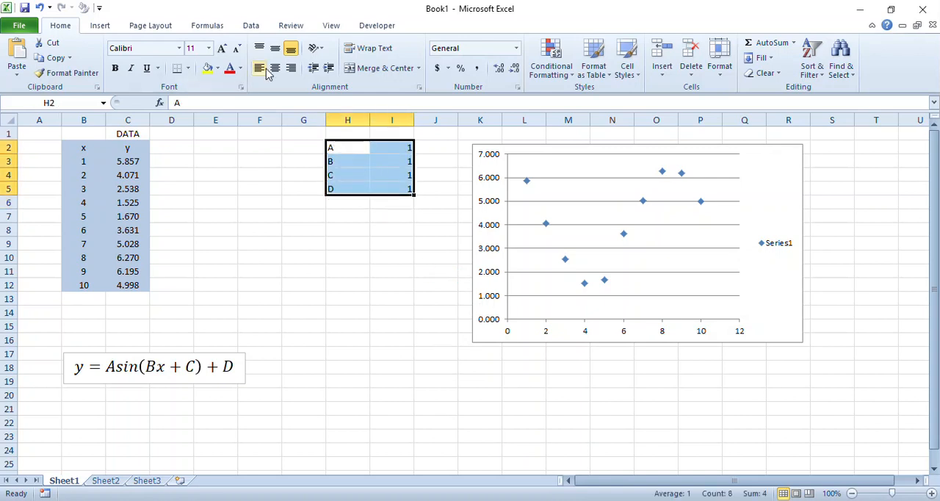
pyautogui.click(275, 67)
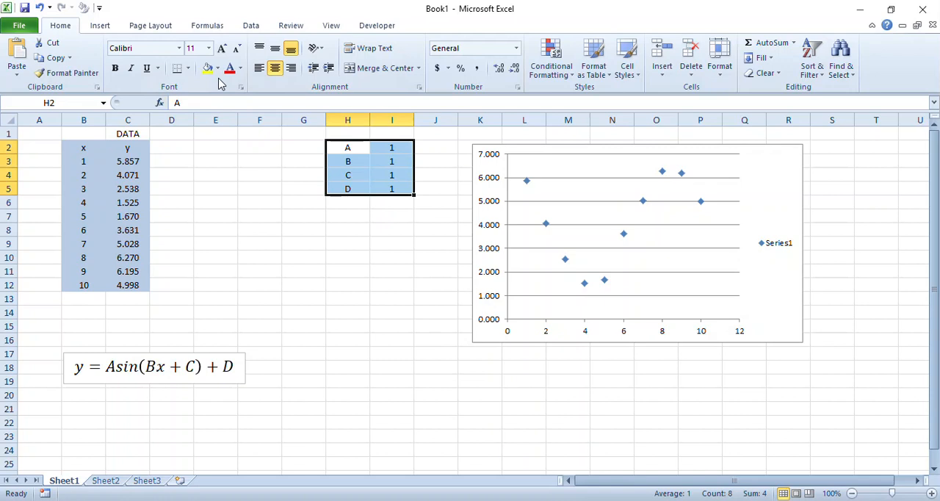
pyautogui.click(219, 67)
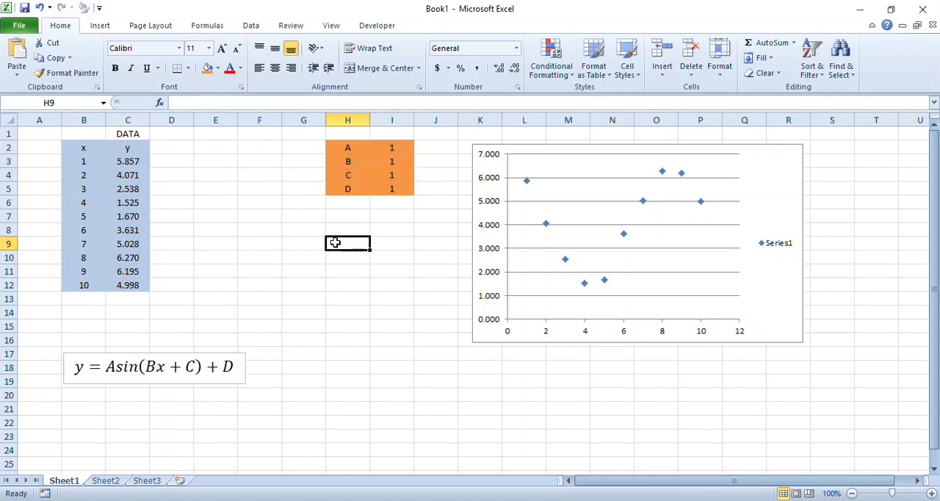
pyautogui.moveTo(170, 136)
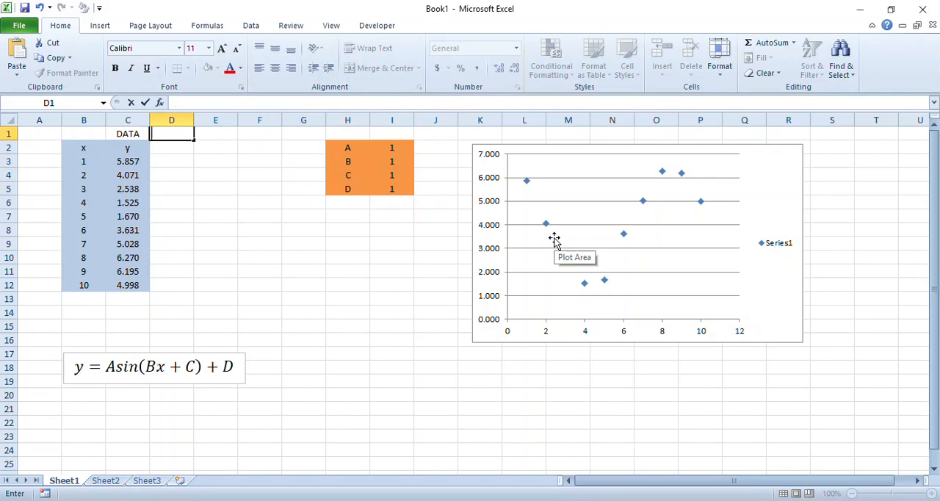
# Head column D Model and begin D3 as =$I$2*SIN($I$3*B3 using parameters A, B and x
pyautogui.write('Model')
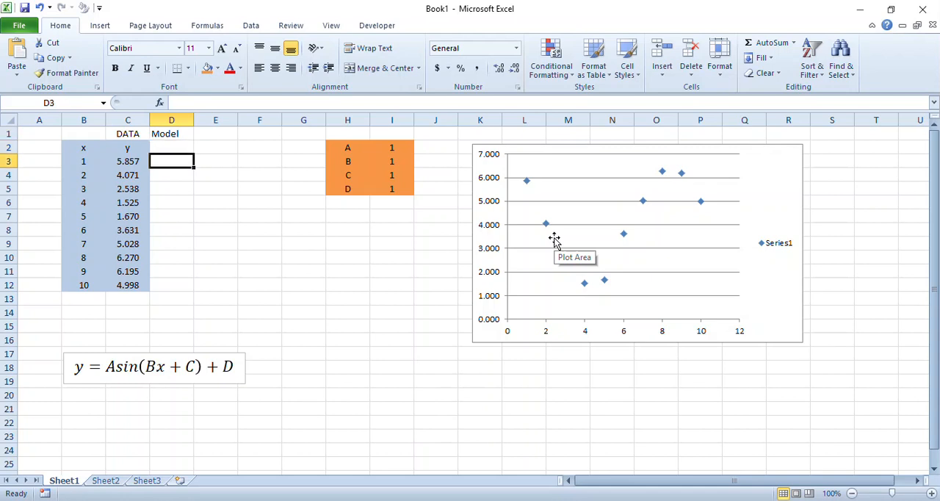
pyautogui.write('=')
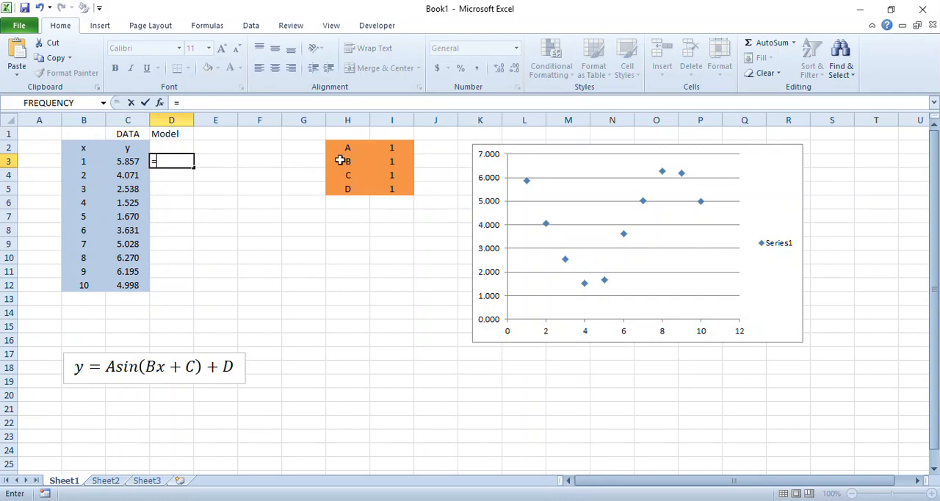
pyautogui.click(391, 147)
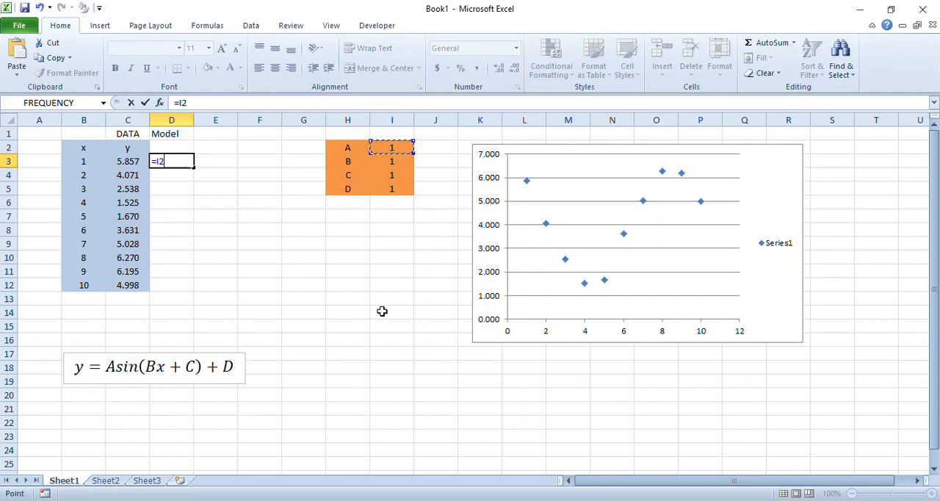
pyautogui.moveTo(404, 147)
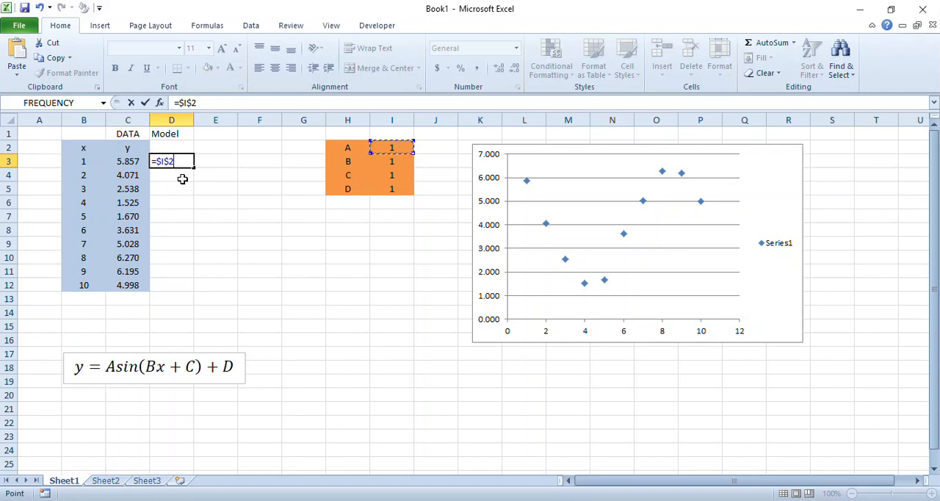
pyautogui.write('*')
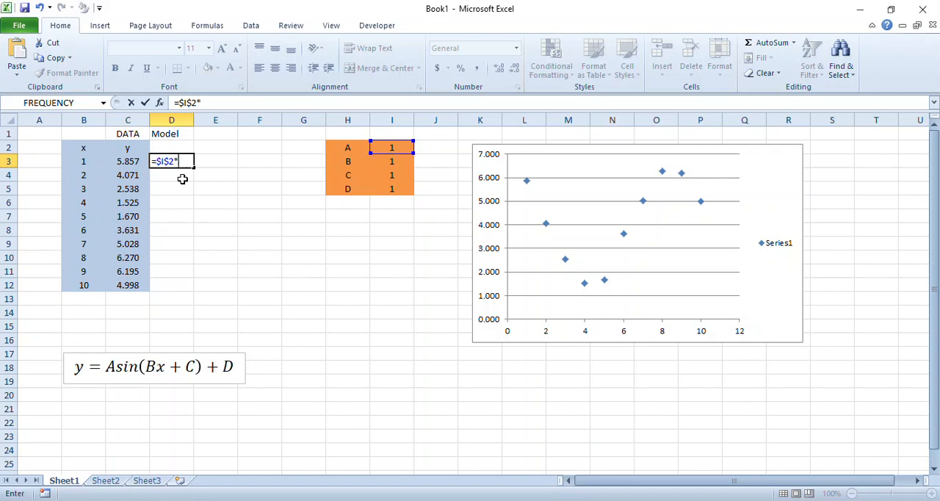
pyautogui.write('sin($I$3')
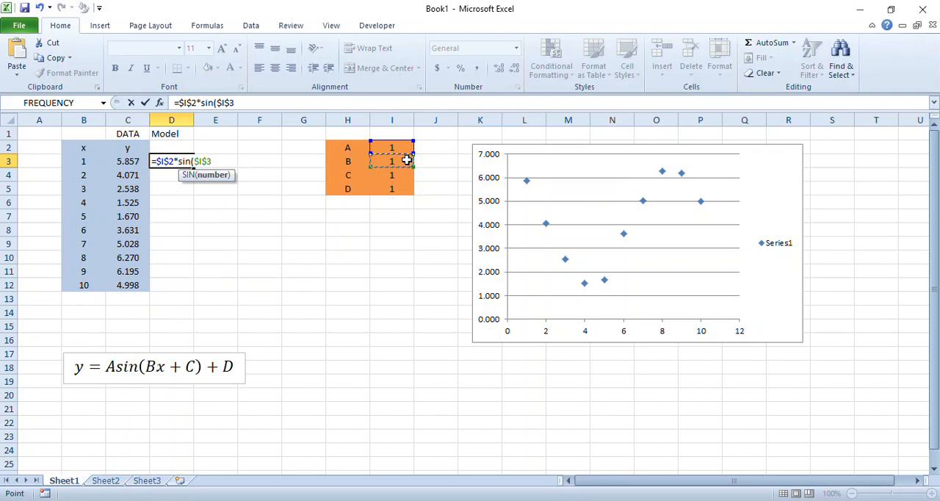
pyautogui.write('*')
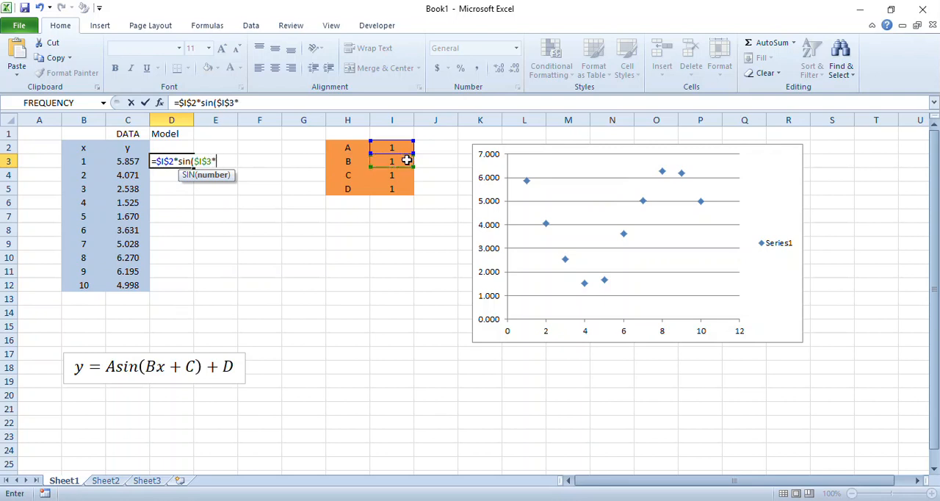
pyautogui.moveTo(238, 159)
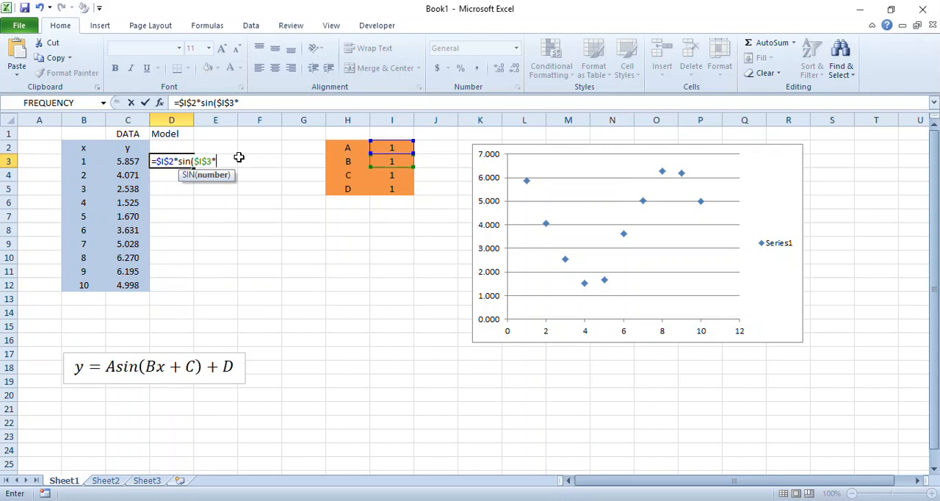
pyautogui.click(82, 161)
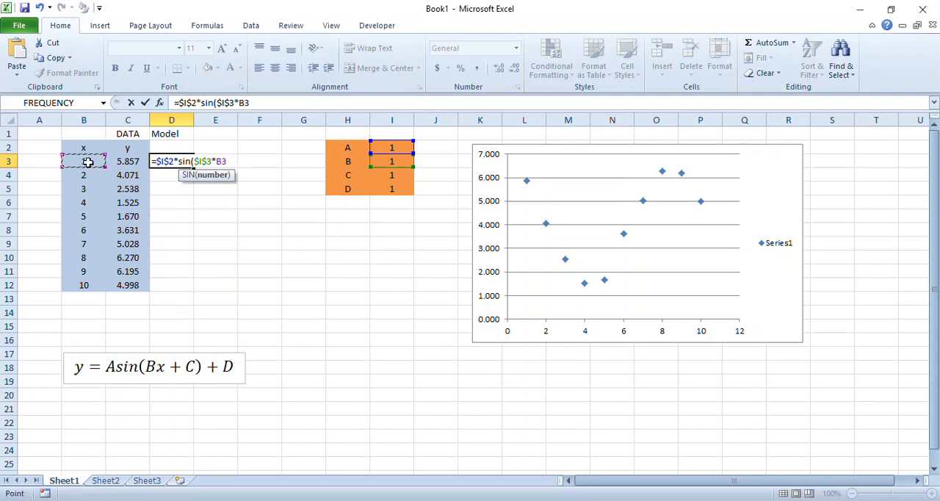
pyautogui.click(83, 161)
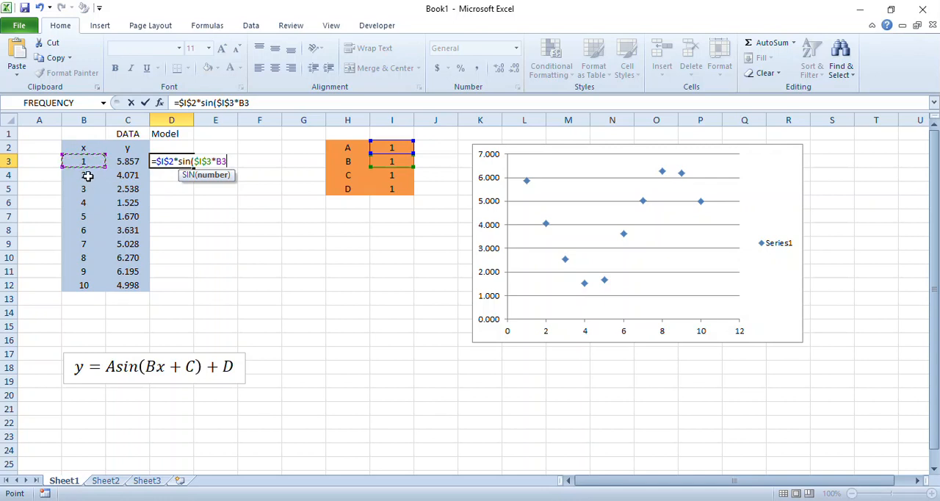
pyautogui.moveTo(255, 182)
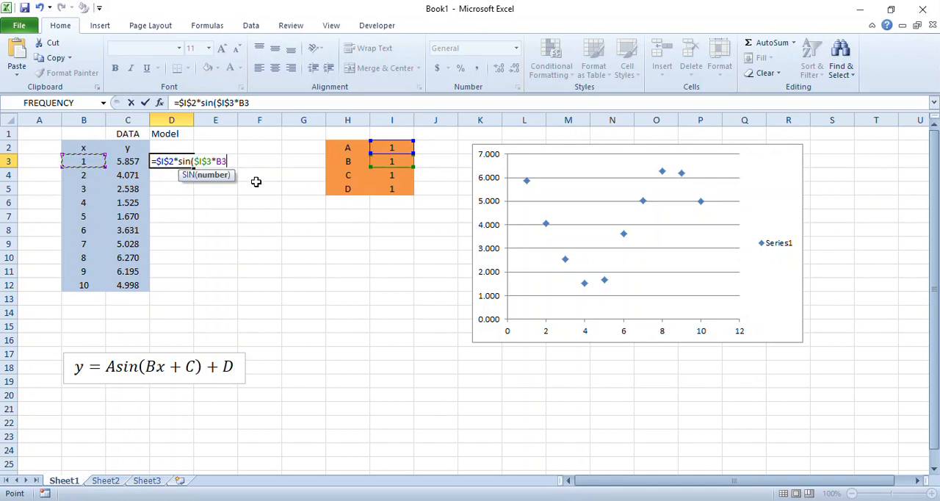
# Complete D3 as =$I$2*SIN($I$3*B3+$I$4)+$I$5, giving 1.909297
pyautogui.write('+')
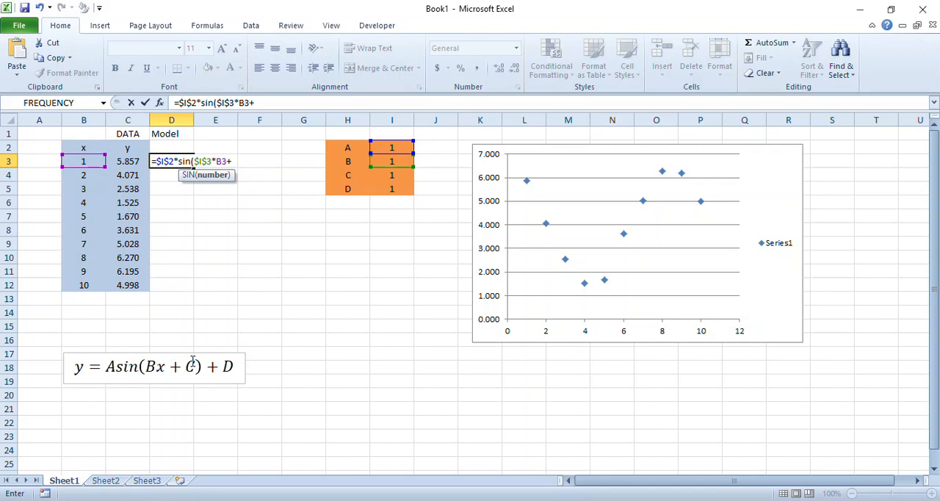
pyautogui.click(391, 175)
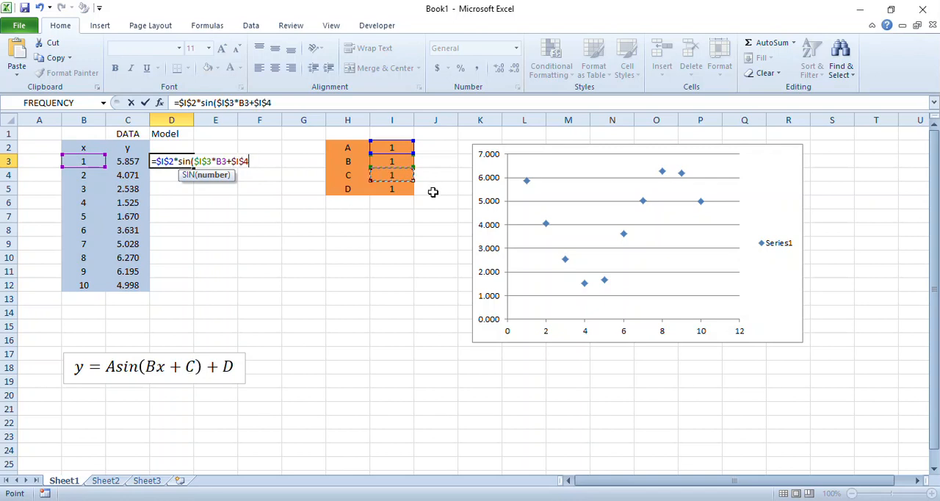
pyautogui.write('+')
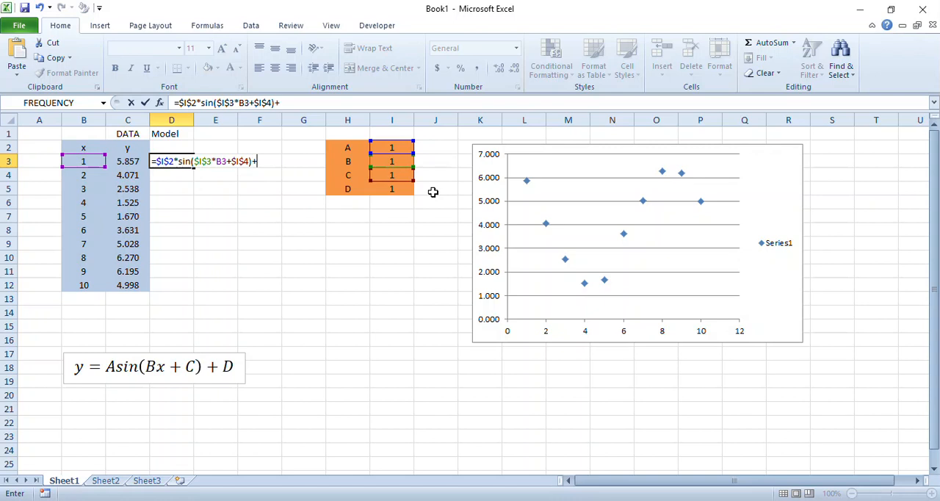
pyautogui.click(391, 188)
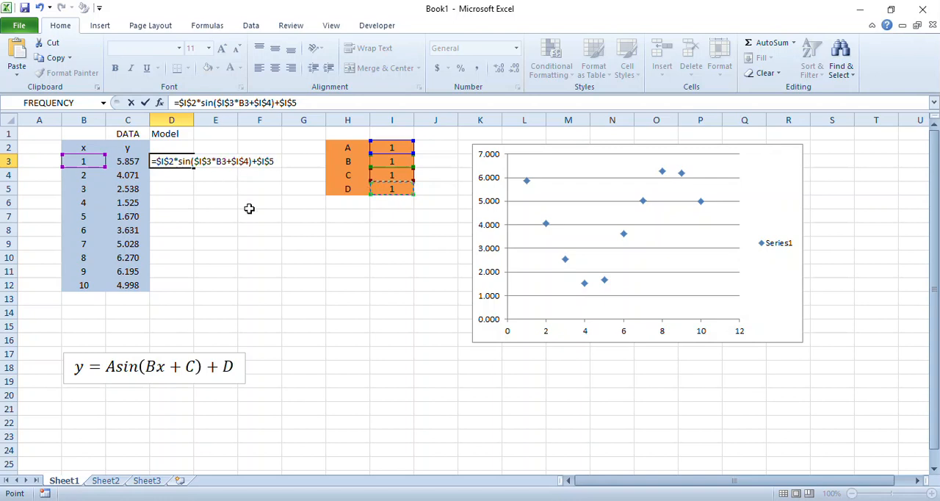
pyautogui.press('Return')
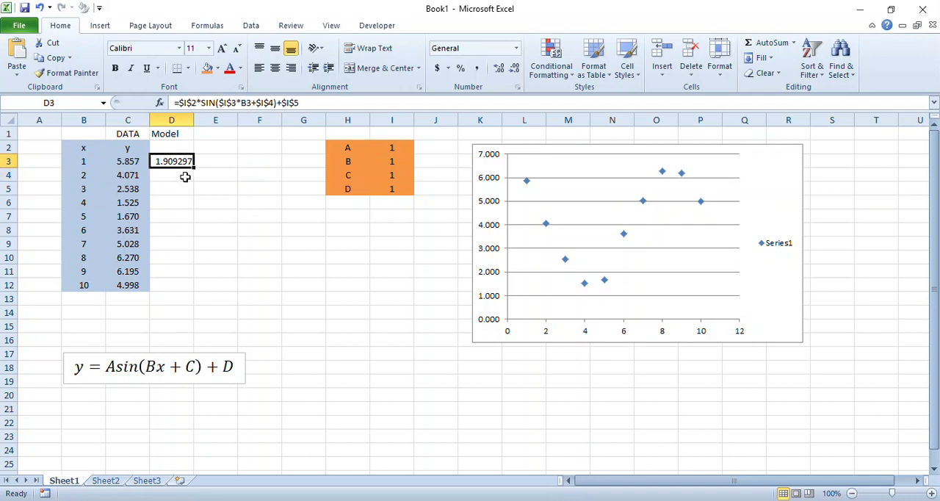
# Fill the Model formula down D3:D12, shade it orange and select the chart
pyautogui.moveTo(185, 162); pyautogui.dragTo(185, 286)
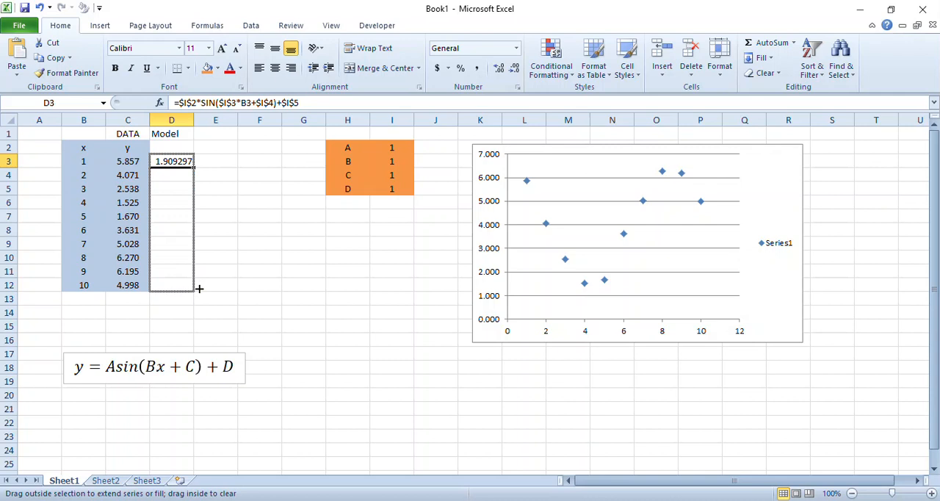
pyautogui.moveTo(171, 162); pyautogui.dragTo(171, 285)
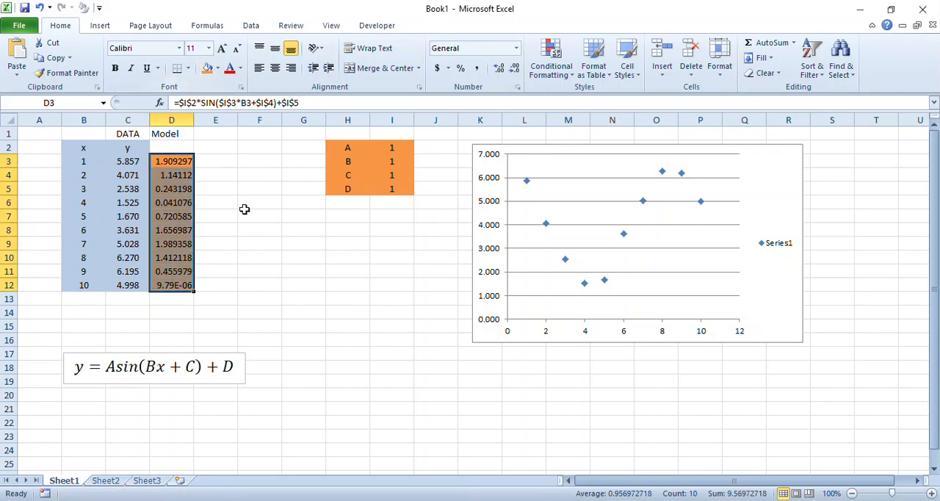
pyautogui.moveTo(370, 258)
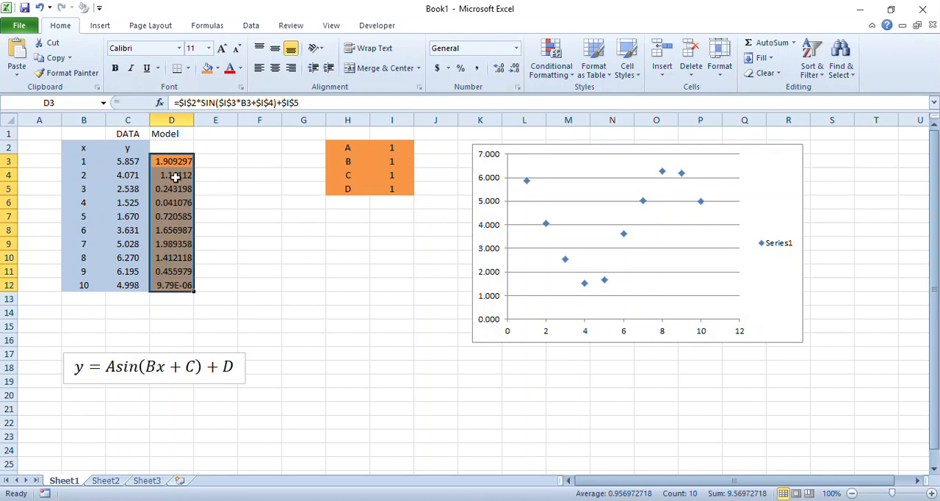
pyautogui.moveTo(262, 247)
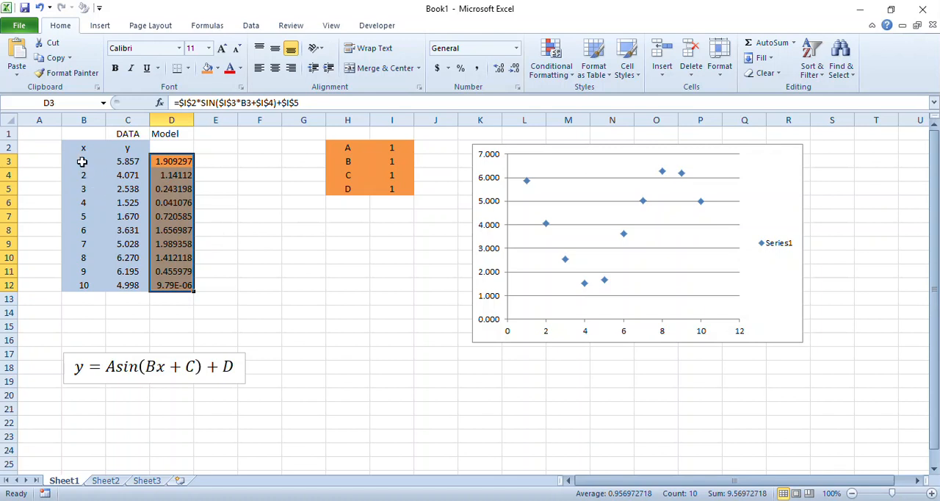
pyautogui.moveTo(83, 162); pyautogui.dragTo(82, 285)
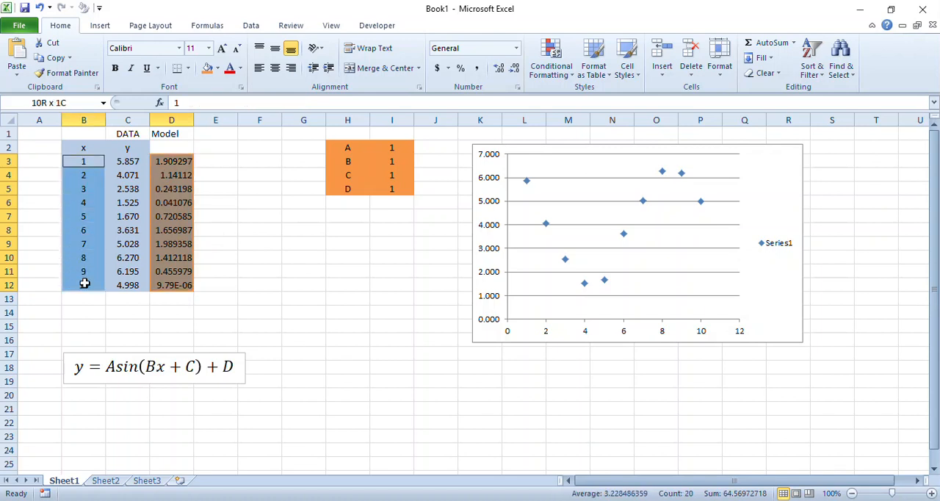
pyautogui.click(215, 216)
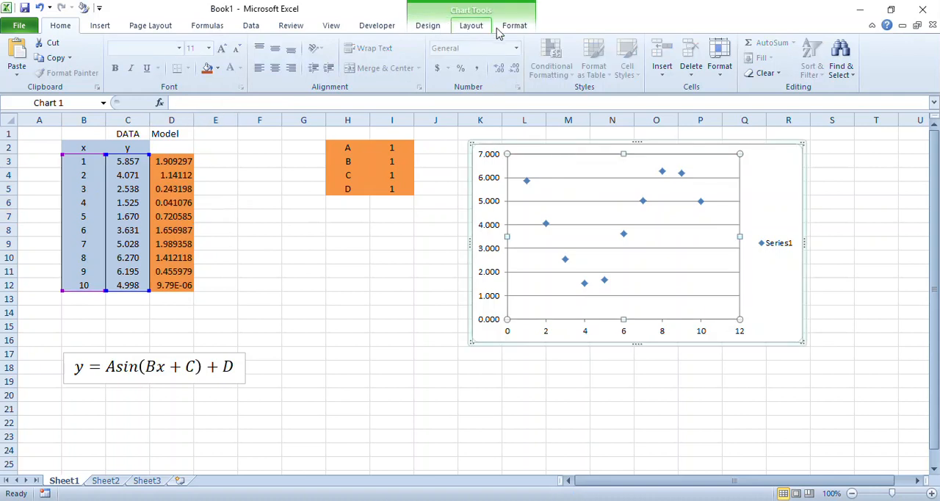
# Add a chart series named Model with X values B3:B12 and Y values D3:D12
pyautogui.click(428, 25)
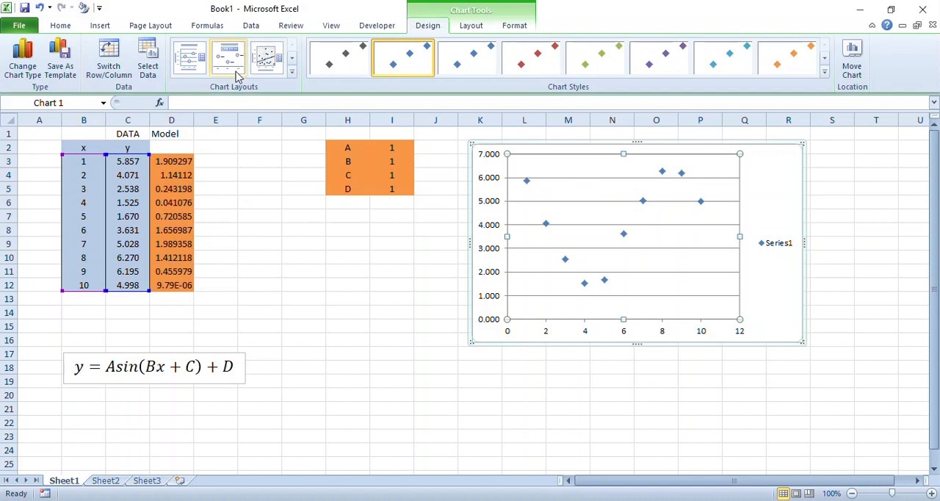
pyautogui.click(147, 58)
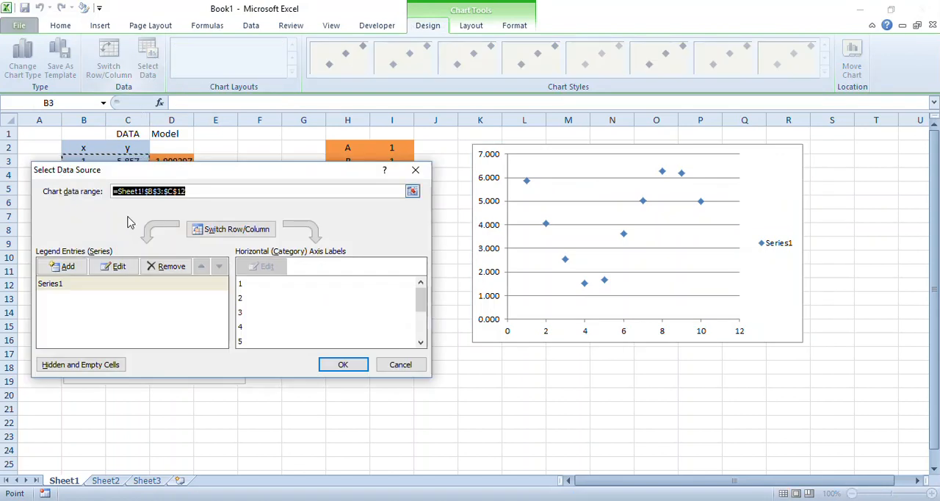
pyautogui.click(63, 266)
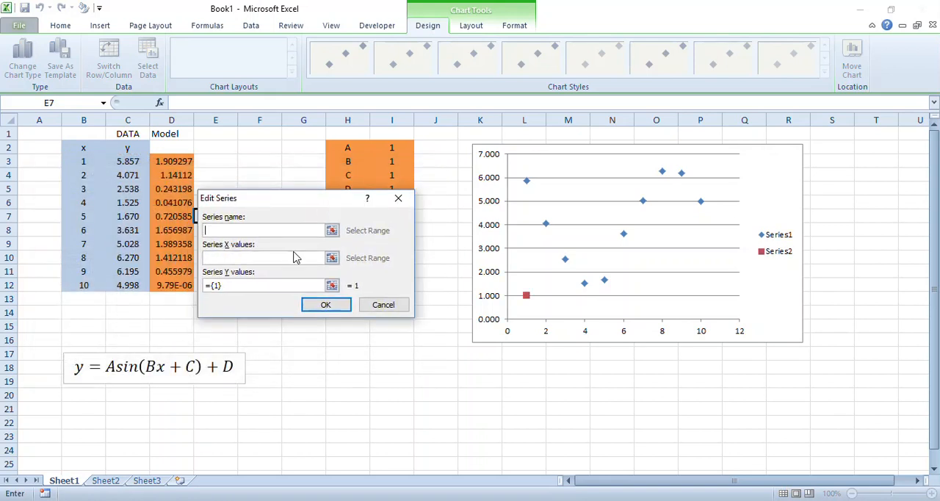
pyautogui.write('M')
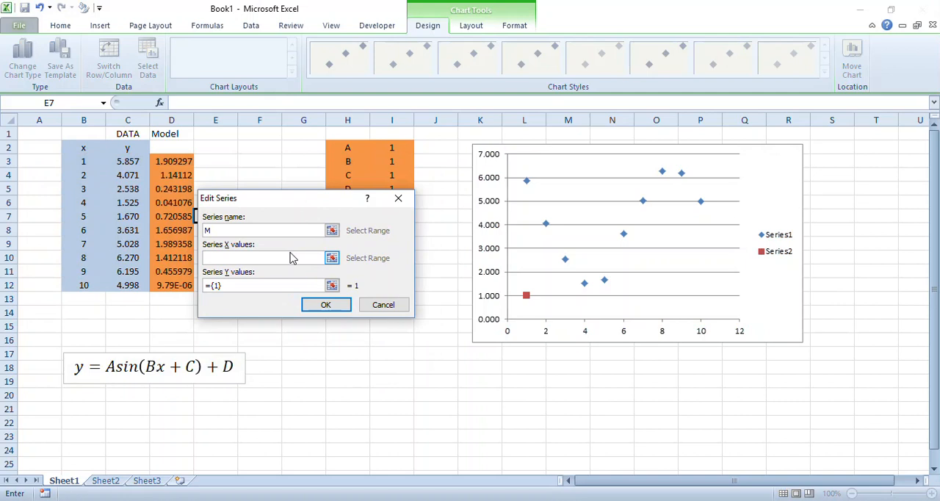
pyautogui.write('odel')
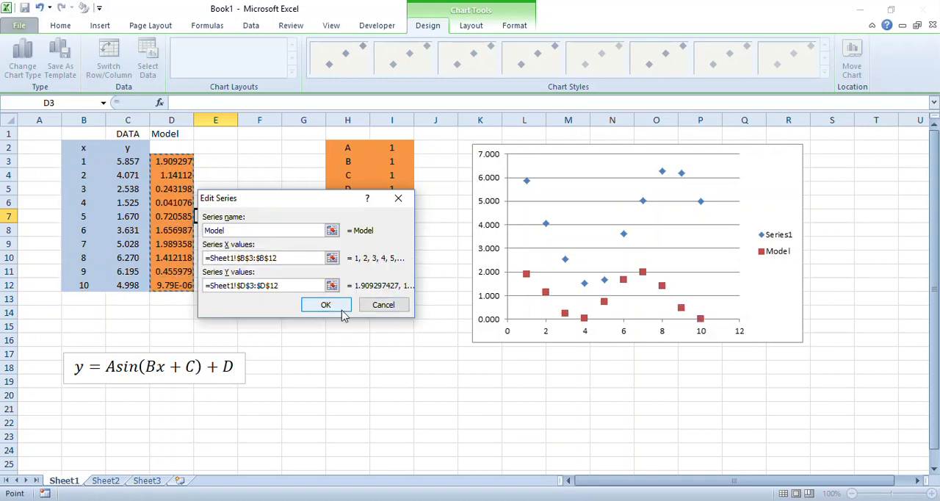
pyautogui.click(326, 304)
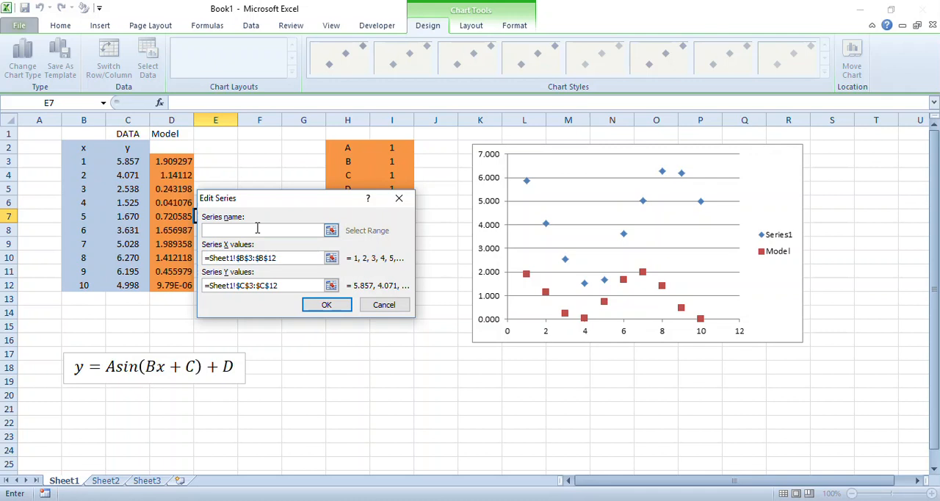
# Rename the original Series1 to Data and confirm
pyautogui.write('Data')
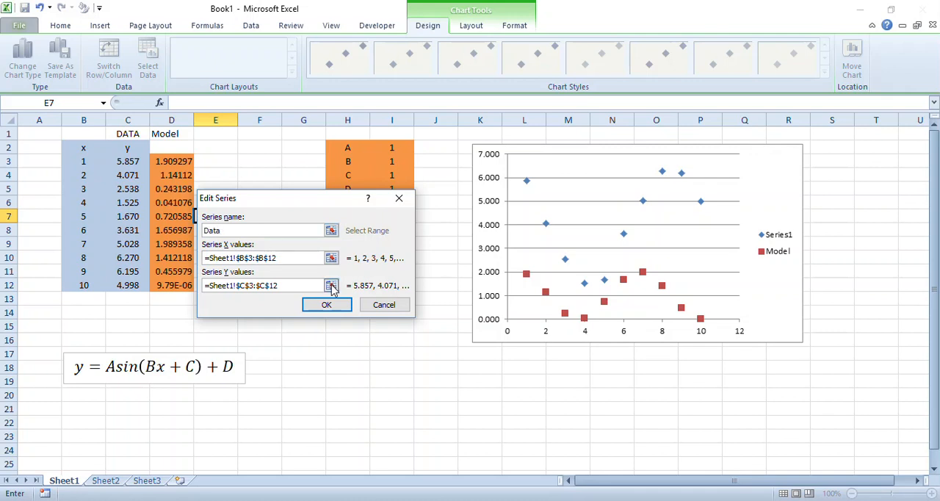
pyautogui.click(326, 304)
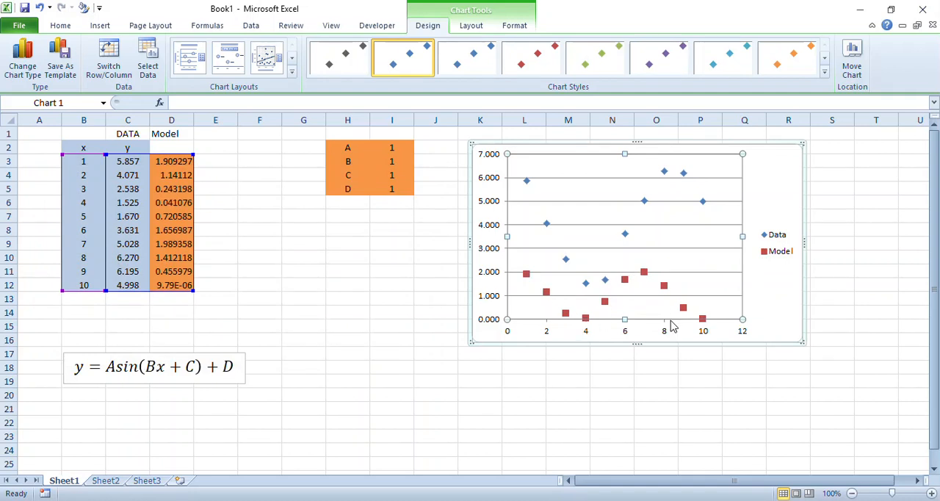
pyautogui.moveTo(605, 301)
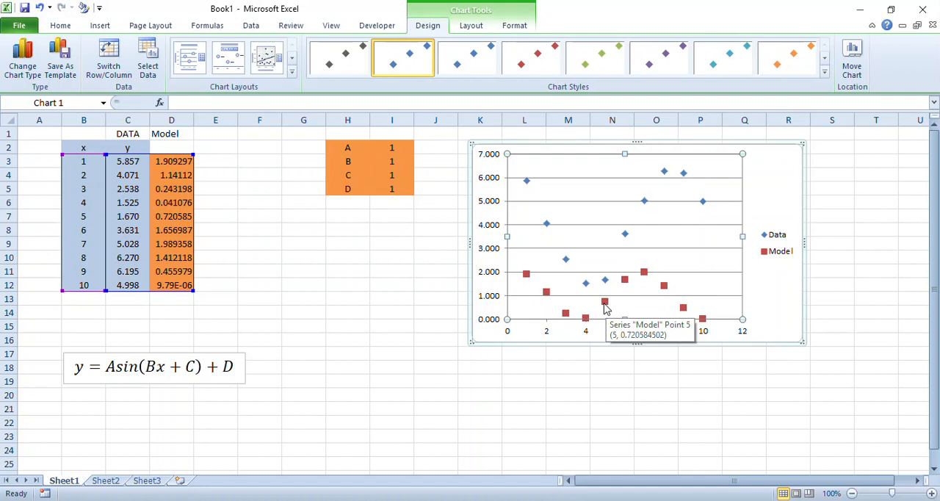
# Open Format Data Series for the Model series in the chart
pyautogui.click(605, 302)
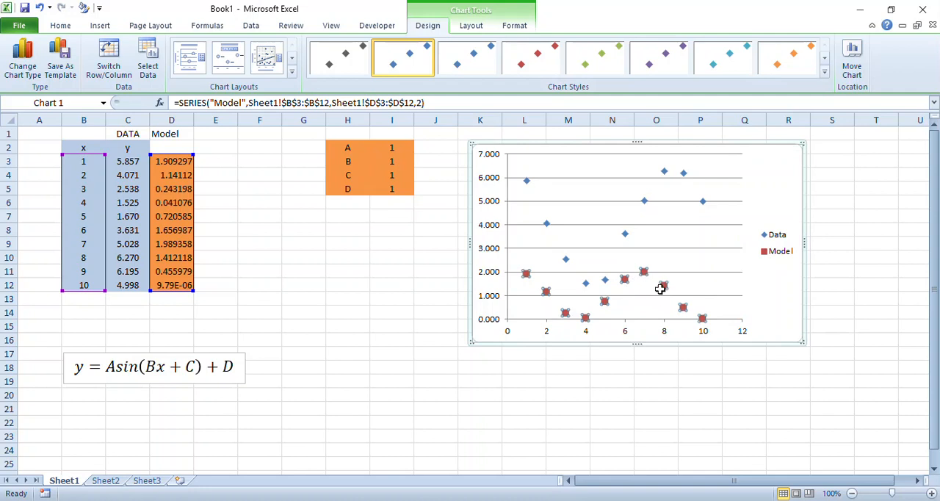
pyautogui.rightClick(663, 285)
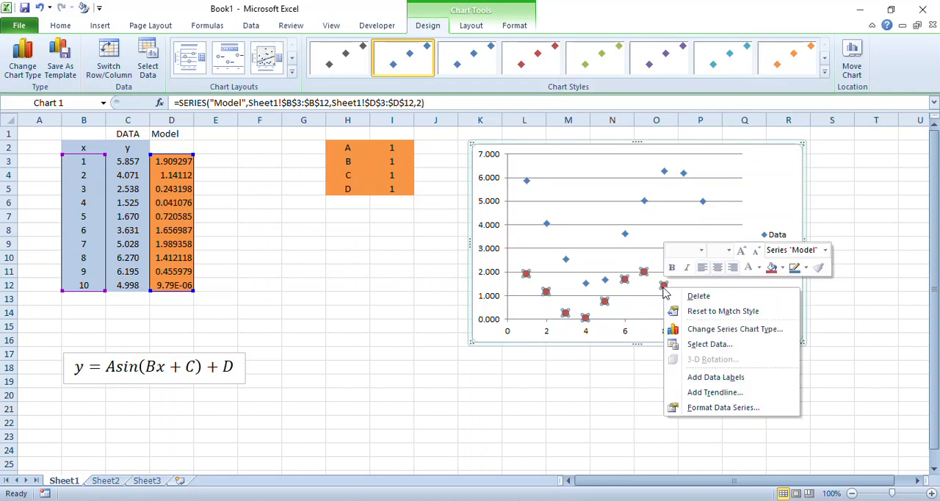
pyautogui.moveTo(723, 407)
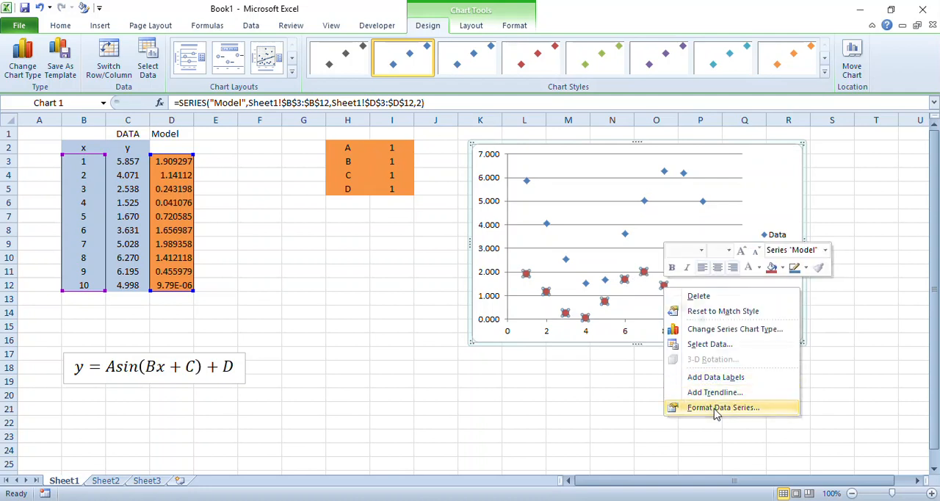
pyautogui.click(723, 407)
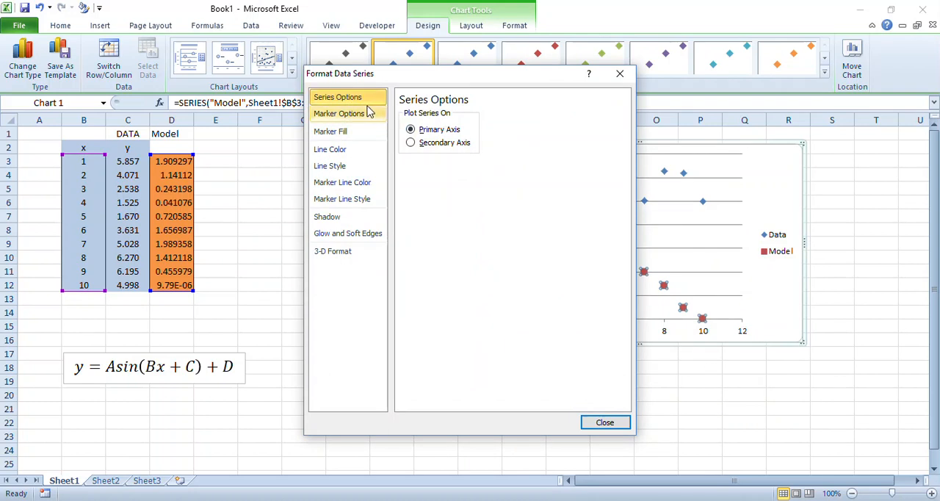
pyautogui.moveTo(341, 183)
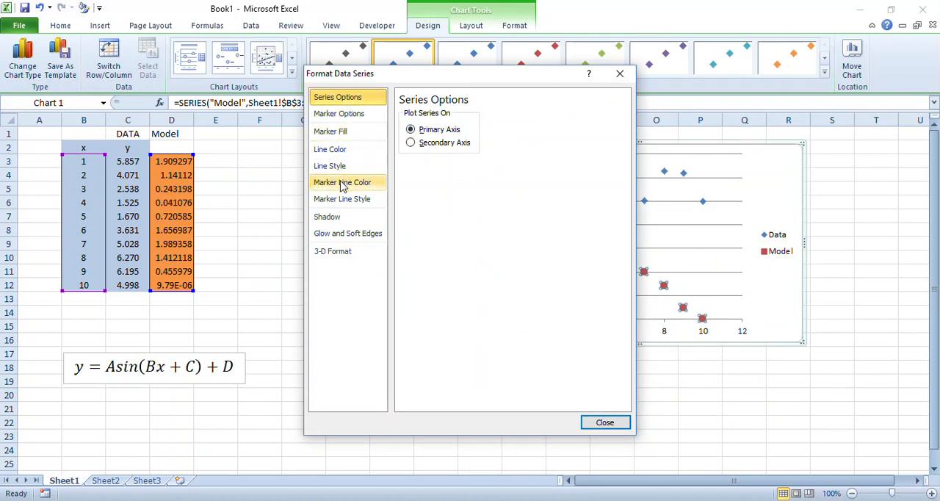
pyautogui.moveTo(345, 165)
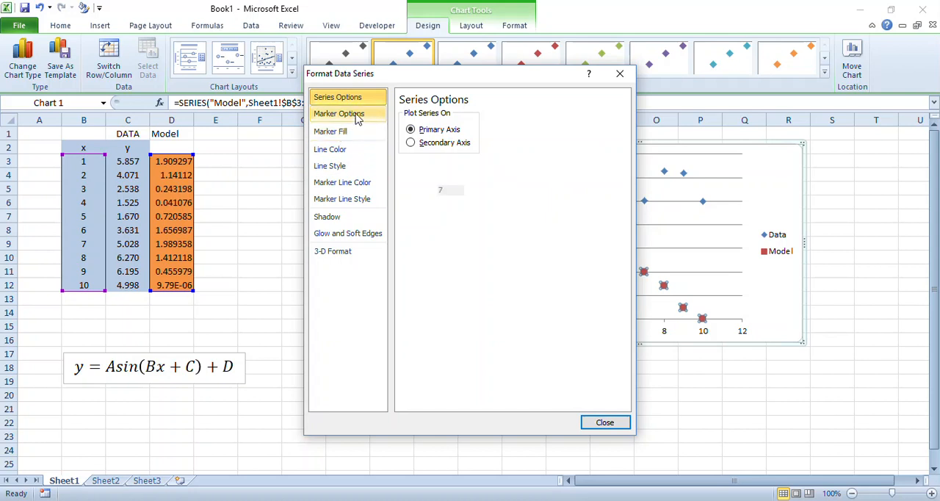
# Join the Model points with a solid smoothed line and inspect the curve
pyautogui.click(338, 113)
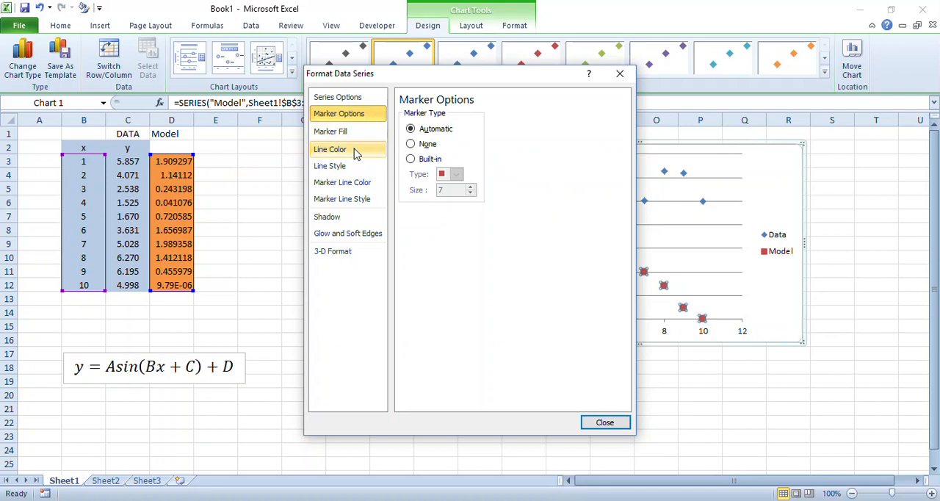
pyautogui.click(329, 149)
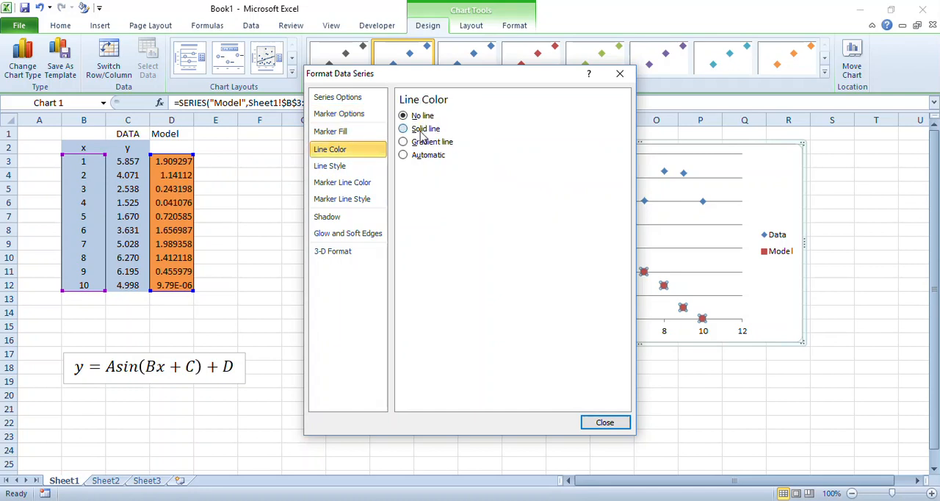
pyautogui.click(403, 129)
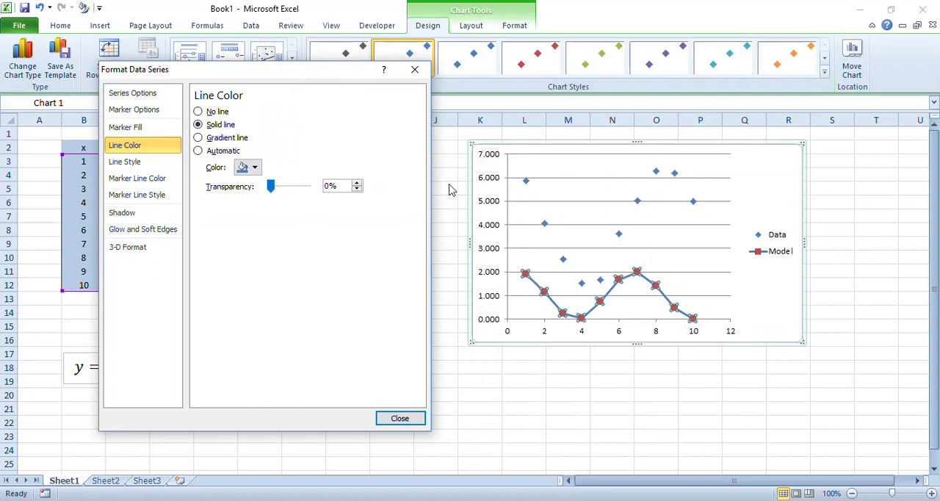
pyautogui.moveTo(125, 162)
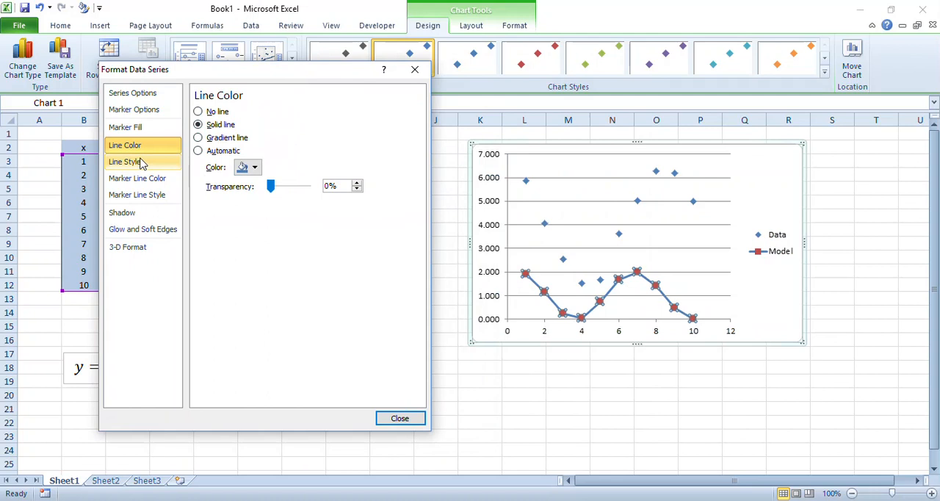
pyautogui.click(125, 162)
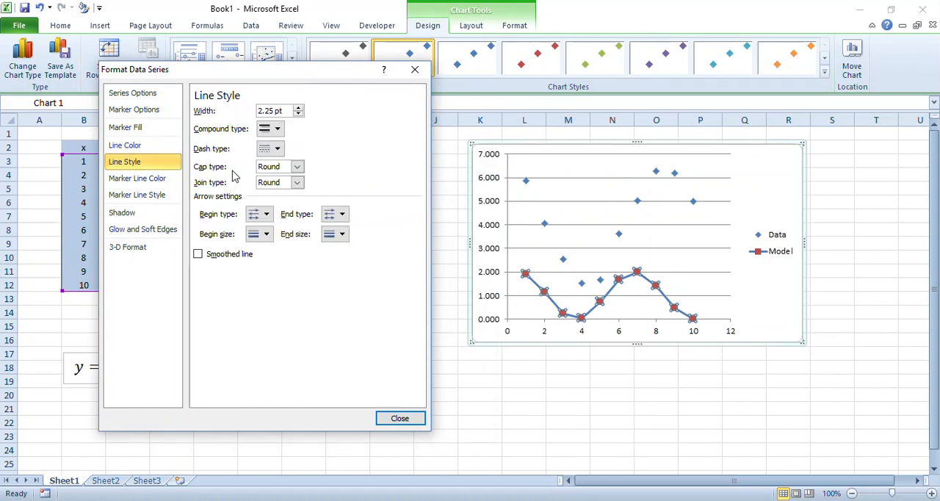
pyautogui.click(197, 253)
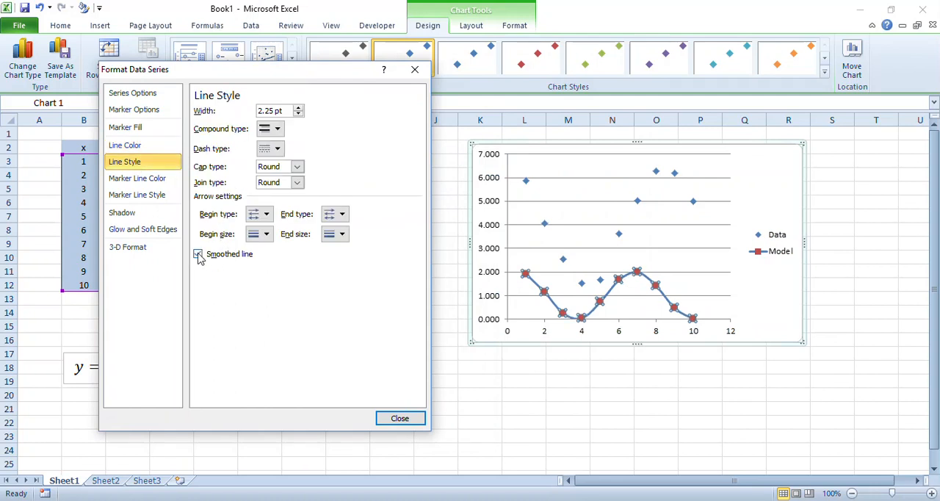
pyautogui.click(197, 252)
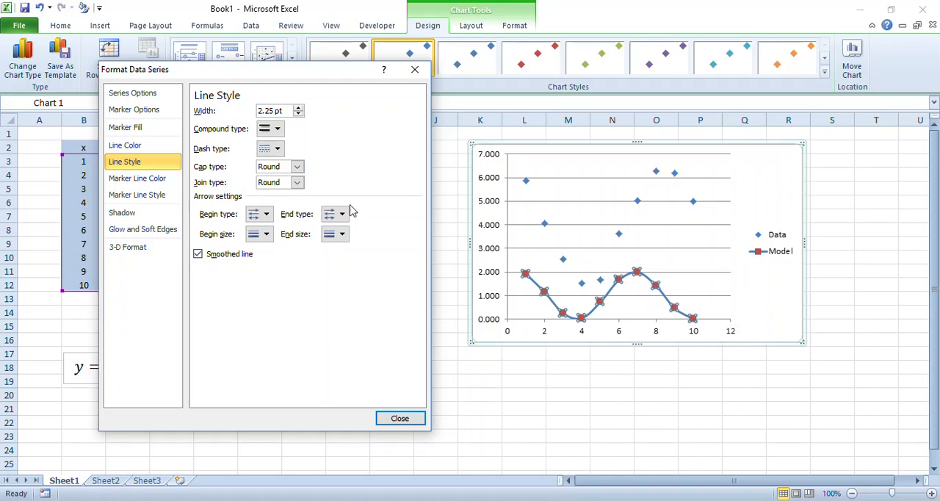
pyautogui.click(399, 417)
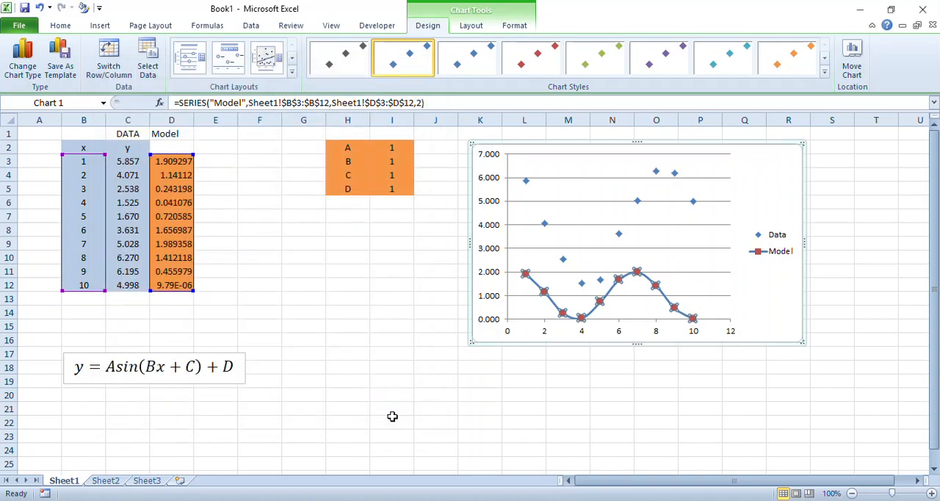
pyautogui.moveTo(652, 312)
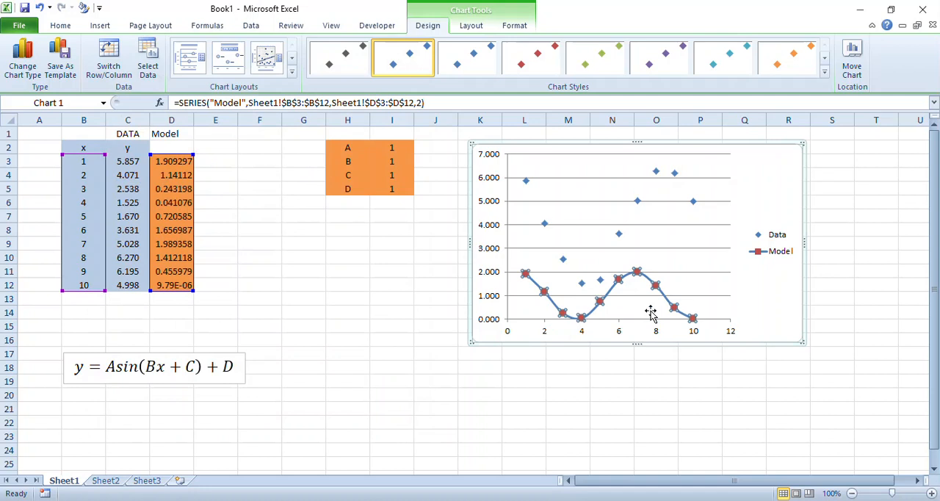
pyautogui.click(391, 311)
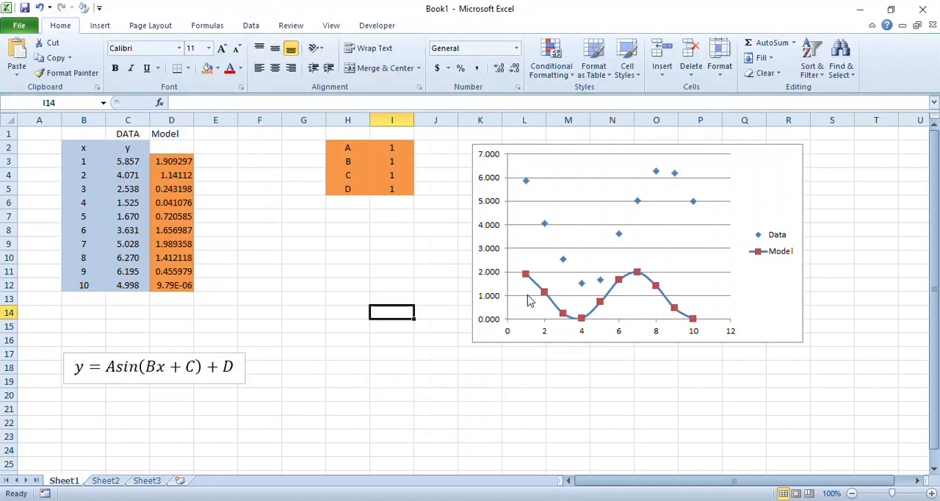
# Remove the connecting line so the Model series shows markers only
pyautogui.click(538, 287)
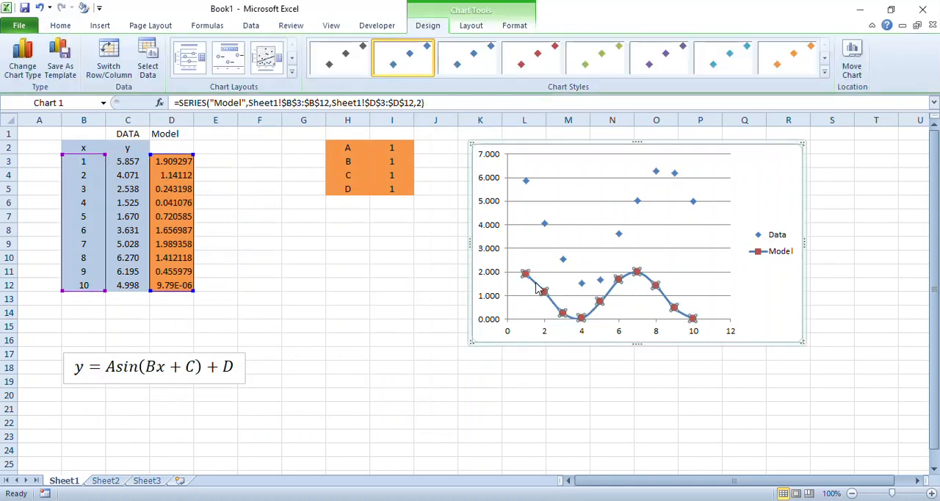
pyautogui.rightClick(541, 290)
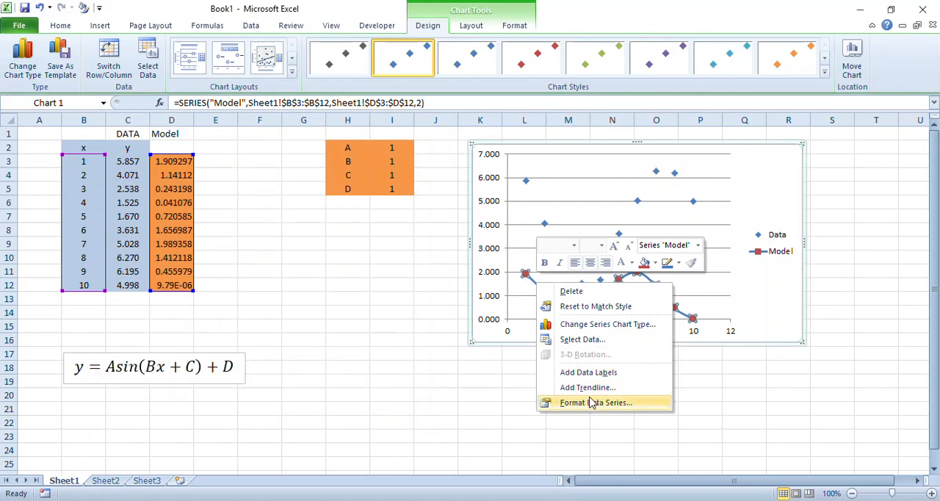
pyautogui.click(595, 403)
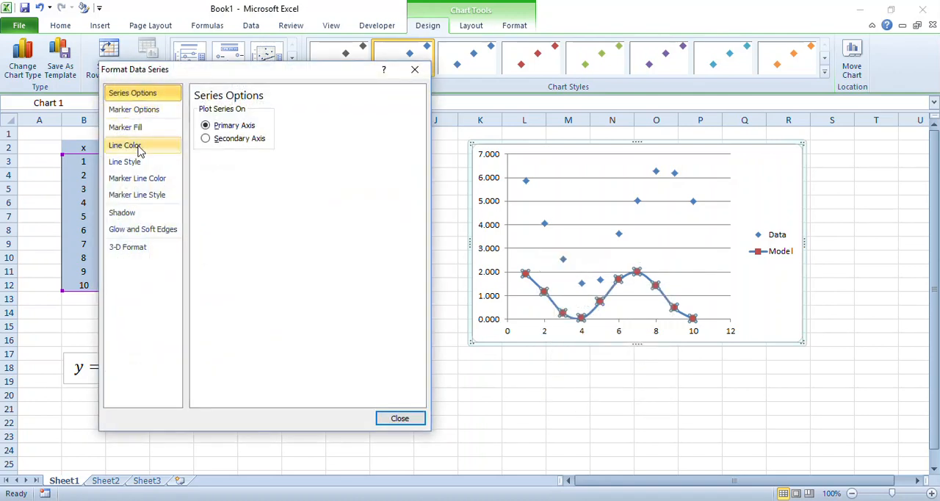
pyautogui.click(125, 161)
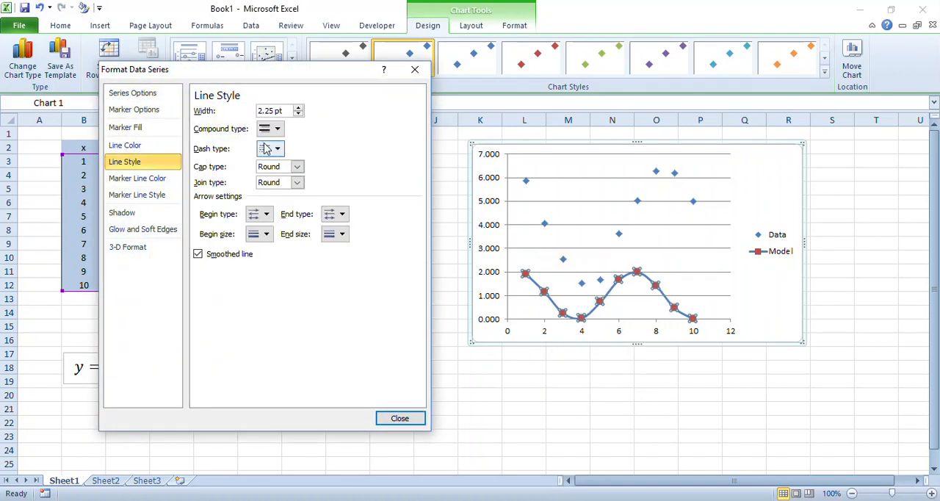
pyautogui.click(125, 145)
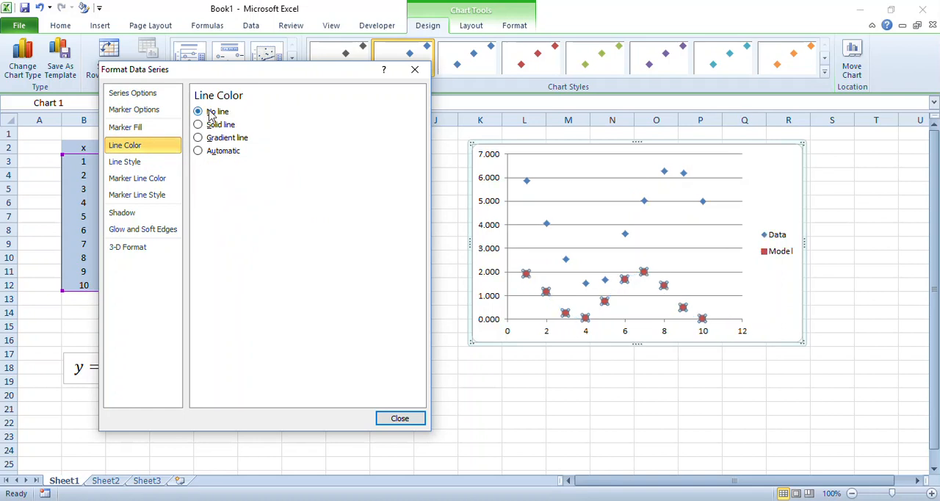
pyautogui.click(399, 417)
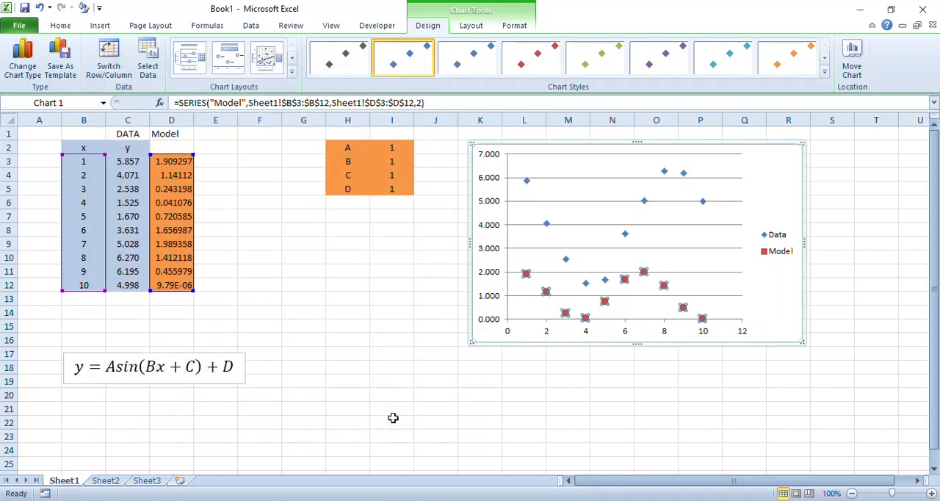
pyautogui.moveTo(673, 286)
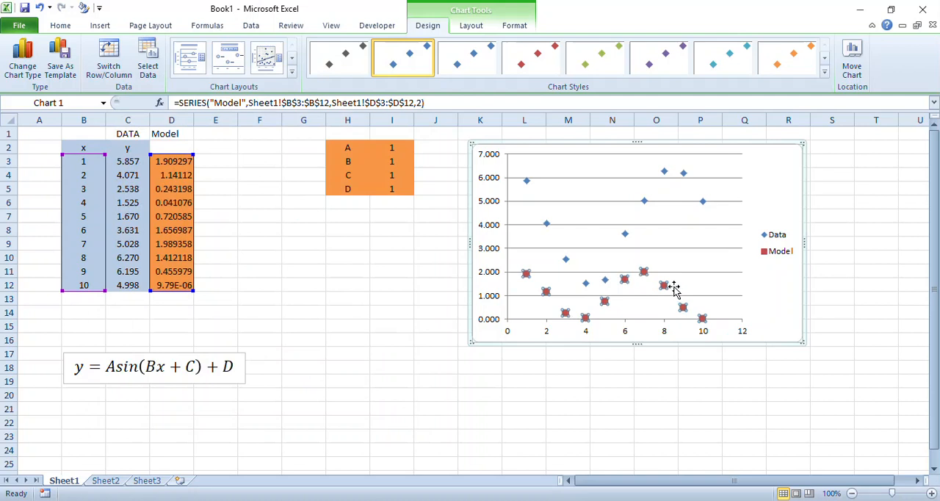
pyautogui.moveTo(599, 320)
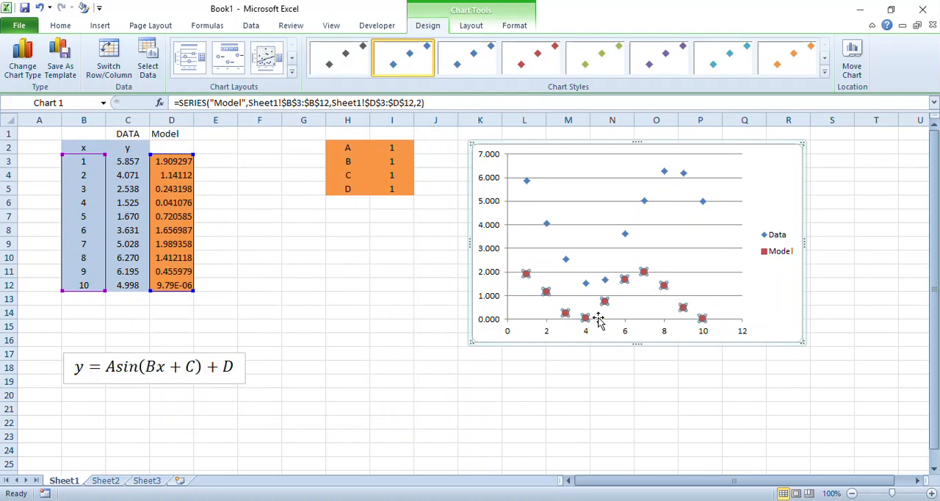
pyautogui.moveTo(531, 294)
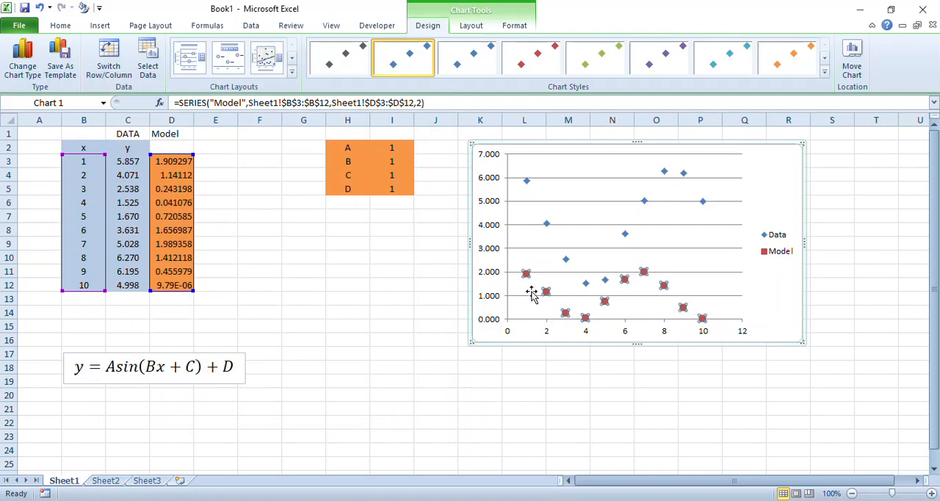
pyautogui.moveTo(435, 244)
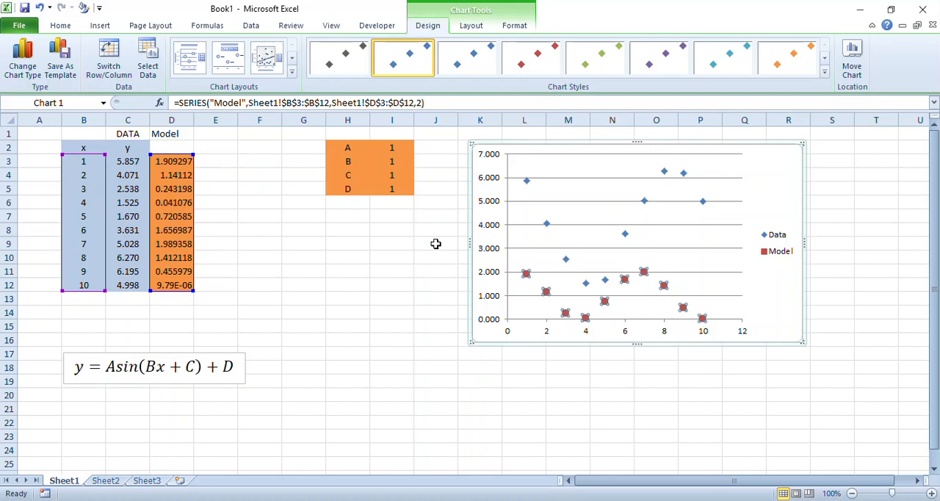
pyautogui.moveTo(840, 150)
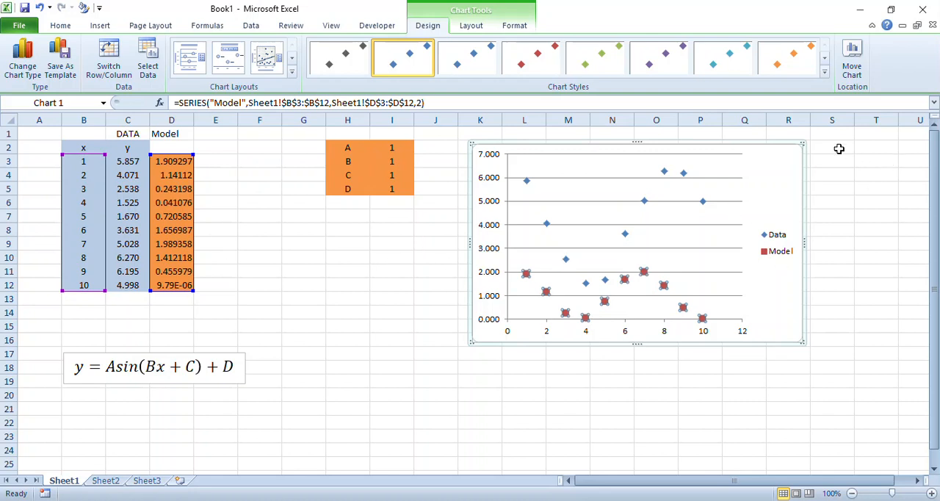
# Head S2:T2 x and y and fill column S with x from 1 to 10 in 0.2 steps
pyautogui.click(831, 147)
pyautogui.write('x')
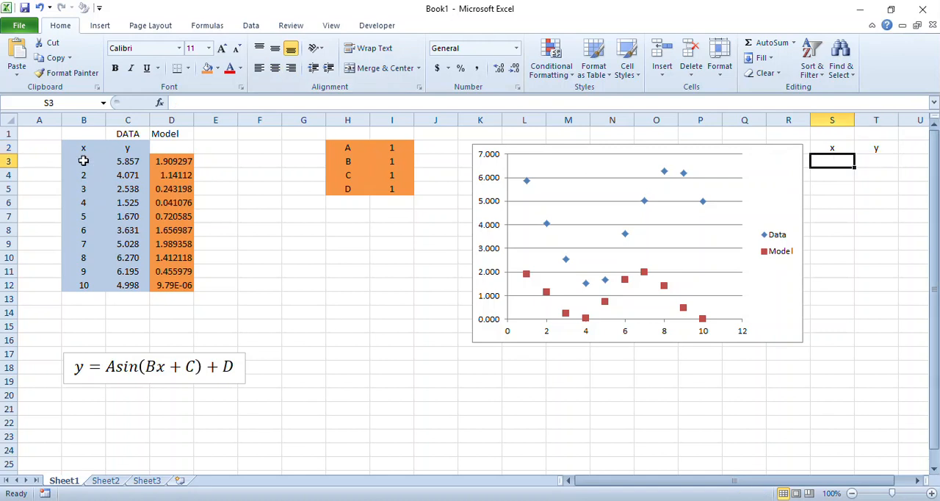
pyautogui.moveTo(529, 285)
pyautogui.write('1')
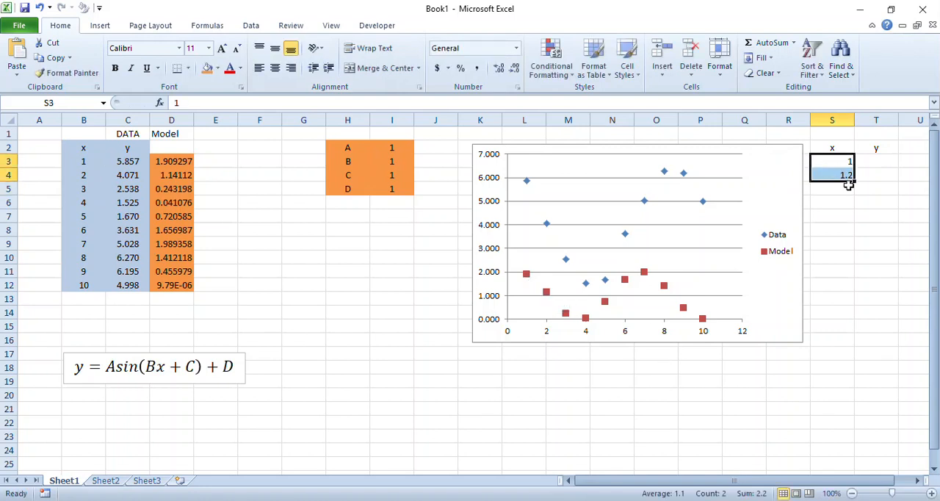
pyautogui.moveTo(847, 180); pyautogui.dragTo(846, 394)
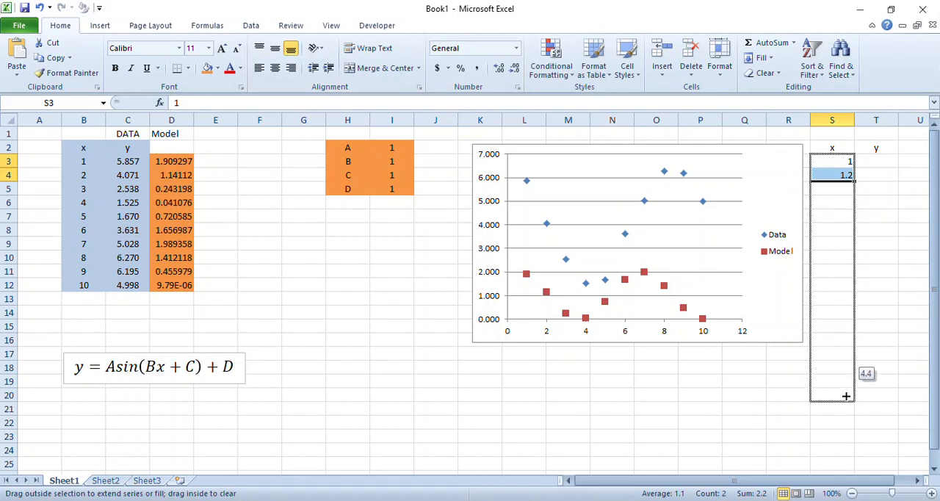
pyautogui.scroll(-3)
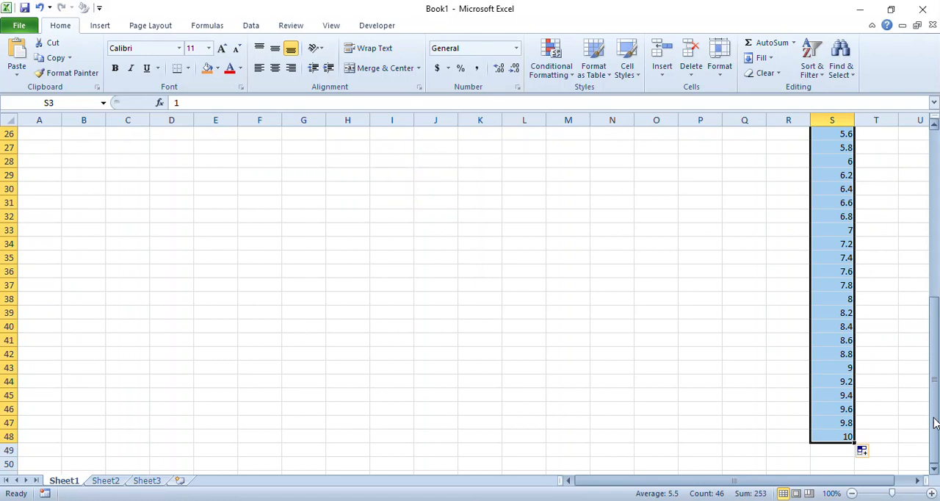
pyautogui.scroll(3)
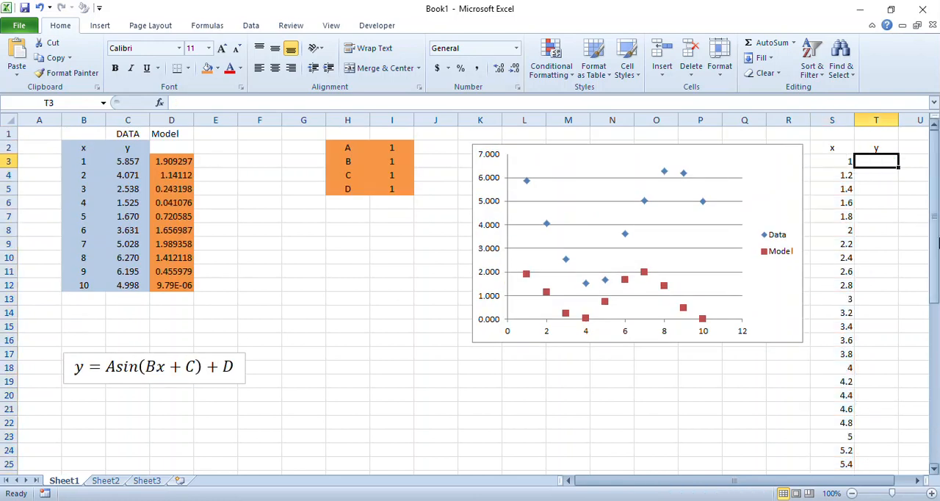
# Copy the Model formula from D3 into T3 and fill it down to T48
pyautogui.click(171, 161)
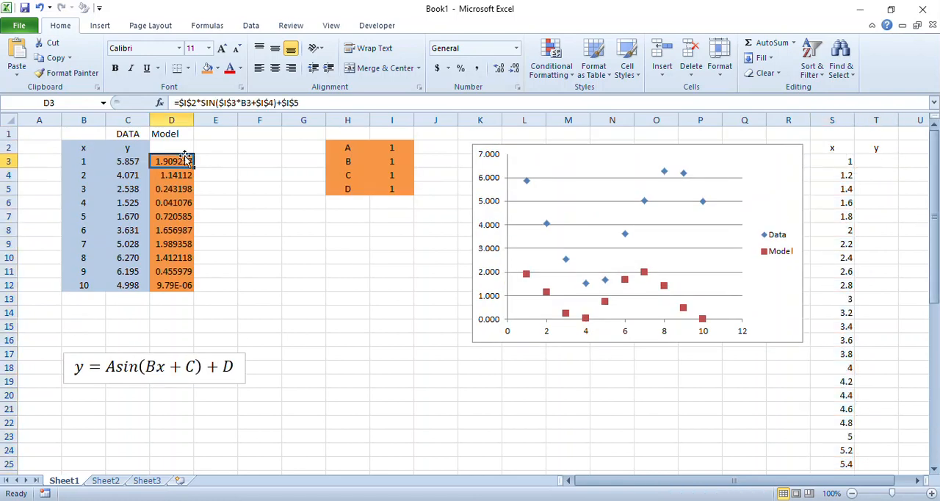
pyautogui.press('ctrl+c')
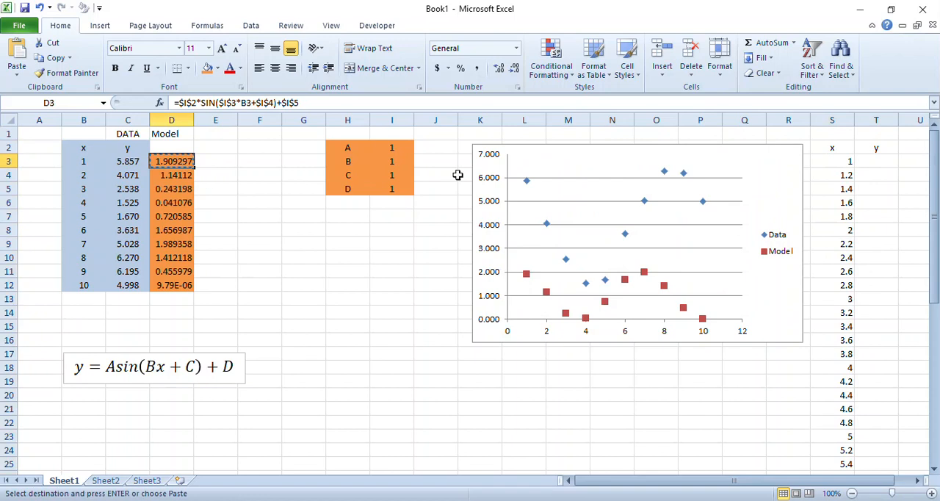
pyautogui.click(876, 162)
pyautogui.write('=$I$2*SIN($I$3*S3+$I$4)+$I$5')
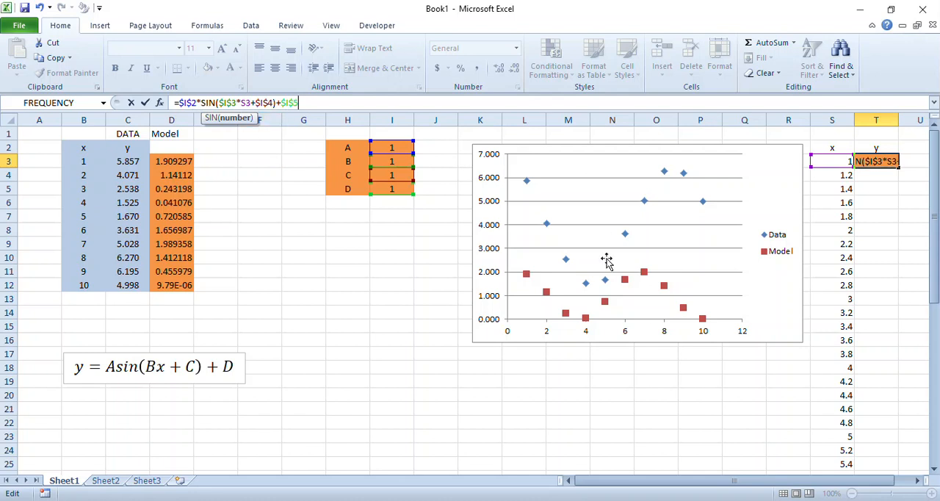
pyautogui.press('Return')
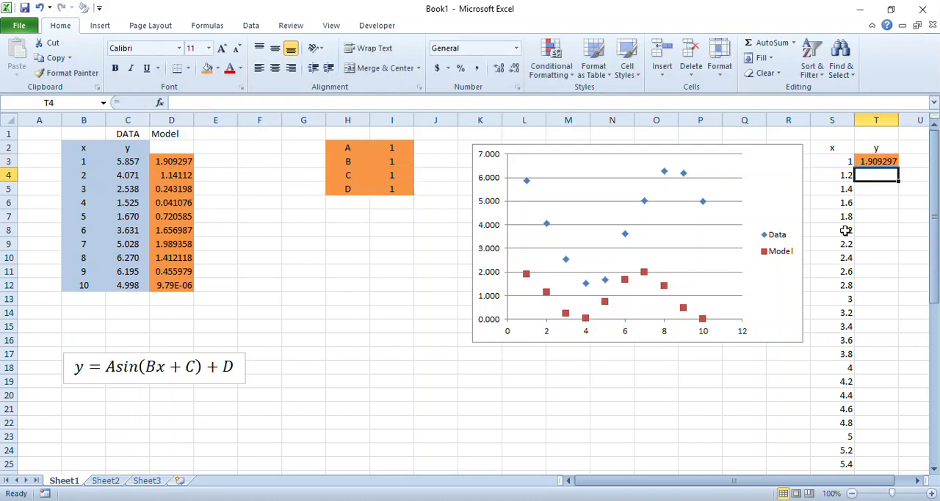
pyautogui.click(876, 161)
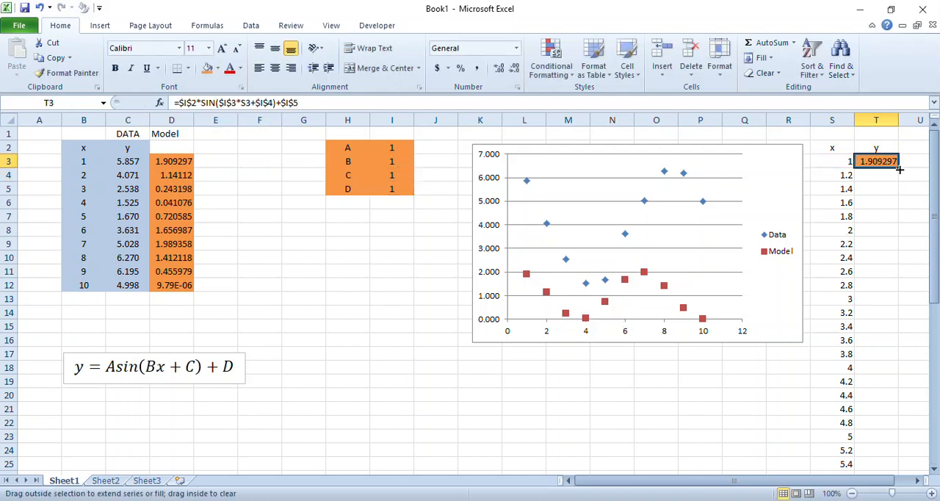
pyautogui.moveTo(899, 168); pyautogui.dragTo(899, 464)
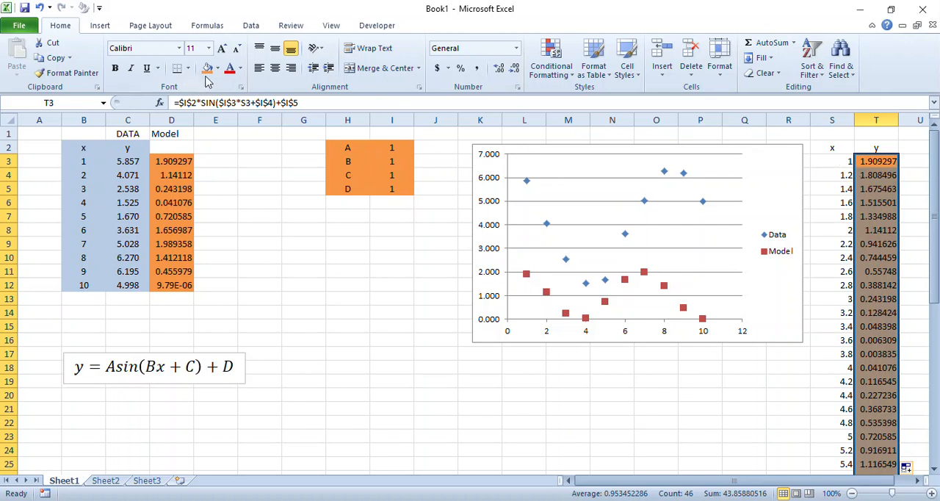
# Clear the orange shading from column T by setting Fill Color to No Fill
pyautogui.click(217, 68)
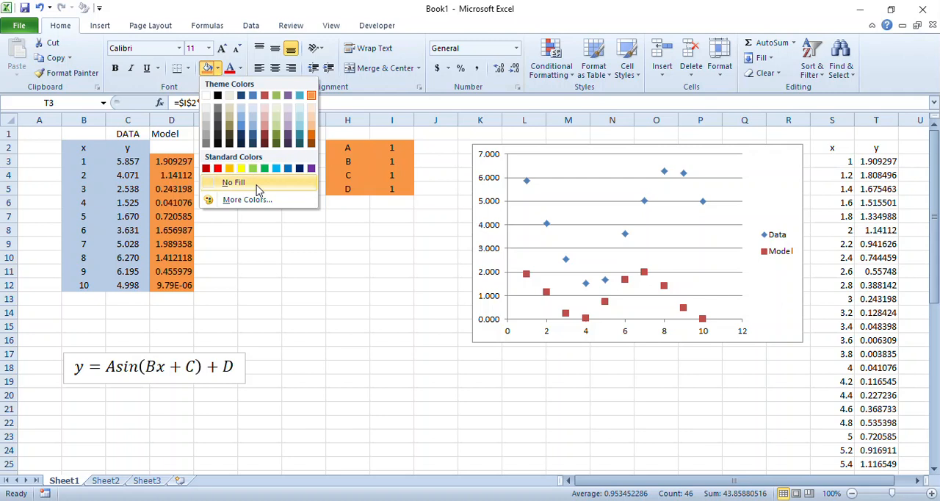
pyautogui.click(234, 182)
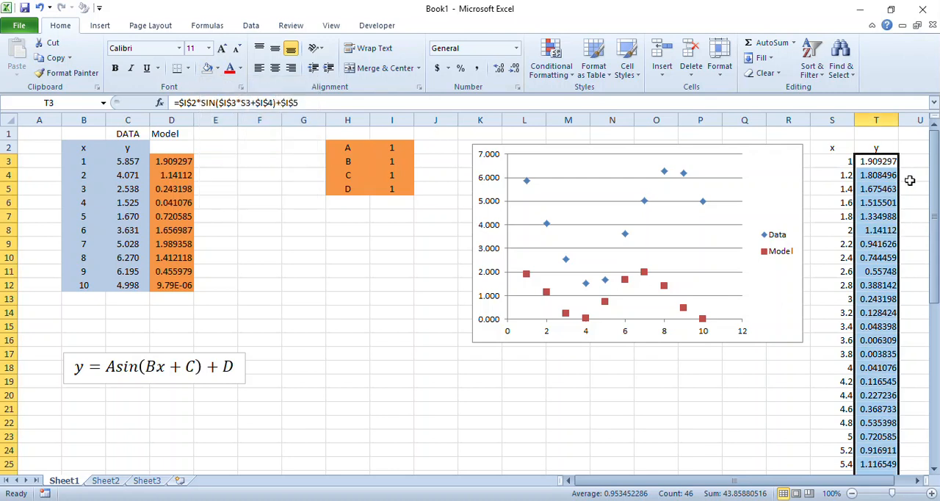
pyautogui.click(788, 382)
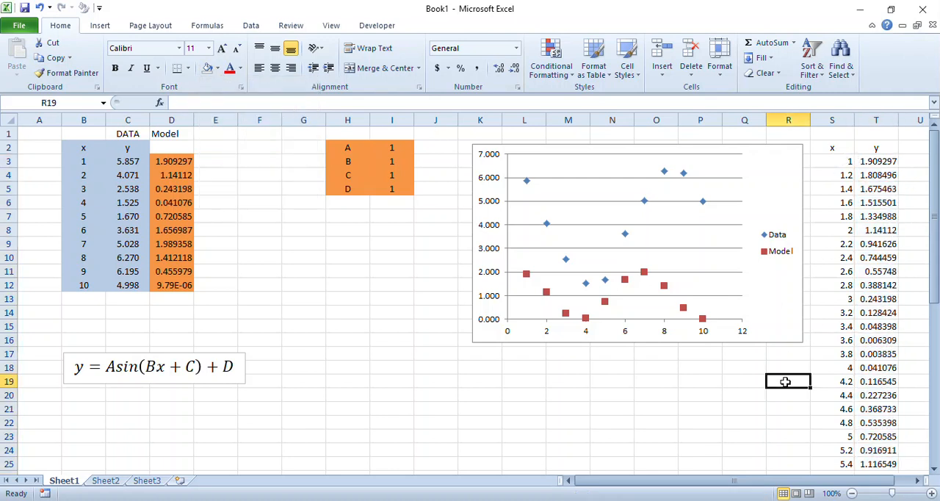
pyautogui.click(638, 243)
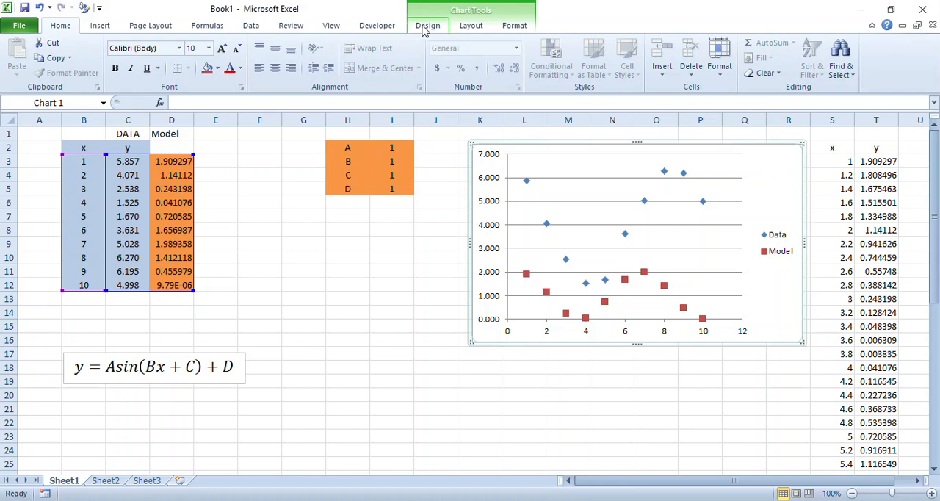
# Add a third chart series via Select Data with X values S3:S48 and Y values T3:T48
pyautogui.click(427, 25)
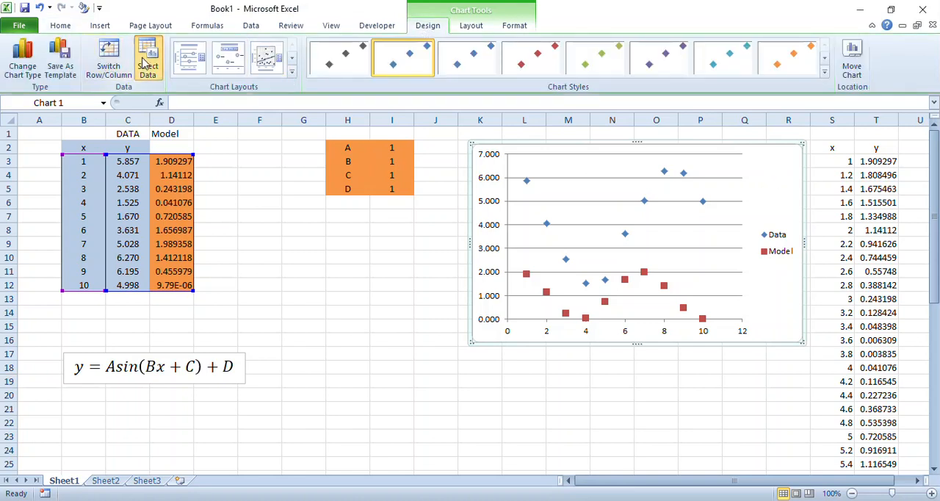
pyautogui.click(147, 58)
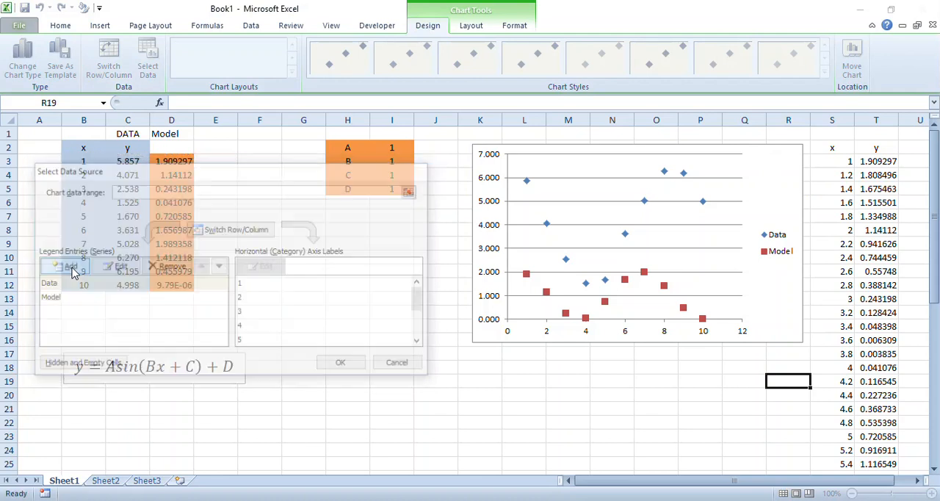
pyautogui.click(71, 266)
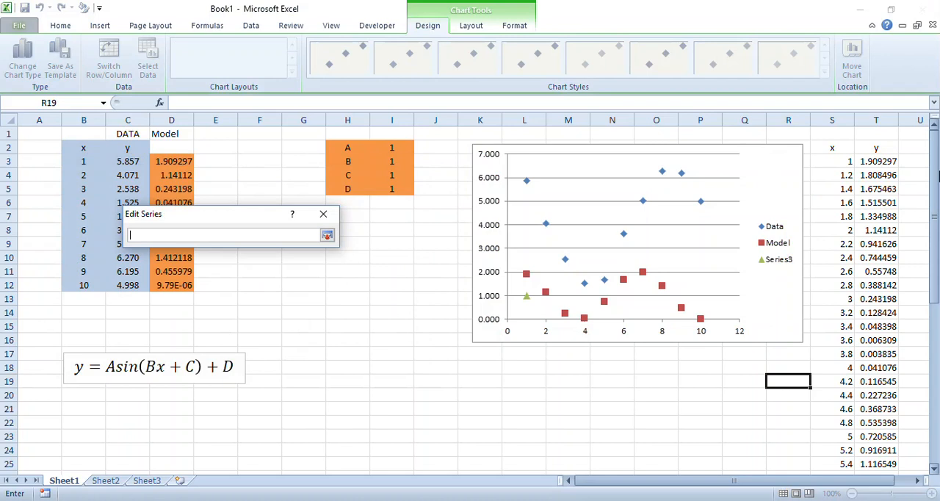
pyautogui.click(831, 161)
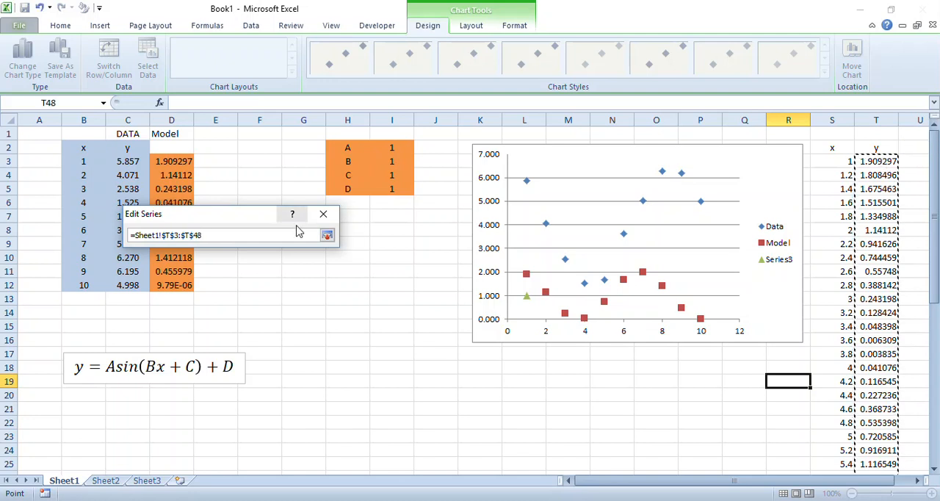
pyautogui.click(328, 235)
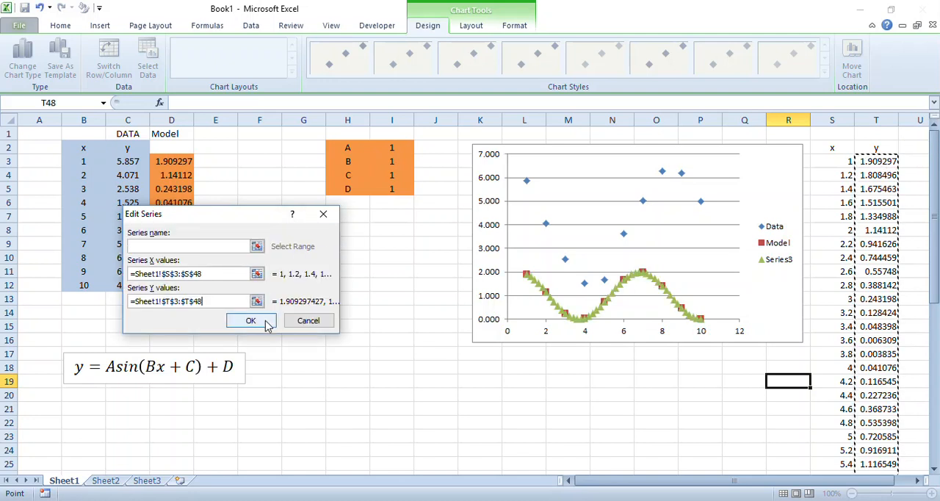
pyautogui.click(250, 320)
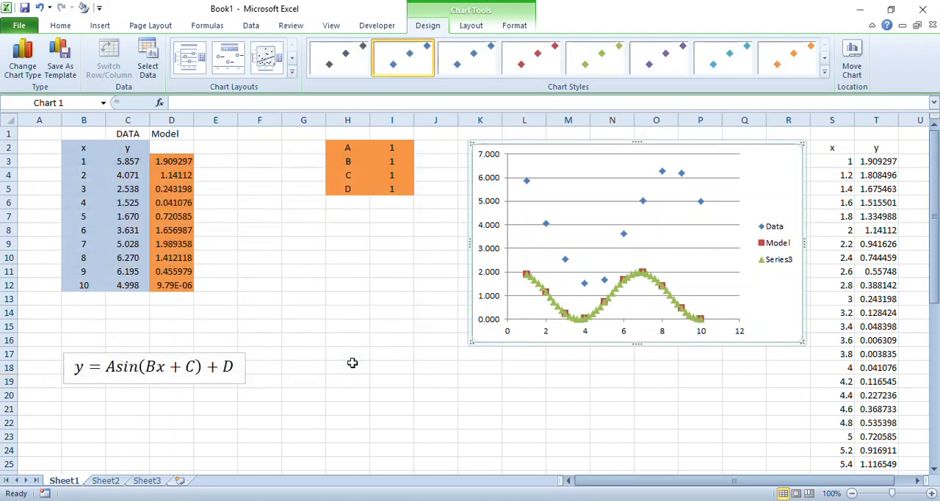
pyautogui.moveTo(683, 319)
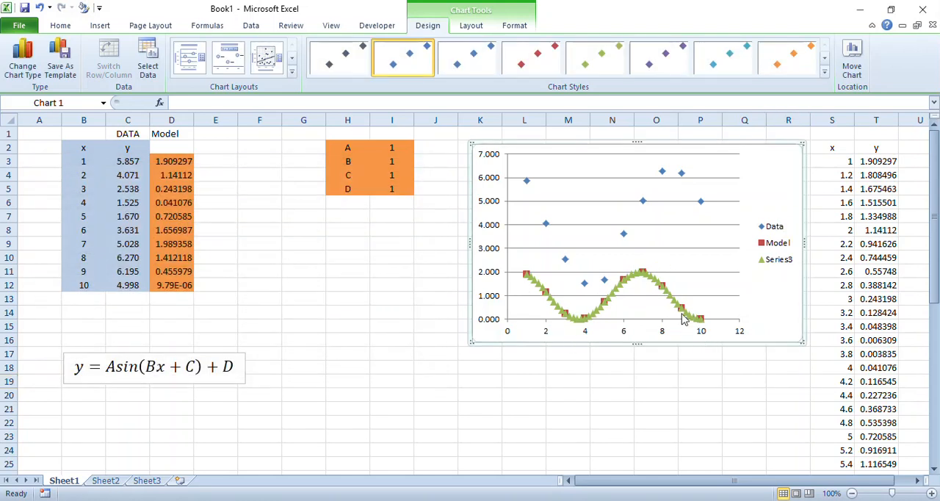
pyautogui.click(640, 284)
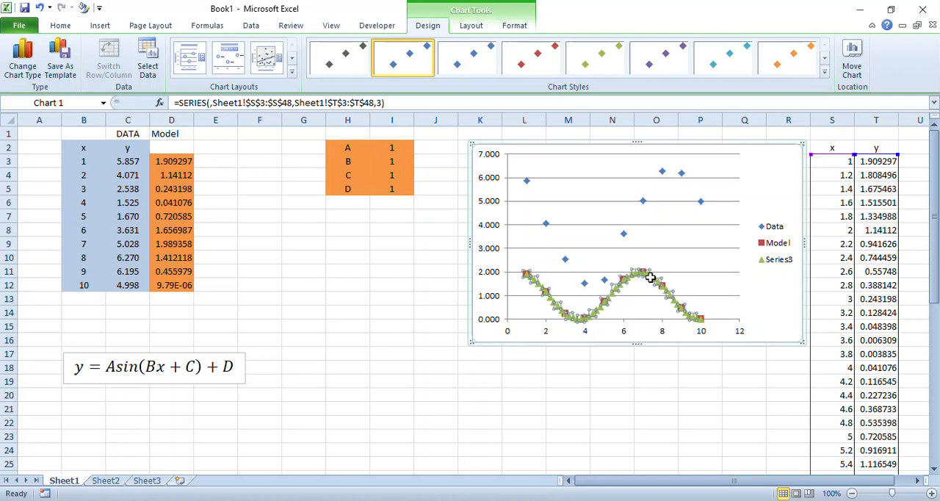
# Format Series3 as a solid, smoothed line 1.5 pt wide
pyautogui.rightClick(650, 277)
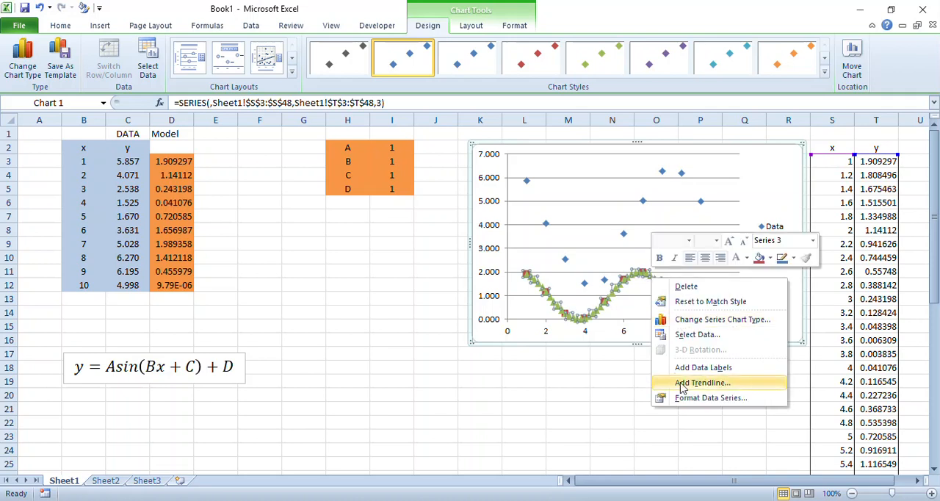
pyautogui.click(712, 396)
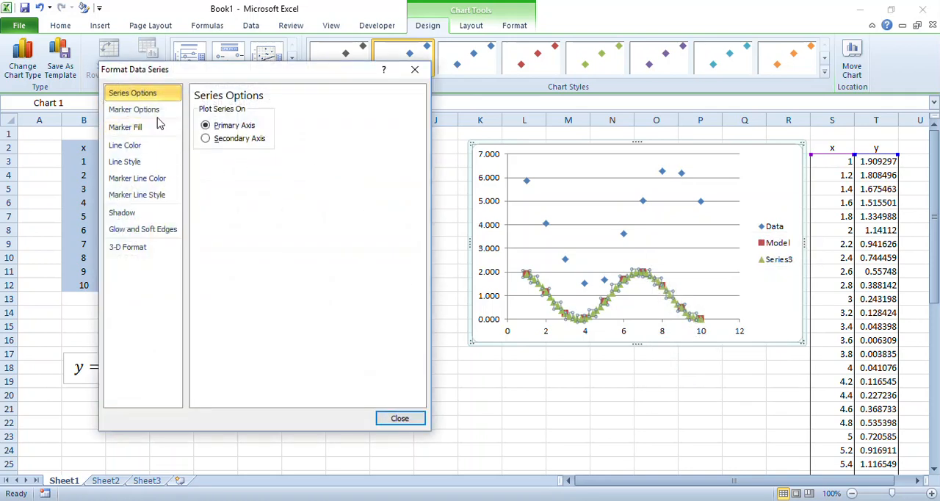
pyautogui.click(134, 109)
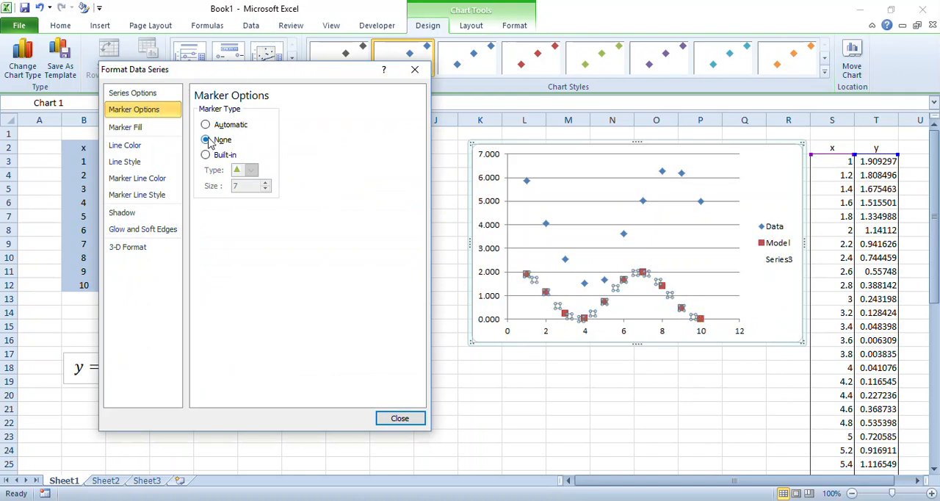
pyautogui.click(125, 146)
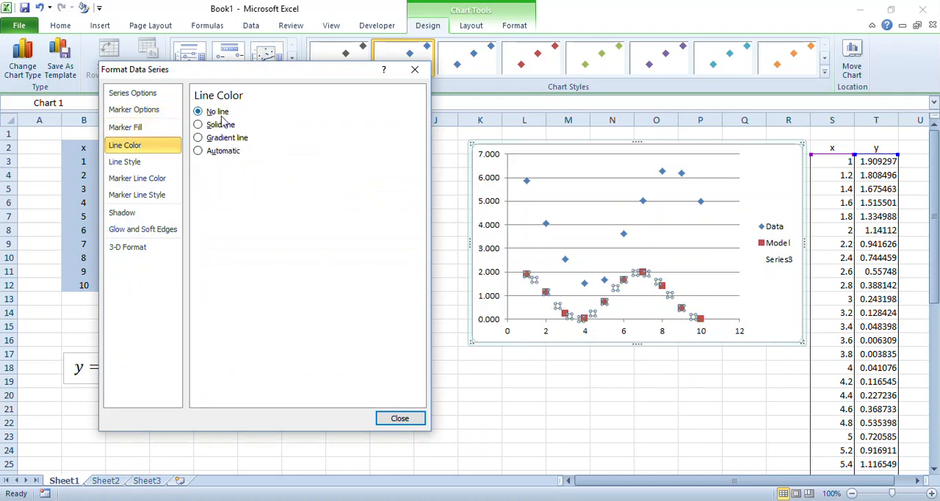
pyautogui.click(197, 123)
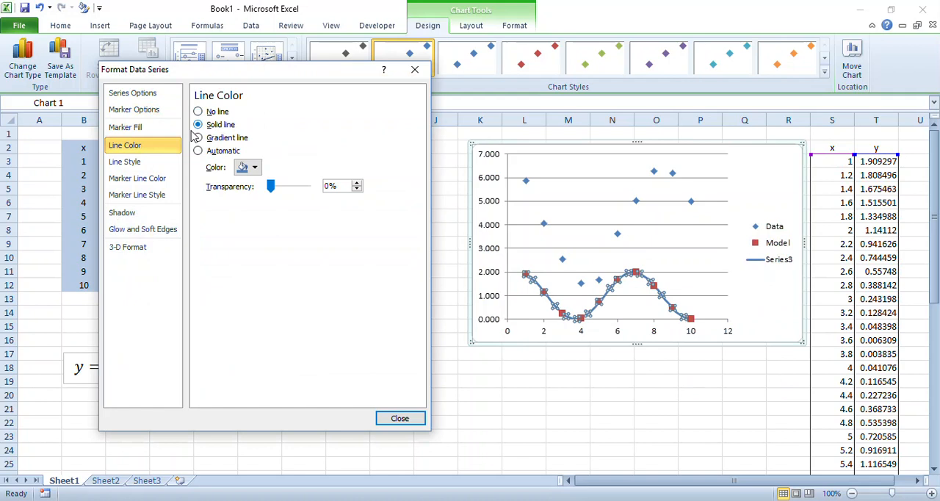
pyautogui.click(125, 162)
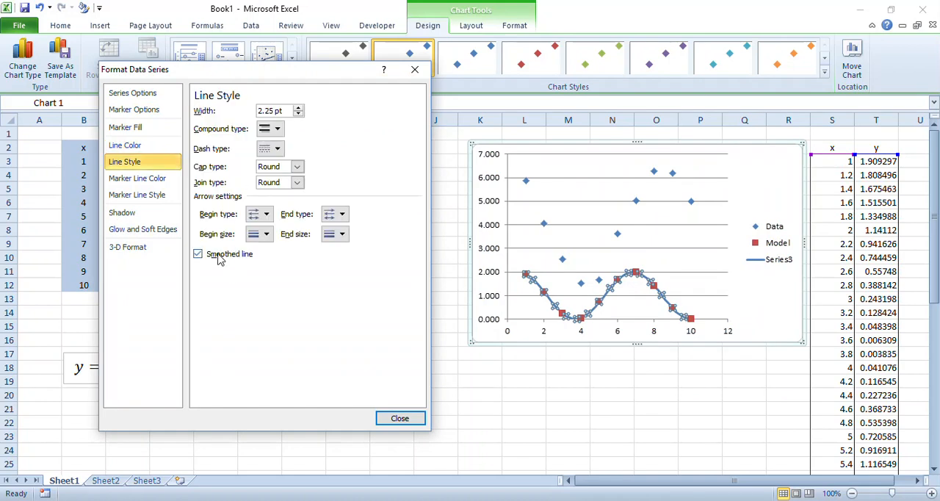
pyautogui.moveTo(276, 129)
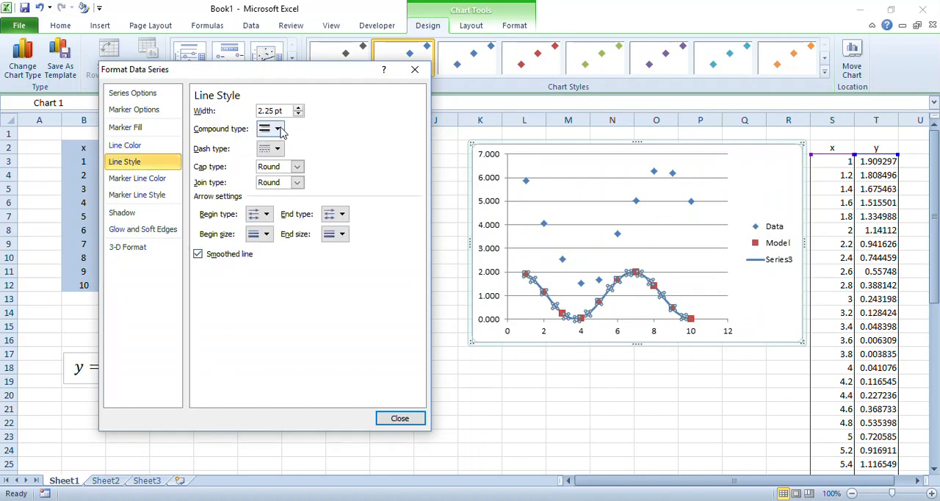
pyautogui.click(298, 114)
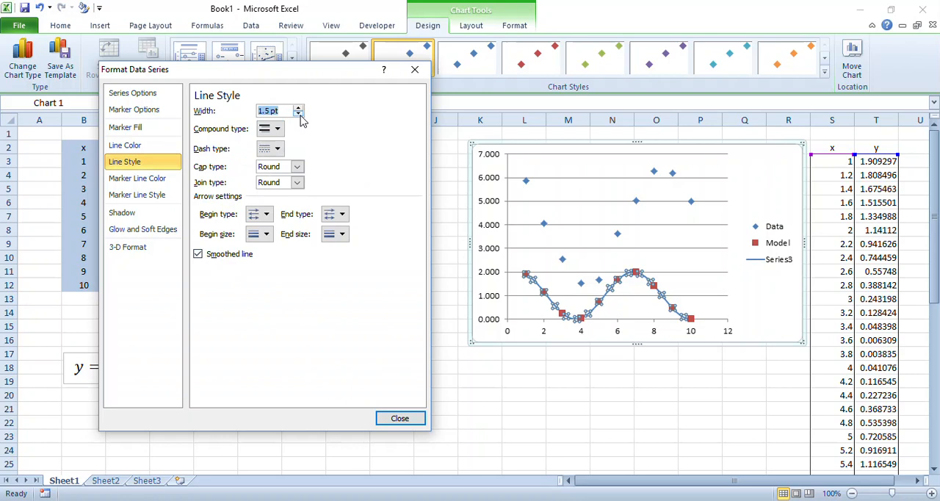
pyautogui.moveTo(125, 145)
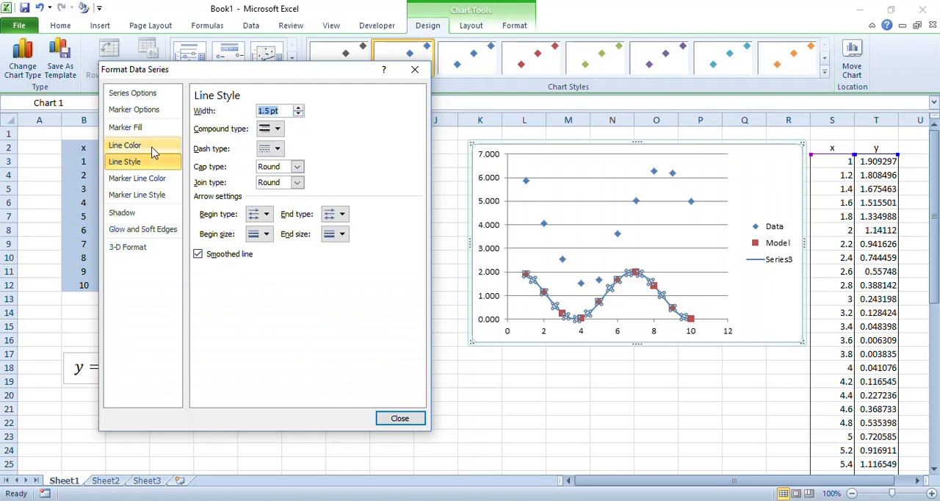
# Give the Series3 curve a dark brown line colour and close the Format Data Series dialog
pyautogui.click(124, 145)
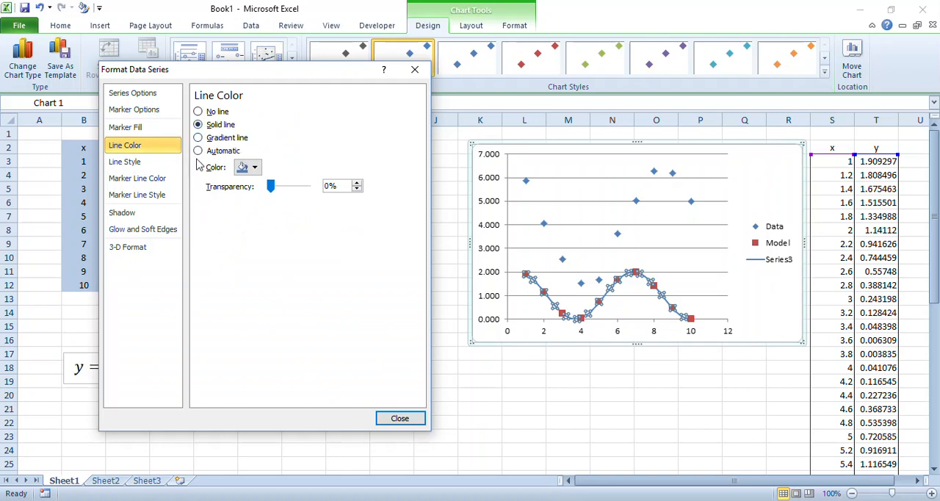
pyautogui.click(197, 150)
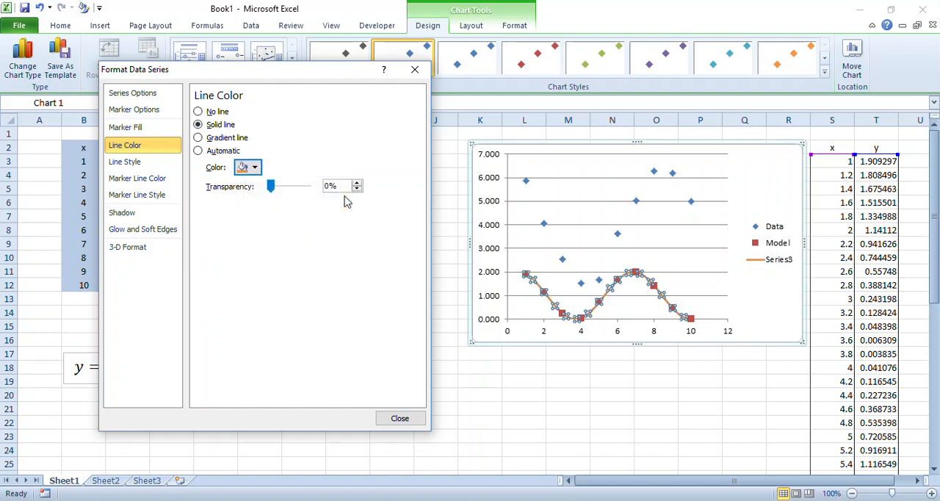
pyautogui.click(256, 168)
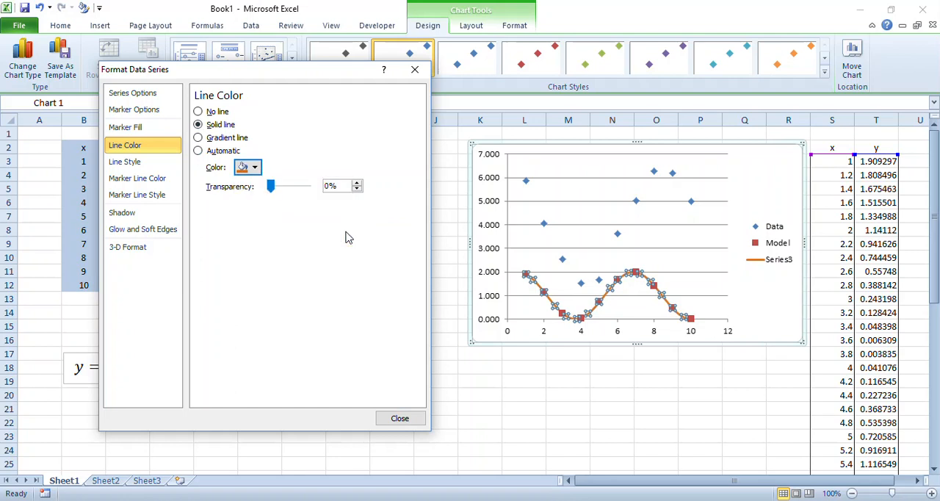
pyautogui.click(256, 168)
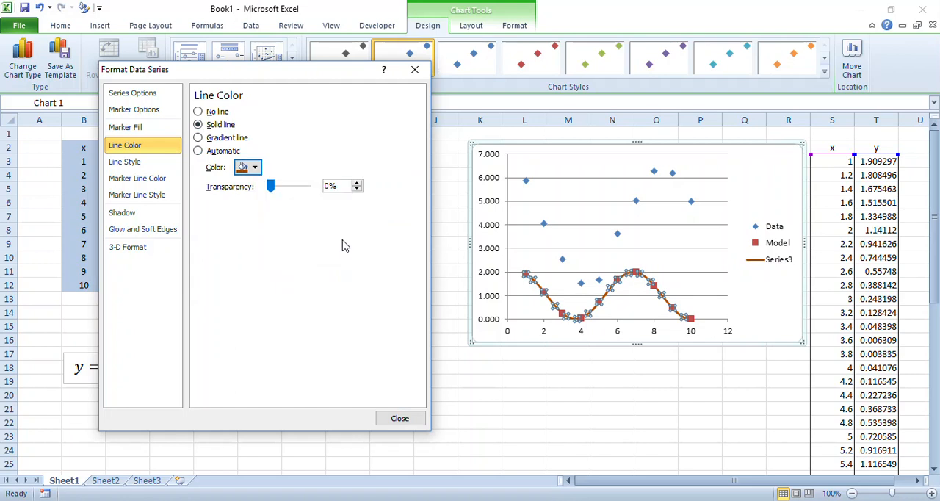
pyautogui.click(400, 417)
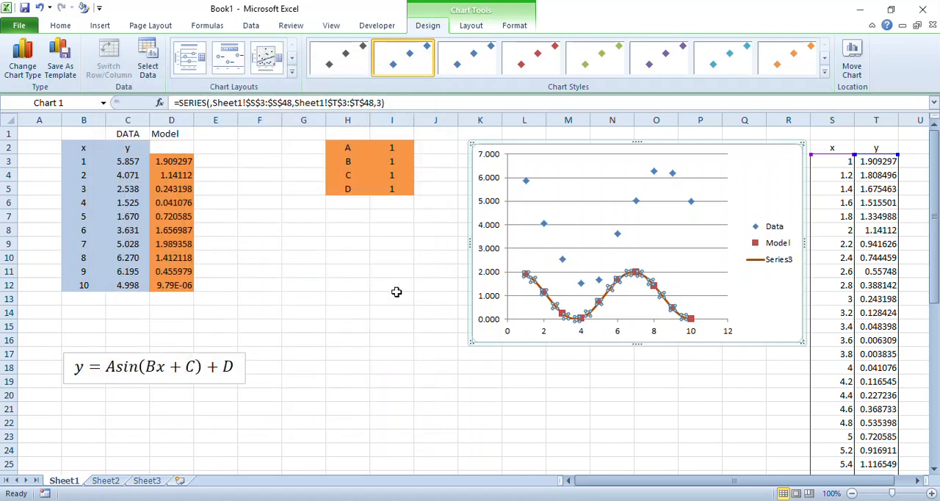
pyautogui.click(391, 299)
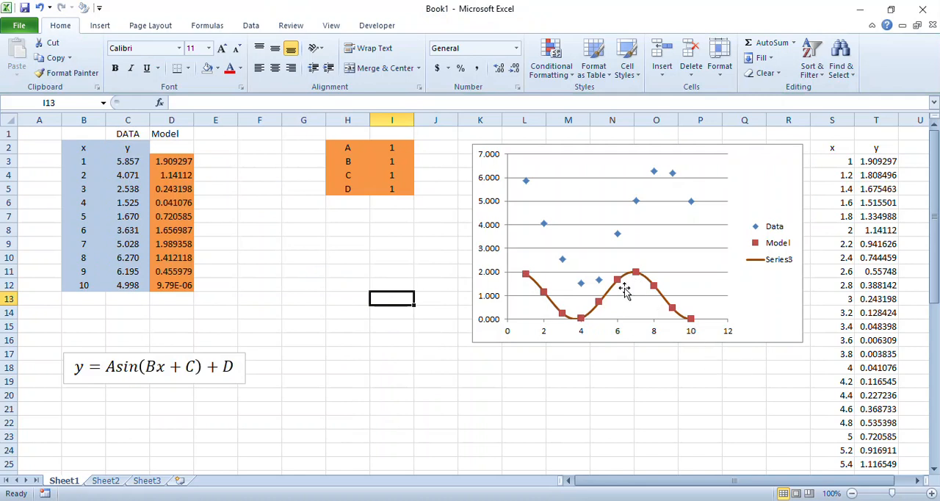
# Set the Model series' Marker Options to None so only Data points and the curve show
pyautogui.click(625, 286)
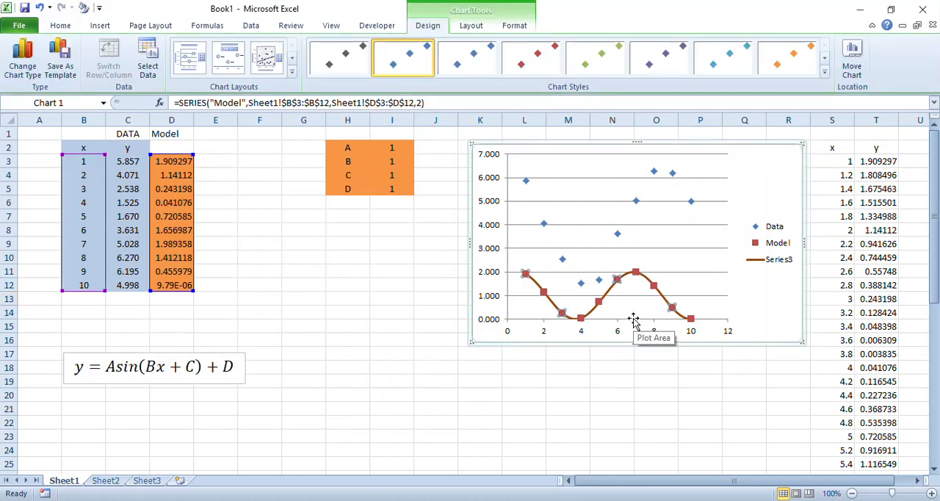
pyautogui.moveTo(615, 286)
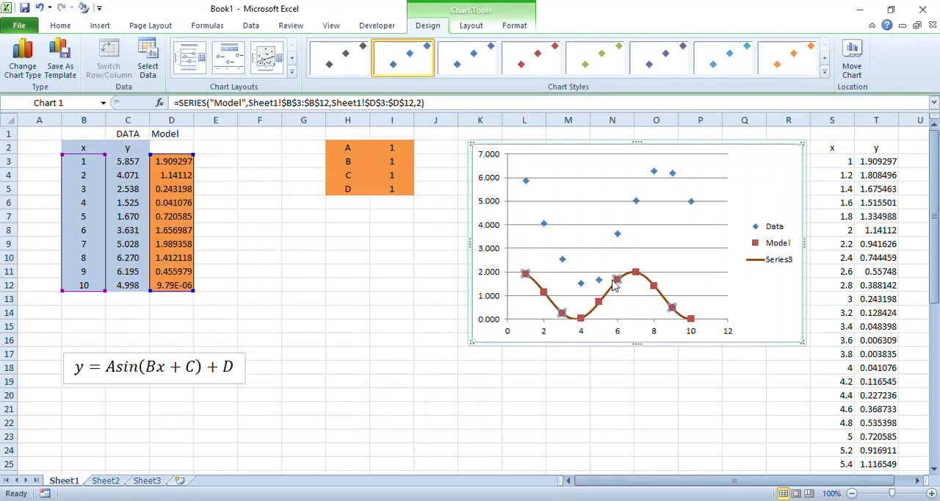
pyautogui.rightClick(614, 285)
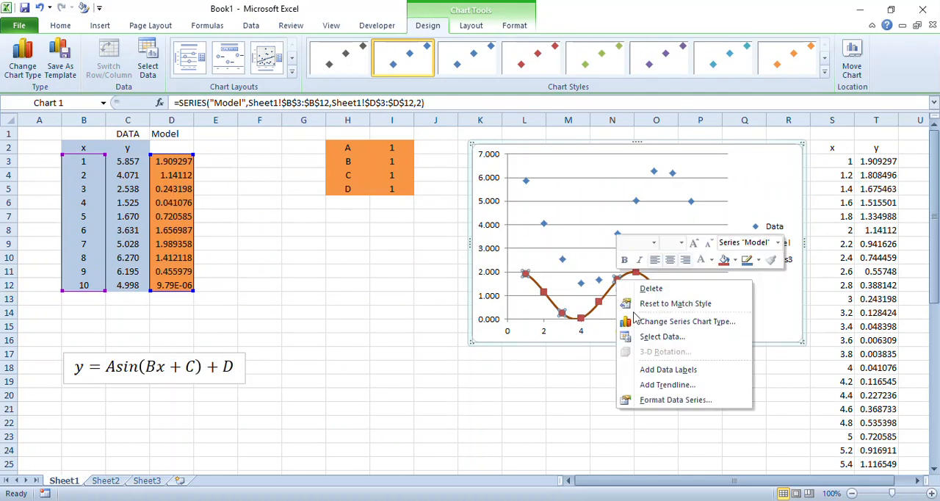
pyautogui.click(676, 399)
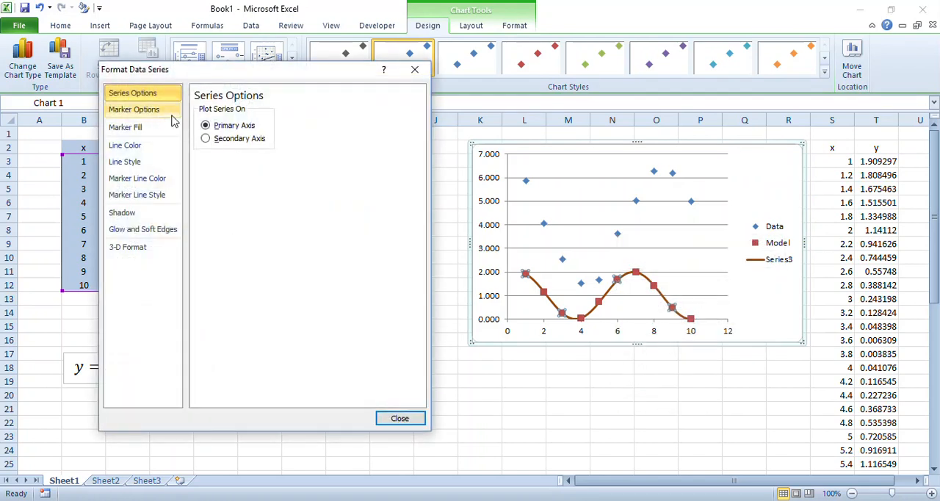
pyautogui.click(133, 108)
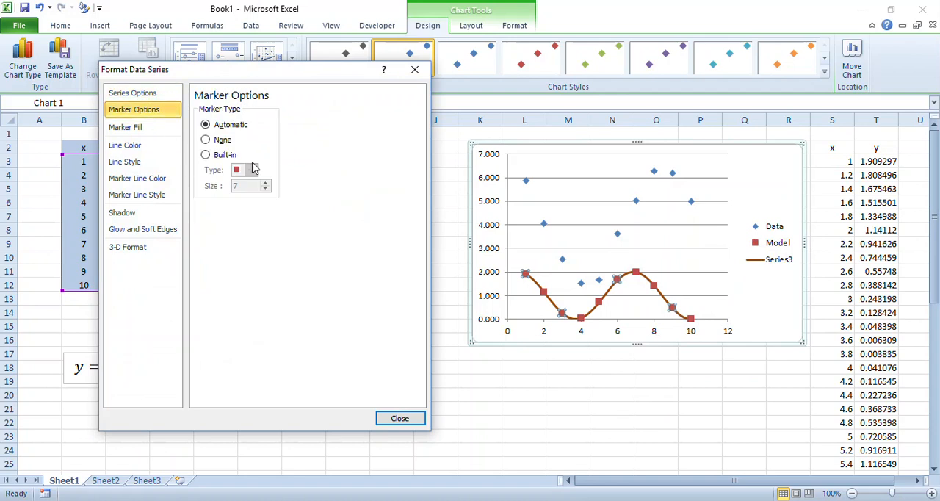
pyautogui.click(206, 140)
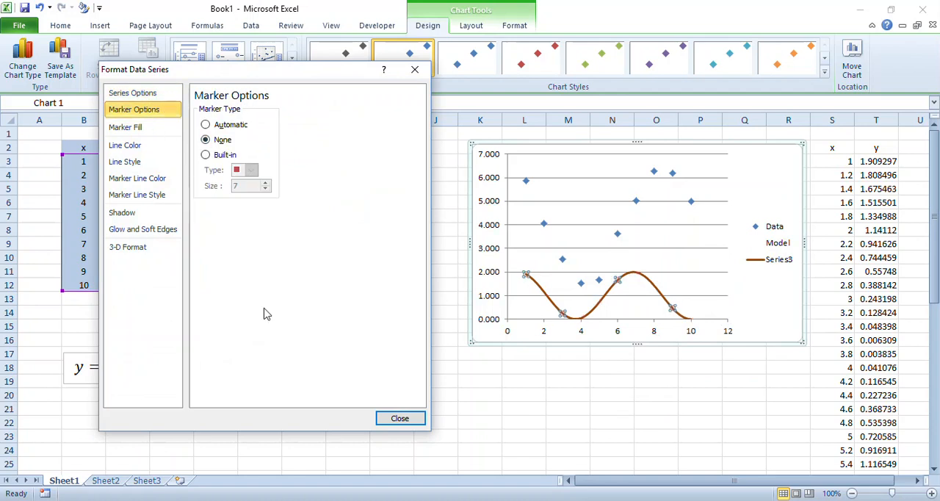
pyautogui.click(399, 417)
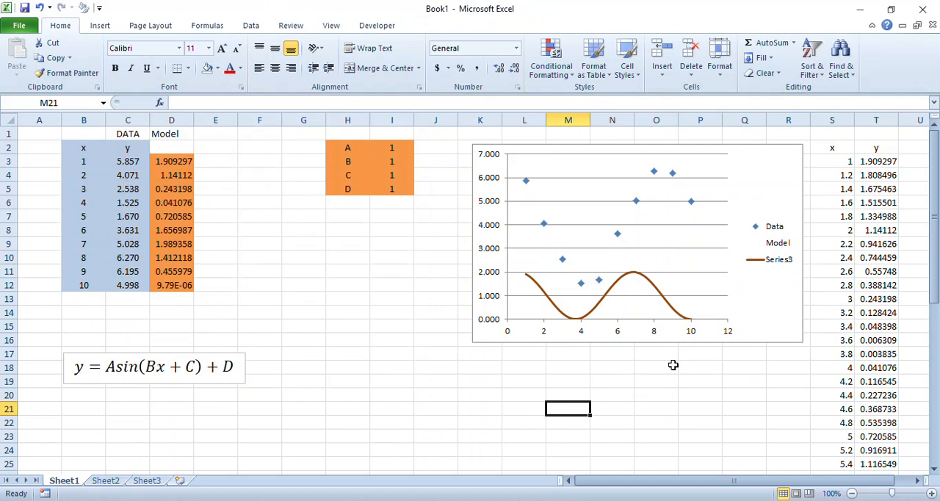
pyautogui.moveTo(703, 253)
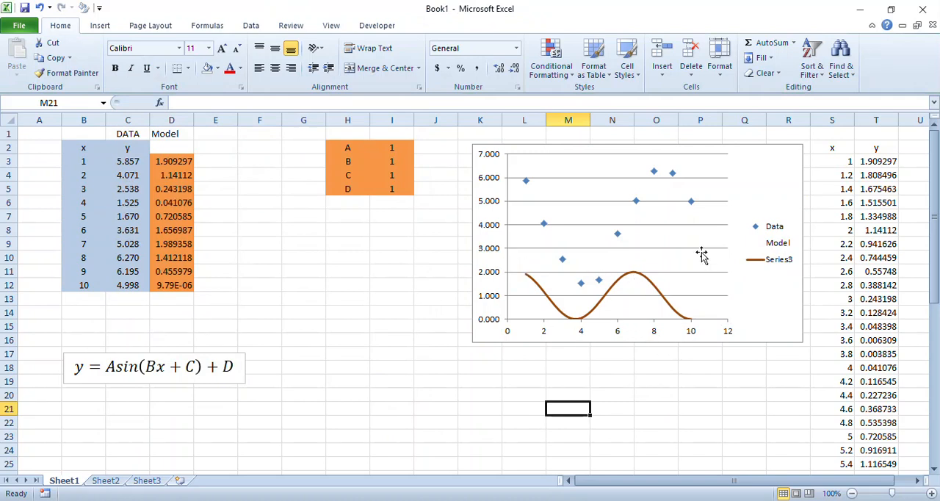
pyautogui.moveTo(746, 258)
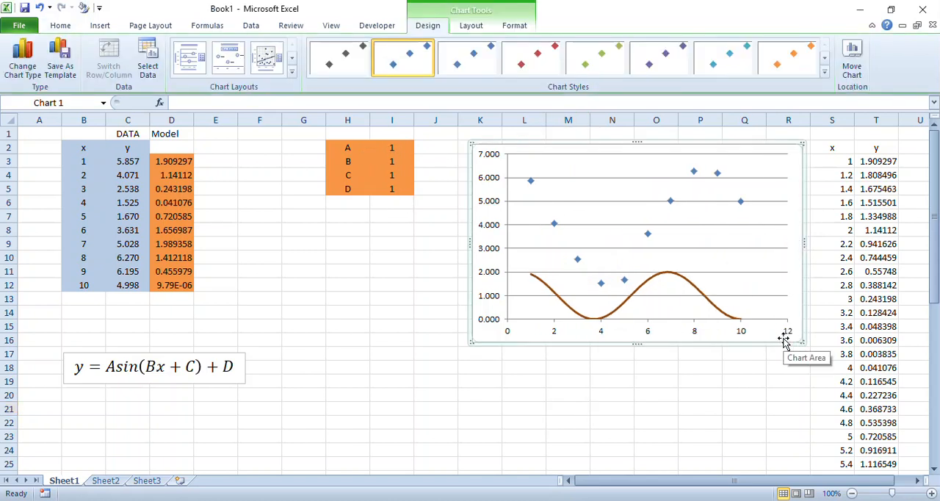
pyautogui.moveTo(792, 228)
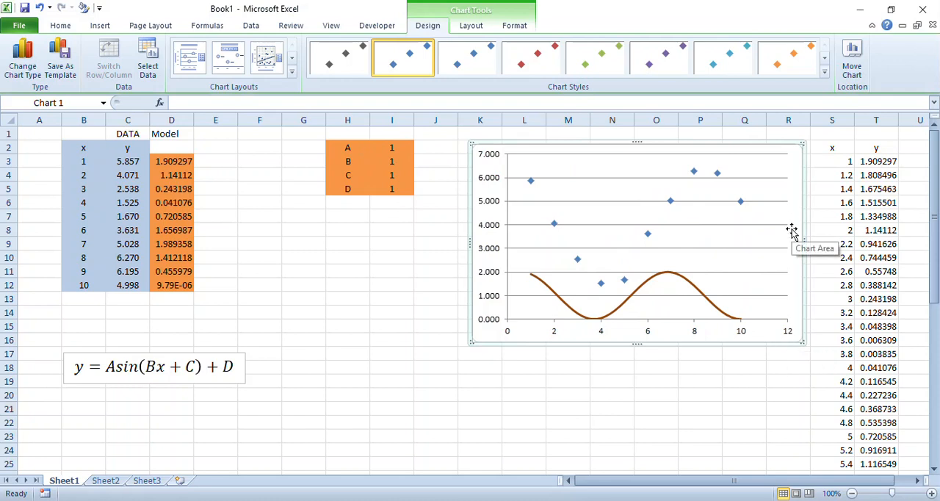
# Select a parameter value cell after the legend is removed
pyautogui.click(391, 147)
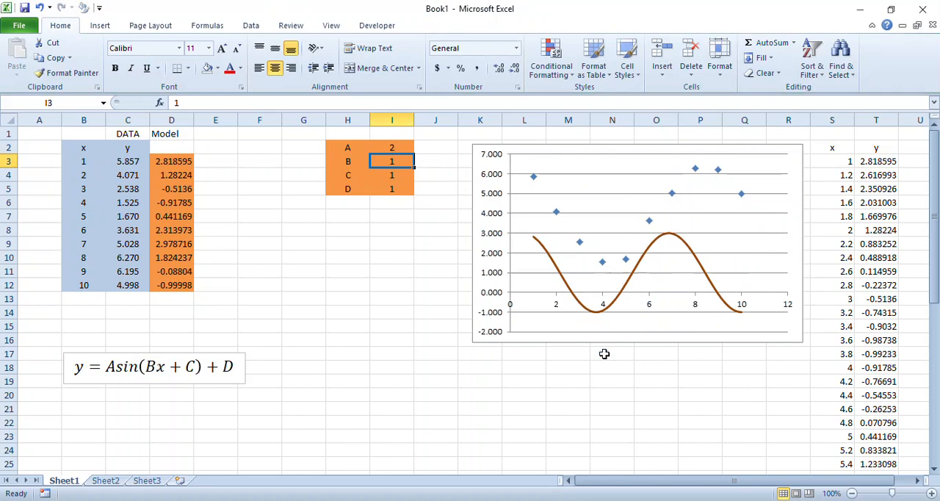
# Enter trial parameter values 2 and 1 into the parameter cells, heading toward A=1, B=1, C=2, D=2
pyautogui.write('2')
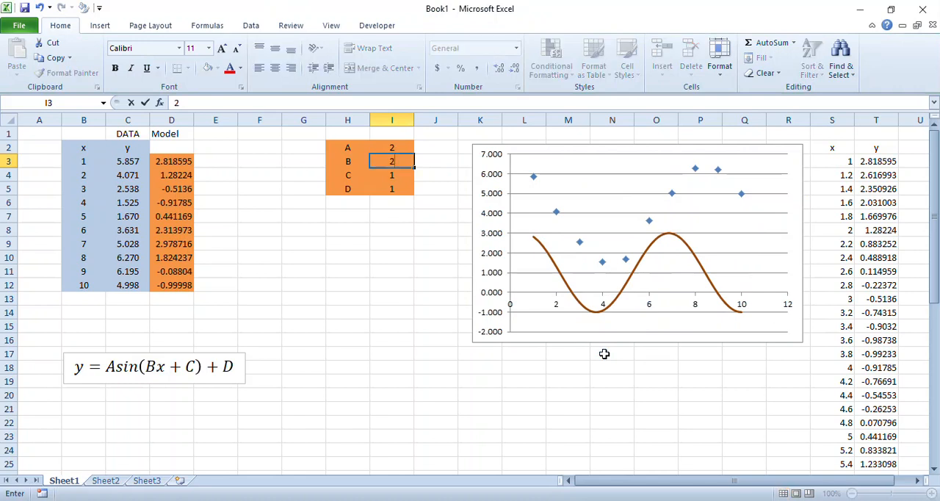
pyautogui.press('Return')
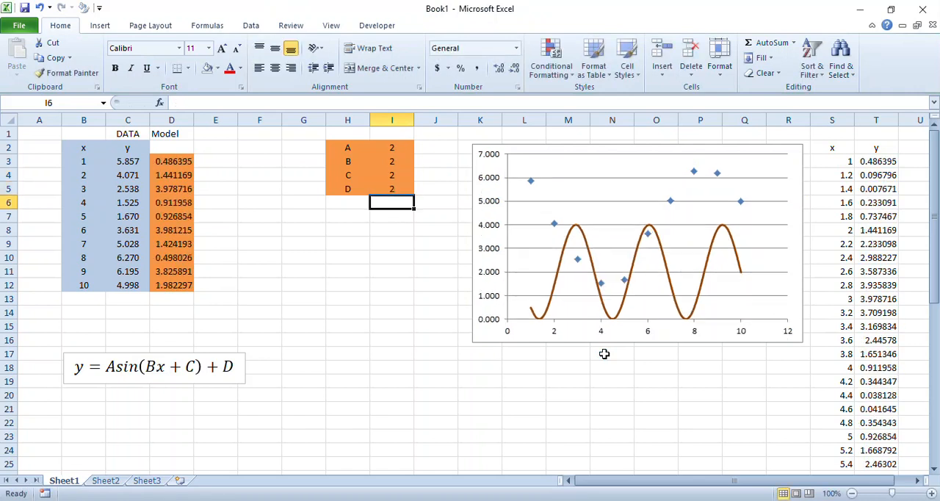
pyautogui.click(391, 147)
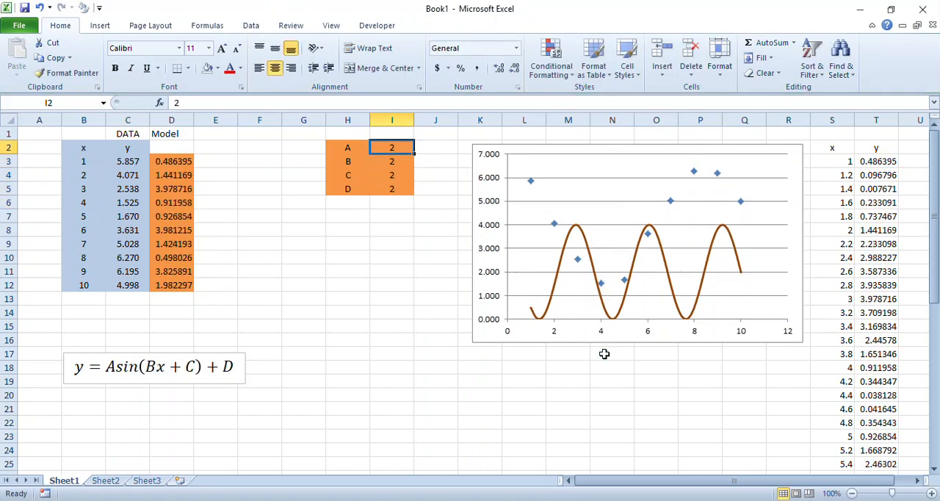
pyautogui.click(391, 133)
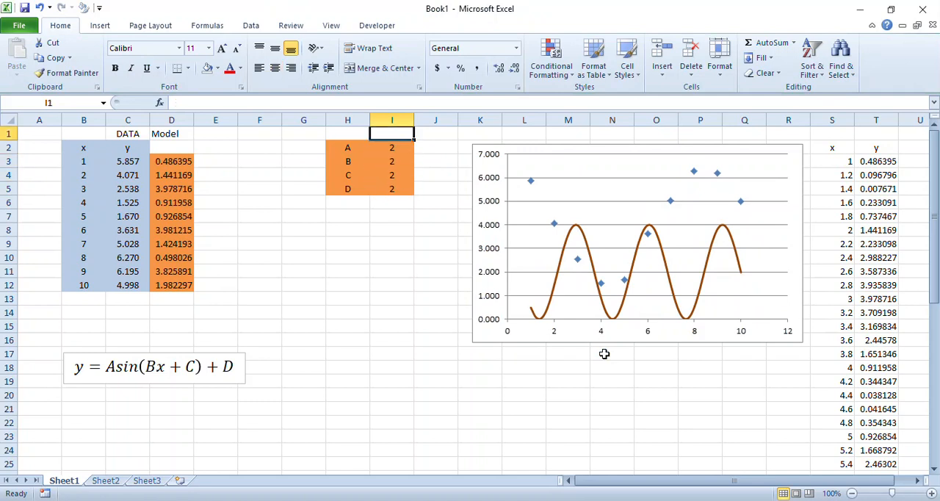
pyautogui.write('1')
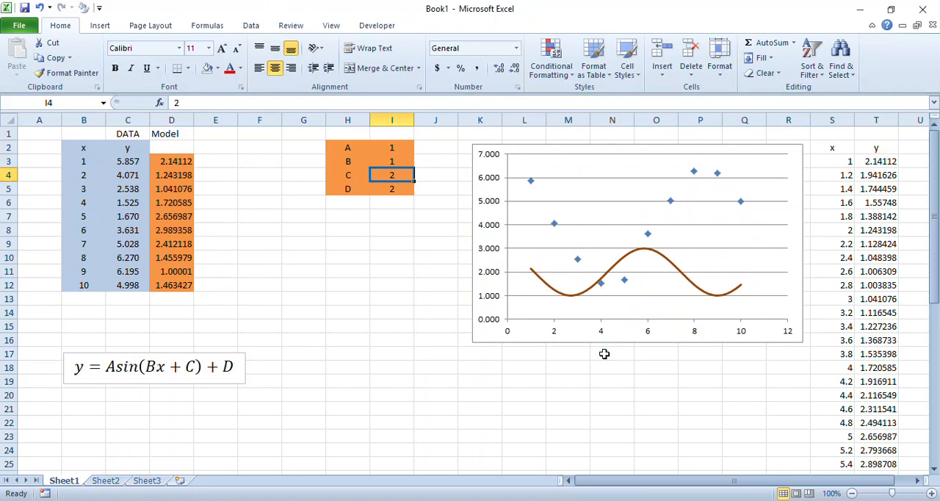
pyautogui.moveTo(382, 200)
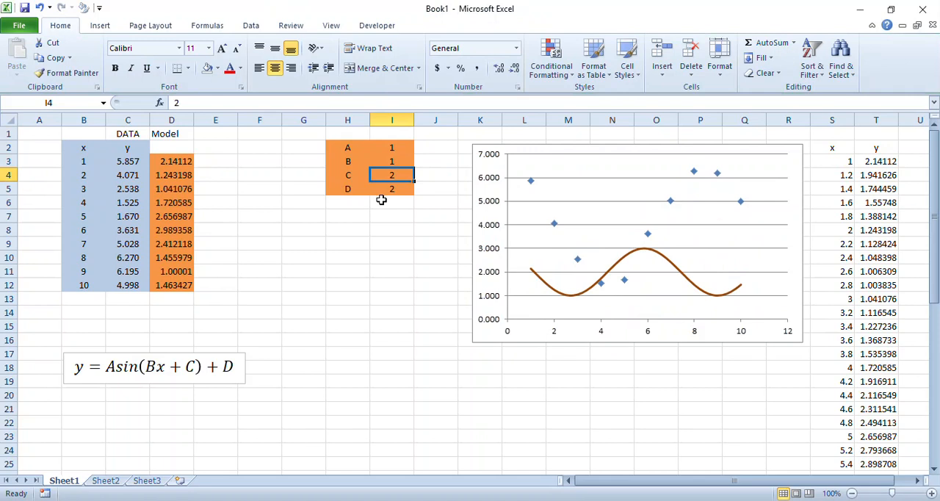
# Head column E 'res' and fill =C3-D3 residuals down to E12, checking E6
pyautogui.click(214, 132)
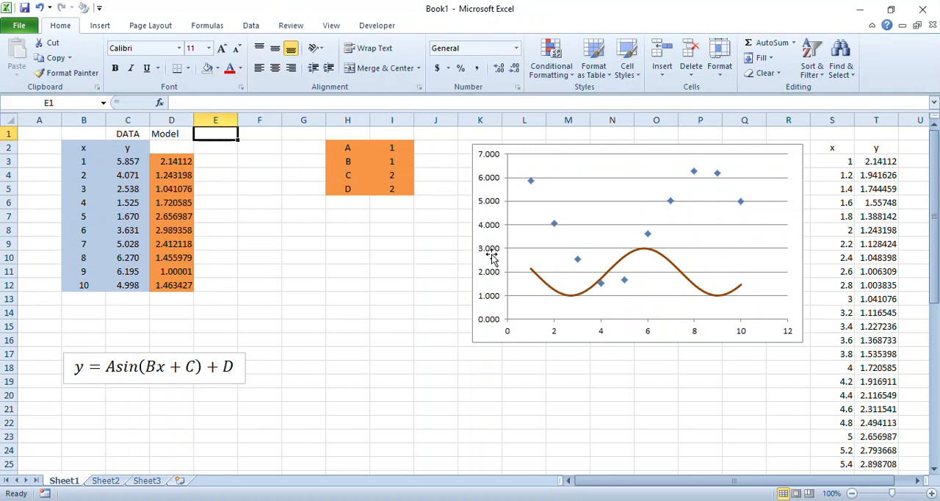
pyautogui.write('resudi')
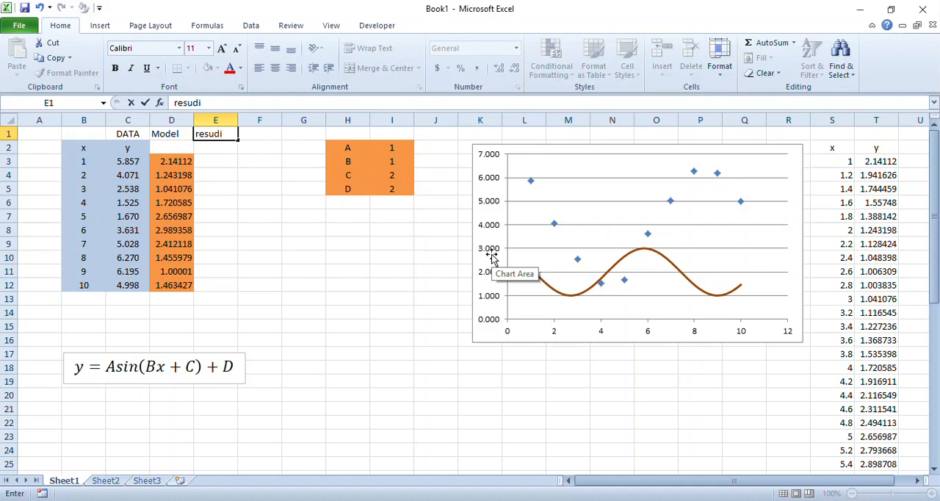
pyautogui.press('Backspace')
pyautogui.write('idual')
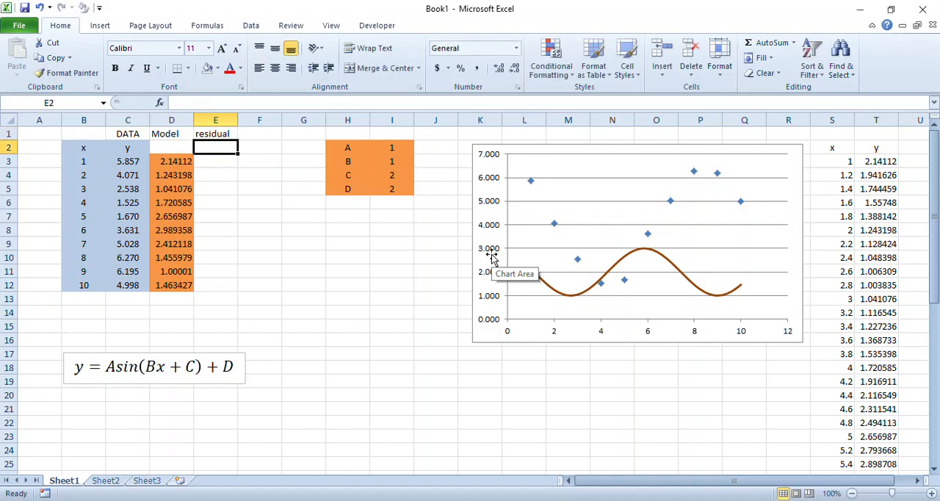
pyautogui.click(214, 161)
pyautogui.write('=')
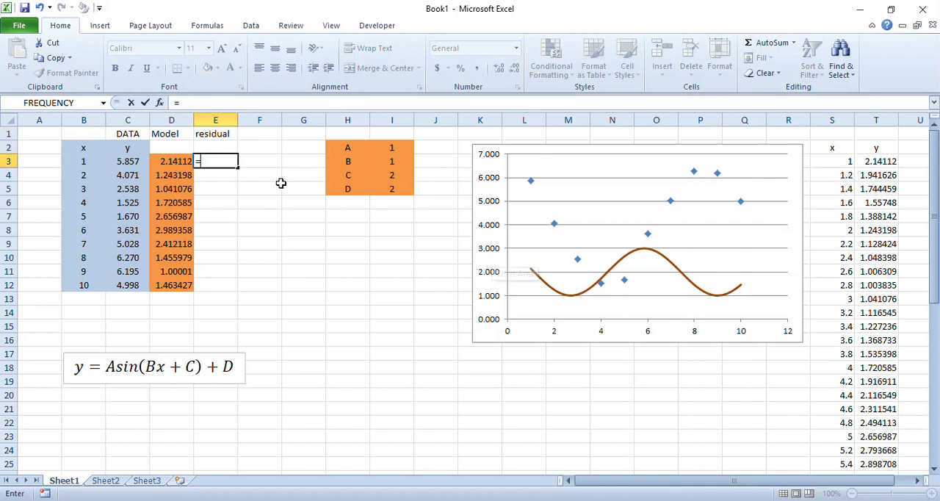
pyautogui.click(128, 162)
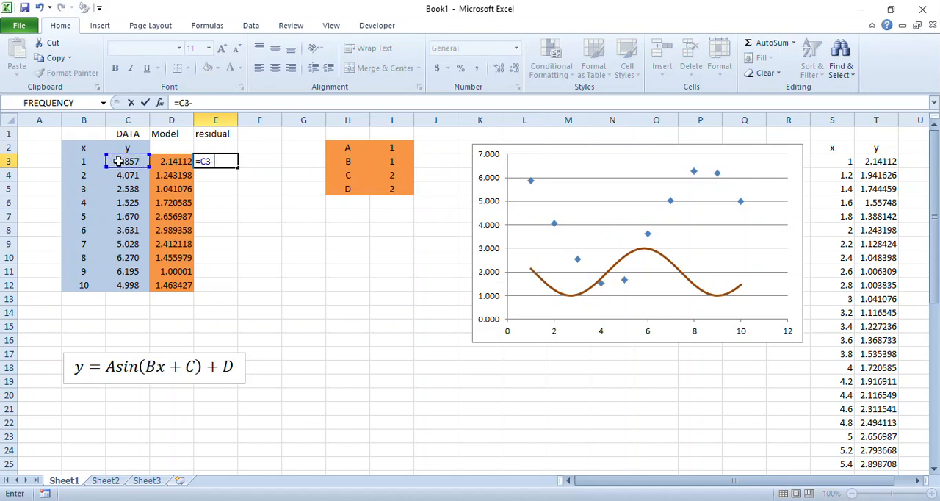
pyautogui.click(171, 162)
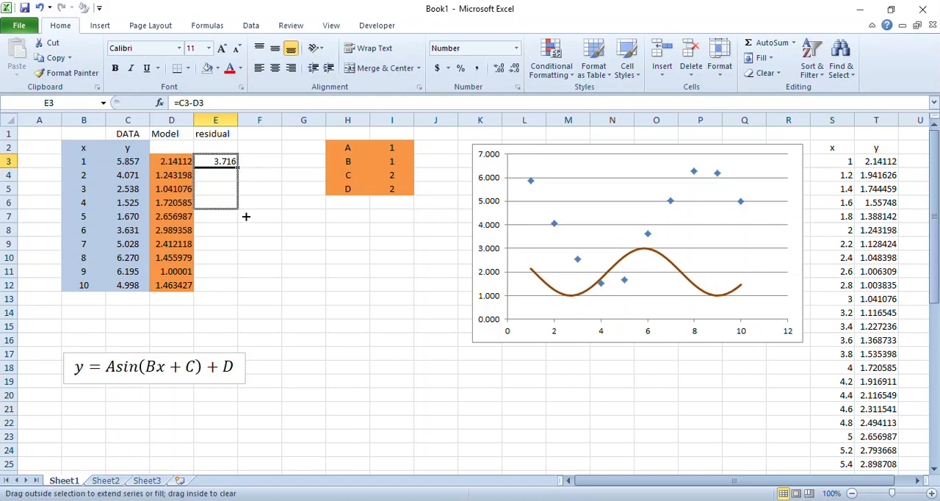
pyautogui.moveTo(230, 162); pyautogui.dragTo(229, 285)
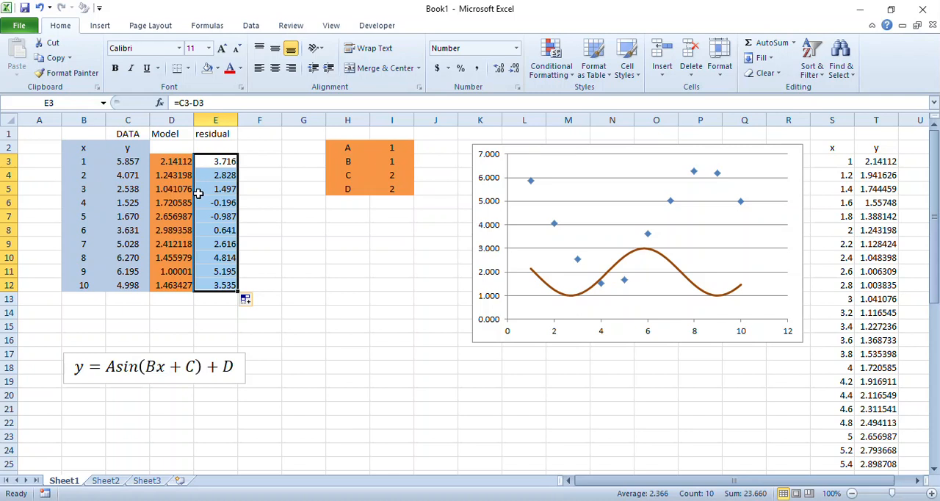
pyautogui.click(215, 202)
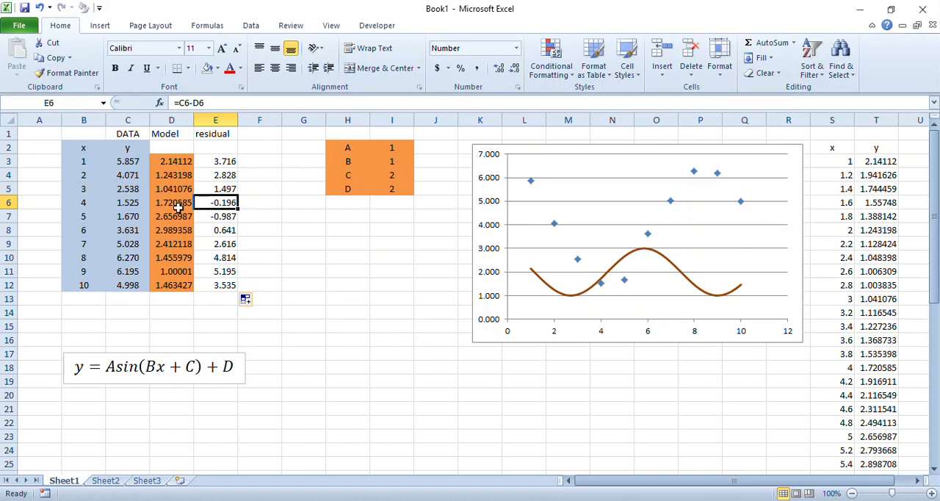
pyautogui.moveTo(601, 285)
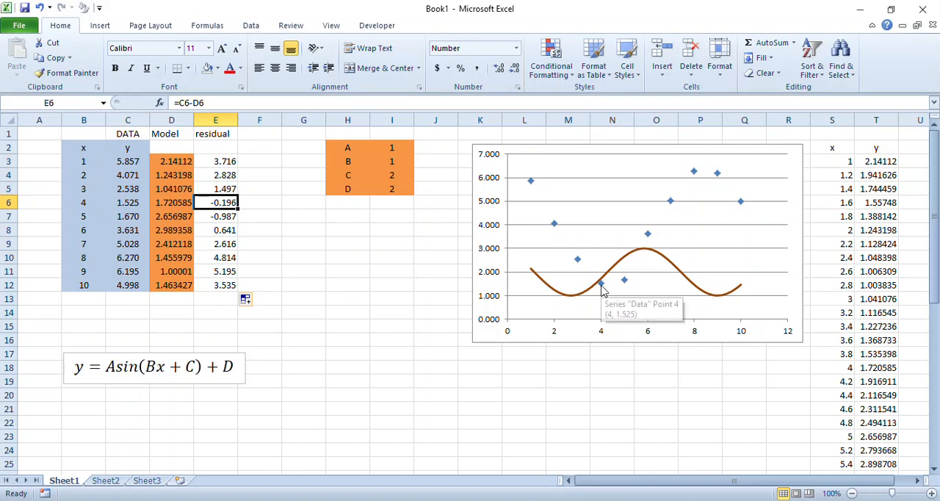
pyautogui.moveTo(602, 285)
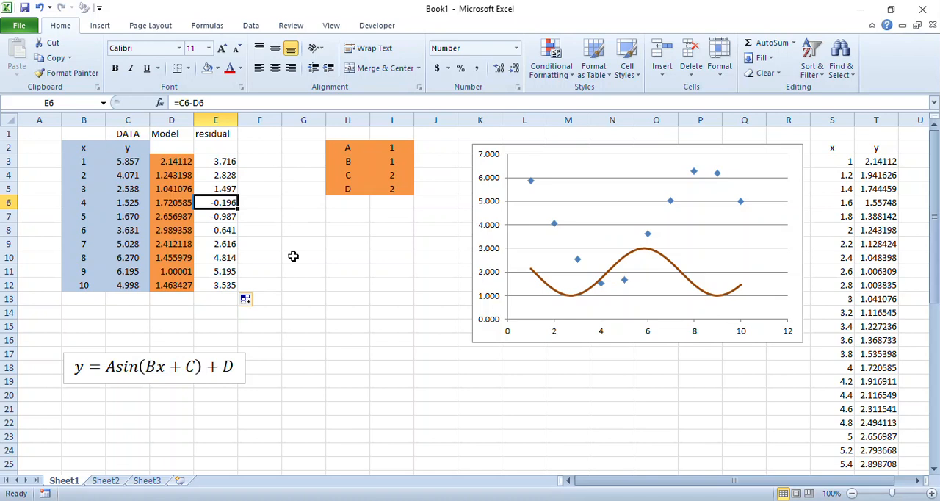
pyautogui.moveTo(251, 182)
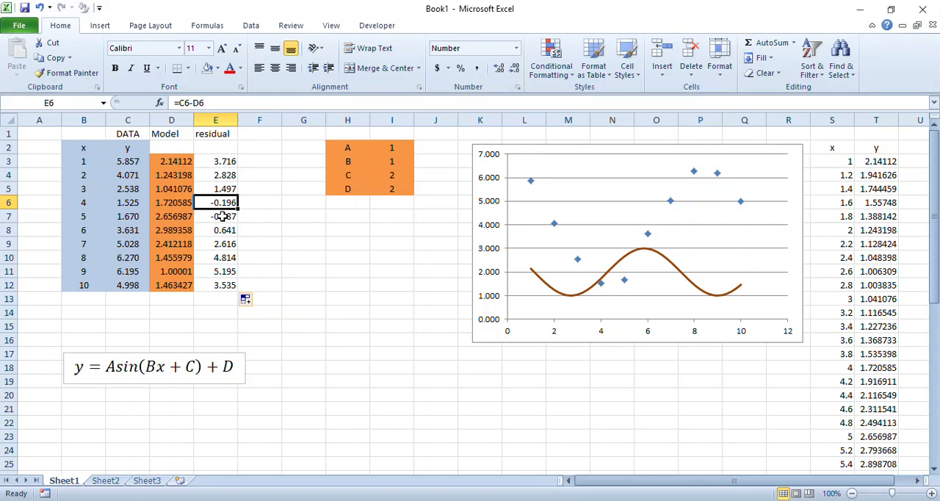
# Enter =E3^2 in F3 with fewer decimals and fill it down to F12
pyautogui.click(258, 133)
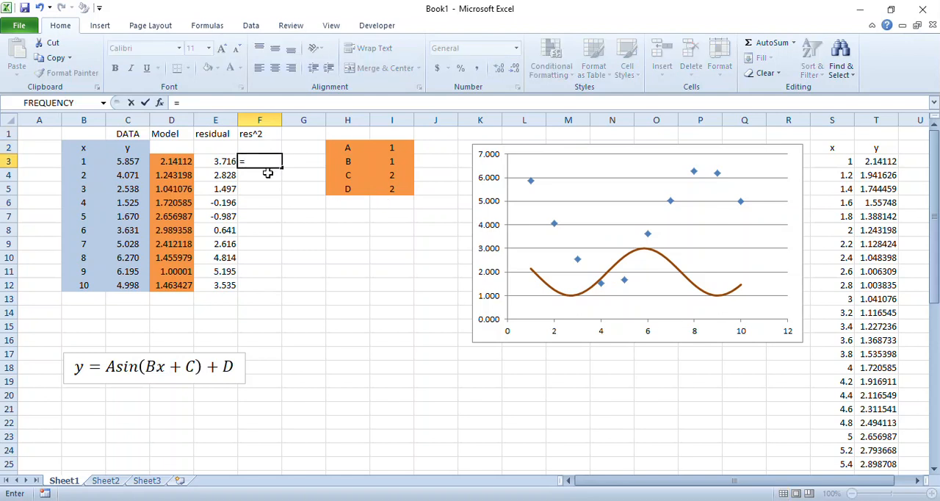
pyautogui.write('E3^')
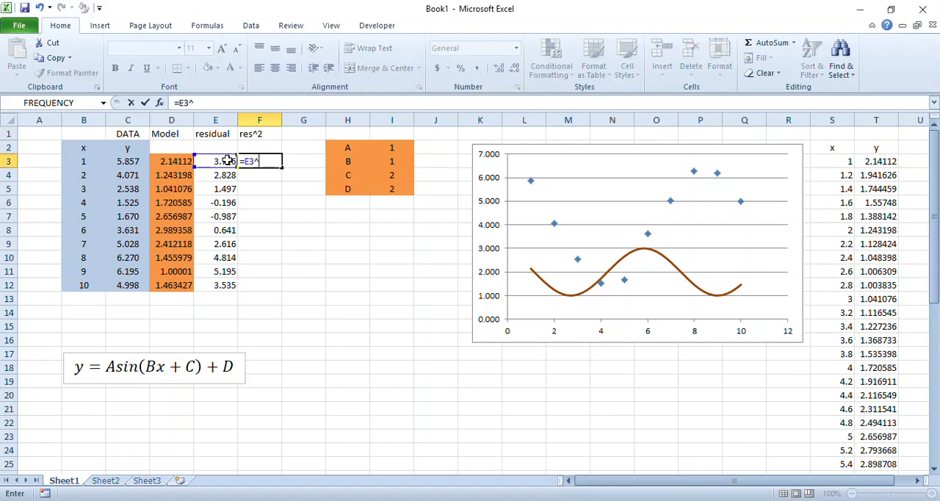
pyautogui.write('2')
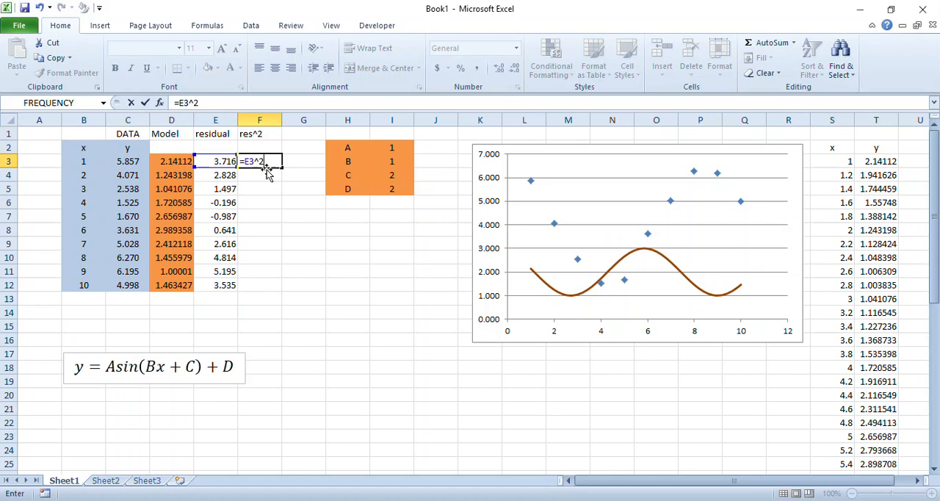
pyautogui.moveTo(259, 171)
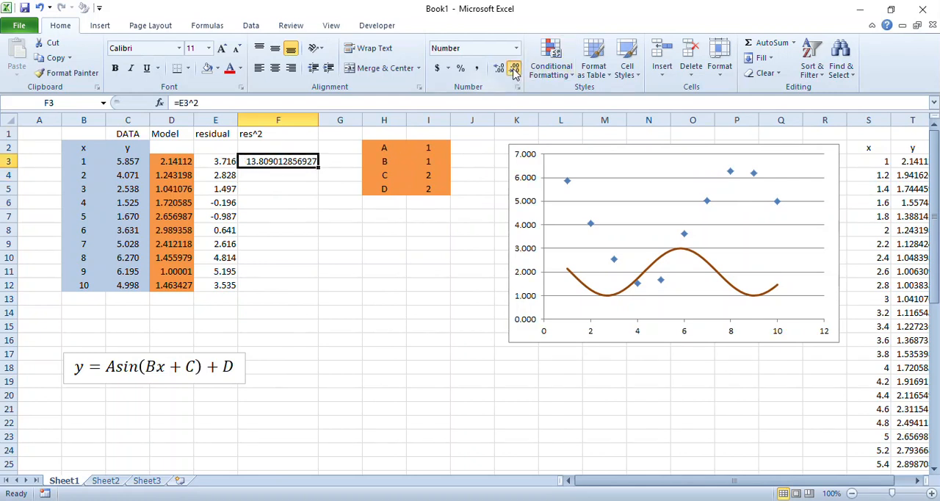
pyautogui.click(515, 68)
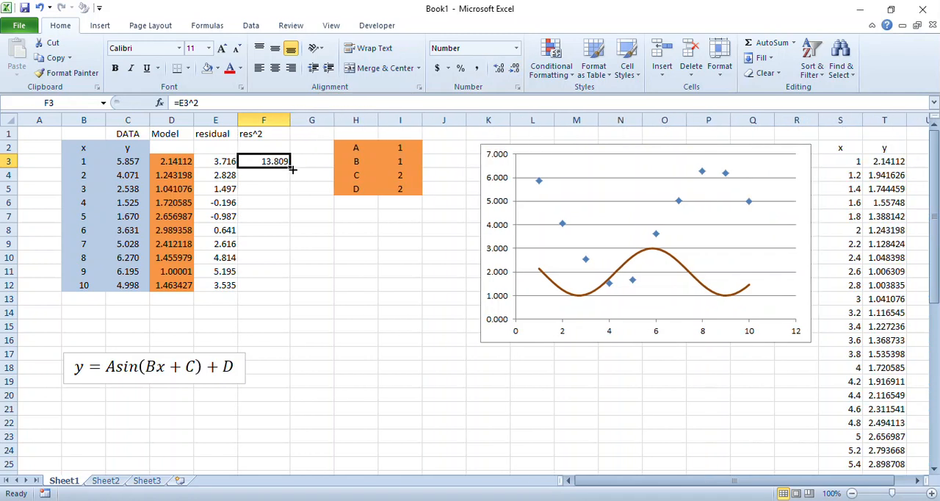
pyautogui.moveTo(291, 168); pyautogui.dragTo(290, 285)
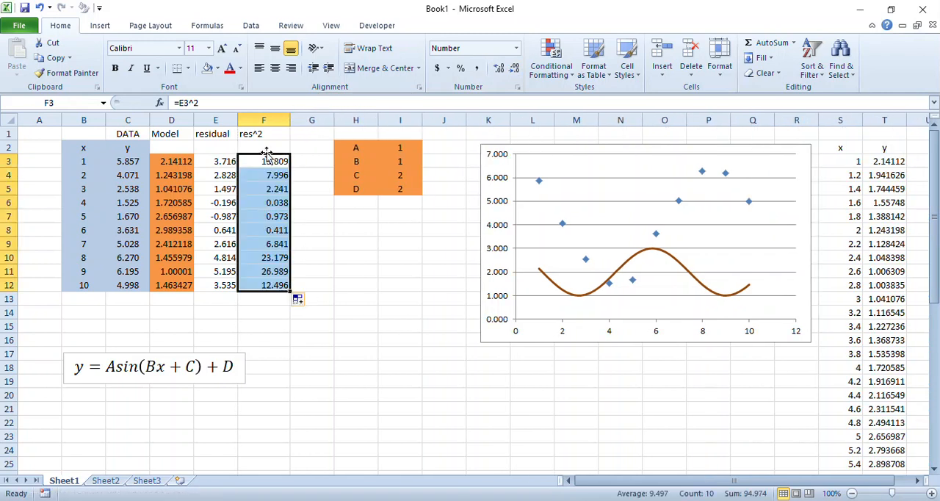
# Start a SUM formula in F14 for the squared-residual total
pyautogui.click(265, 311)
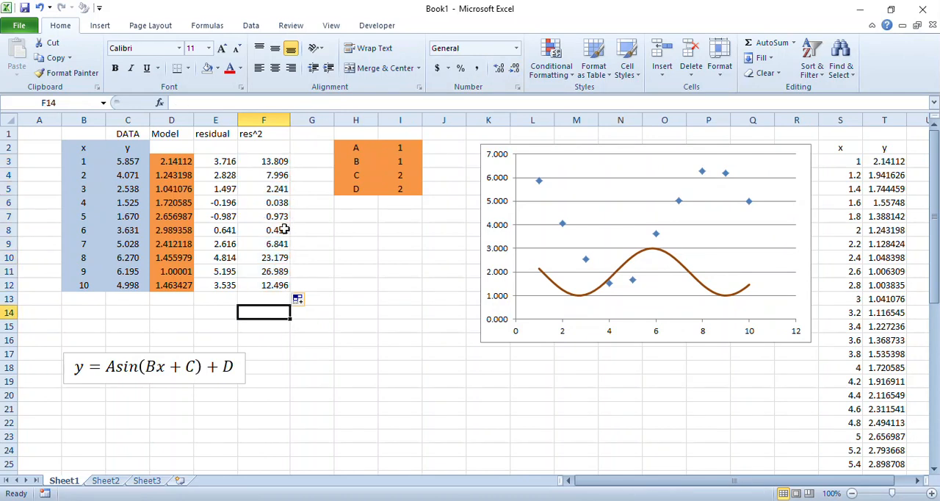
pyautogui.moveTo(280, 285)
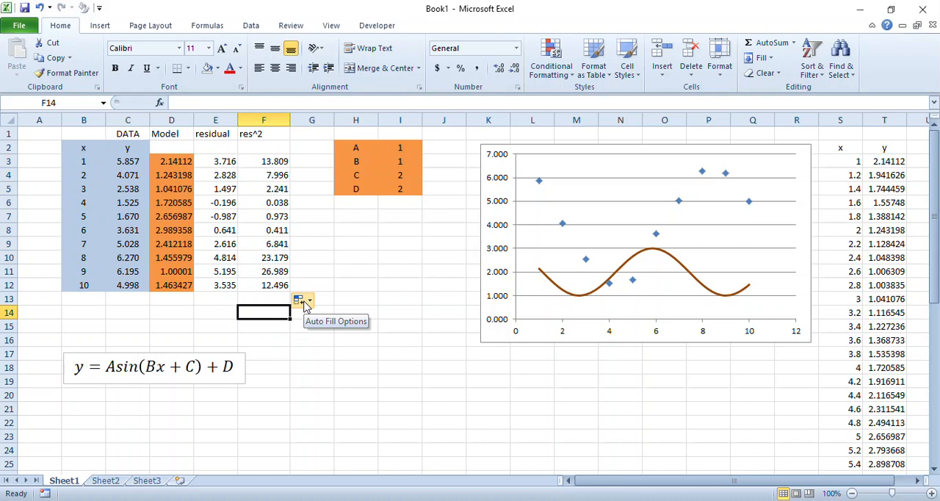
pyautogui.write('=sum(')
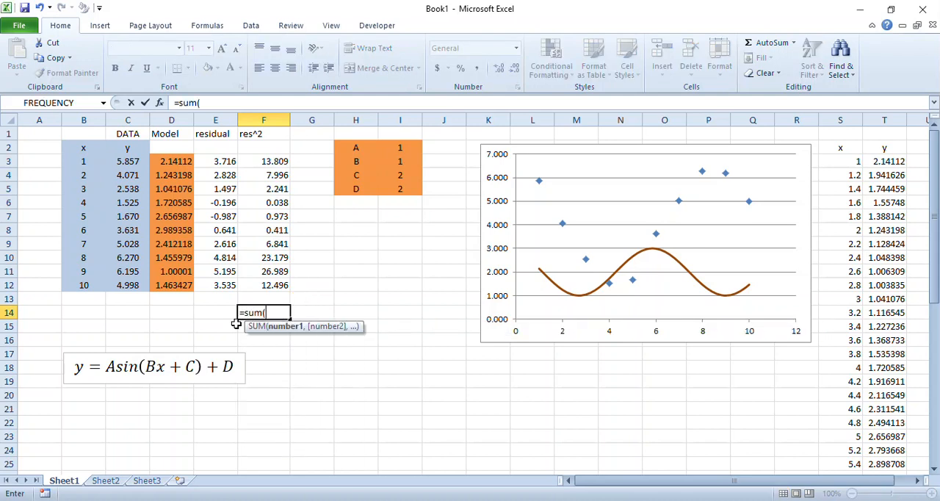
# Total F3:F12 in F14 as 94.974 and label it 'Sum Sq Res' in E14
pyautogui.moveTo(265, 162); pyautogui.dragTo(265, 285)
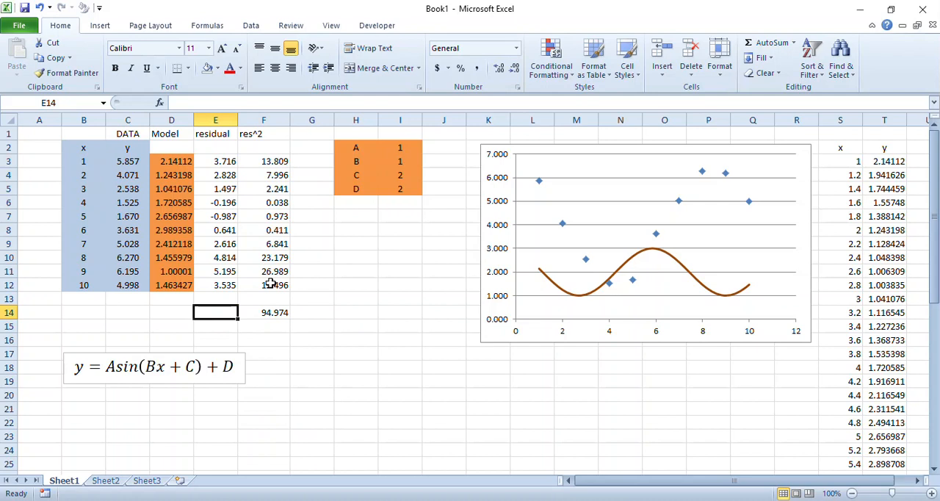
pyautogui.write('Su')
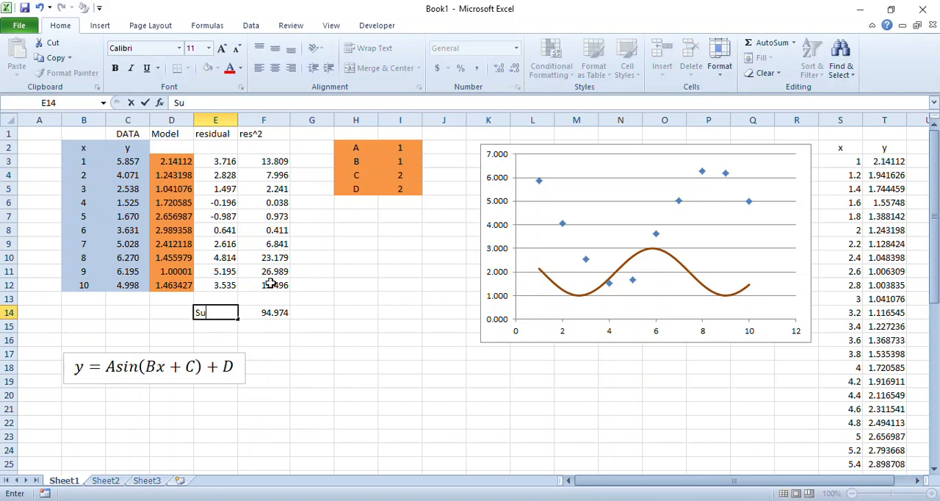
pyautogui.write('m')
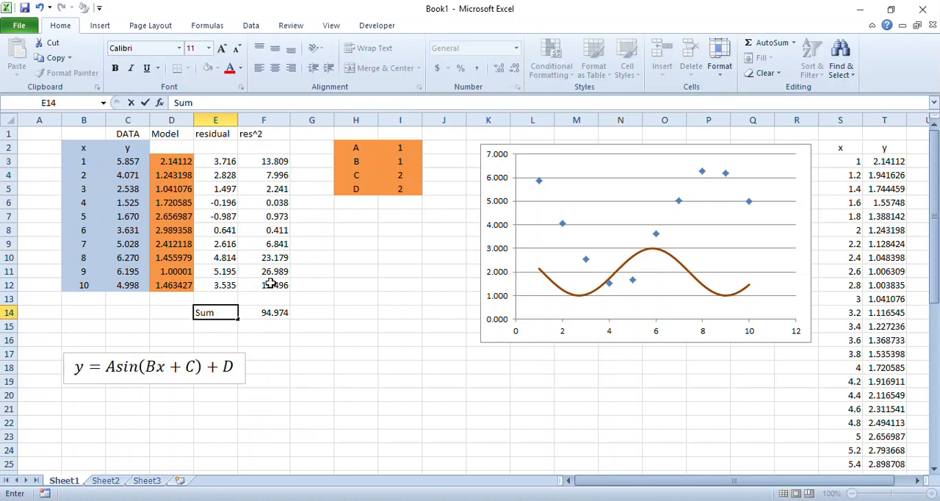
pyautogui.write('Sq Res')
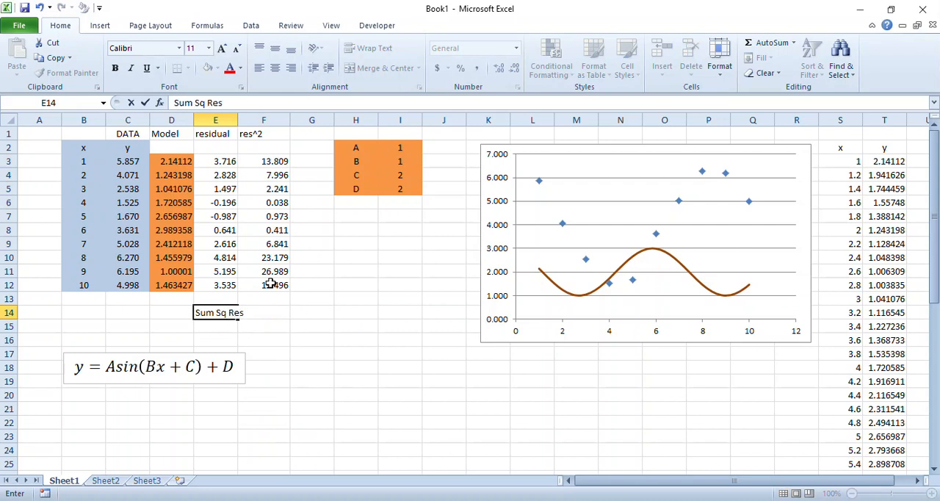
pyautogui.press('Return')
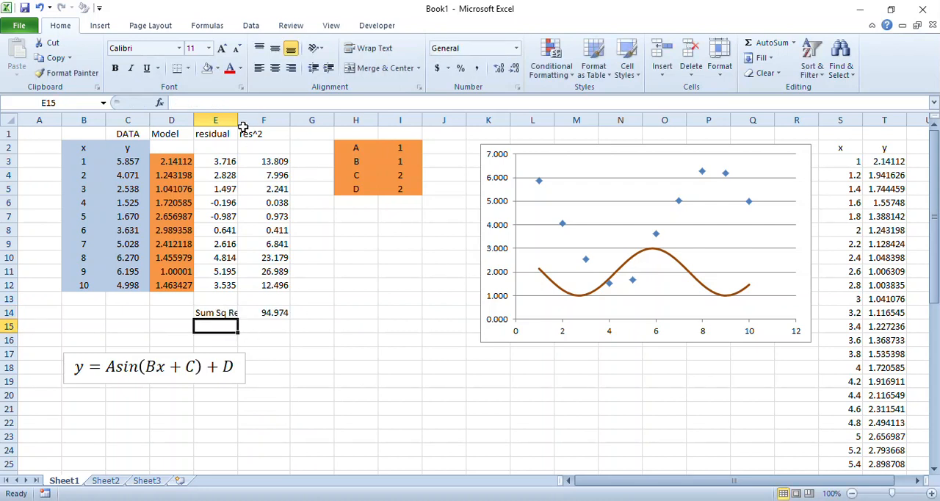
# Format E14:F14 bold, 14 pt with yellow fill
pyautogui.click(221, 312)
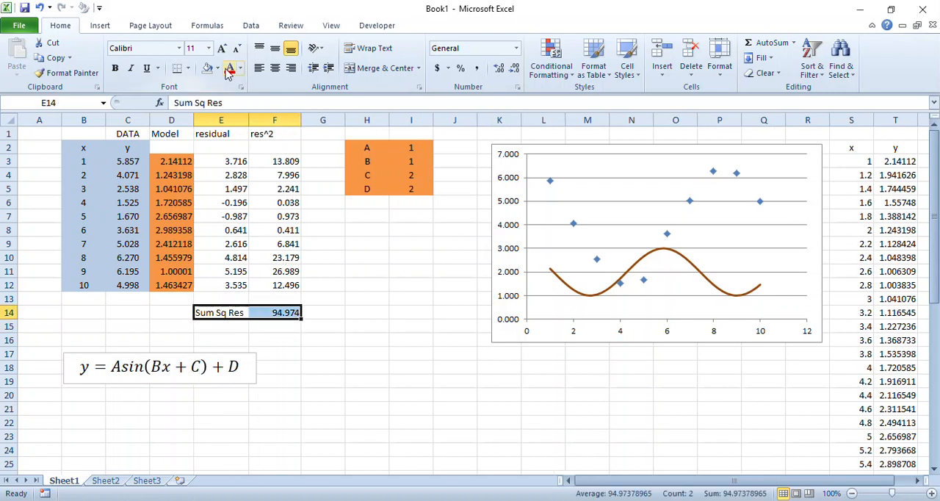
pyautogui.click(229, 68)
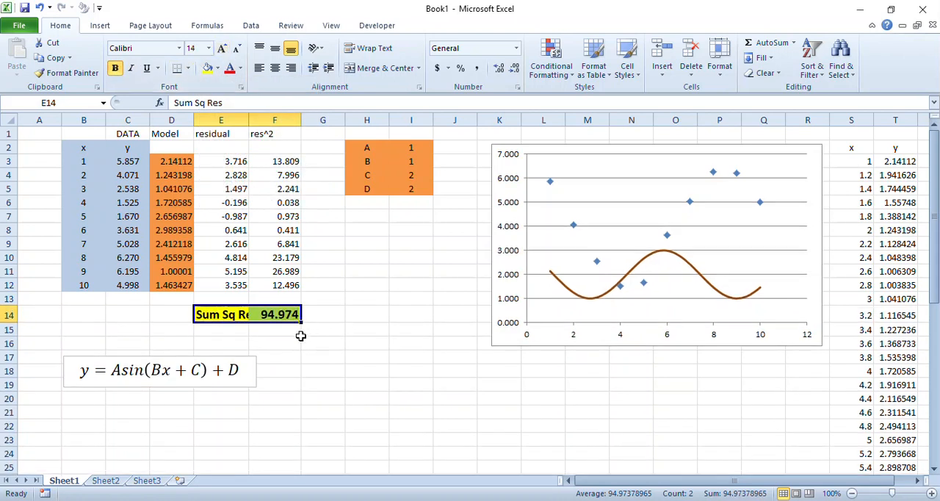
pyautogui.click(274, 329)
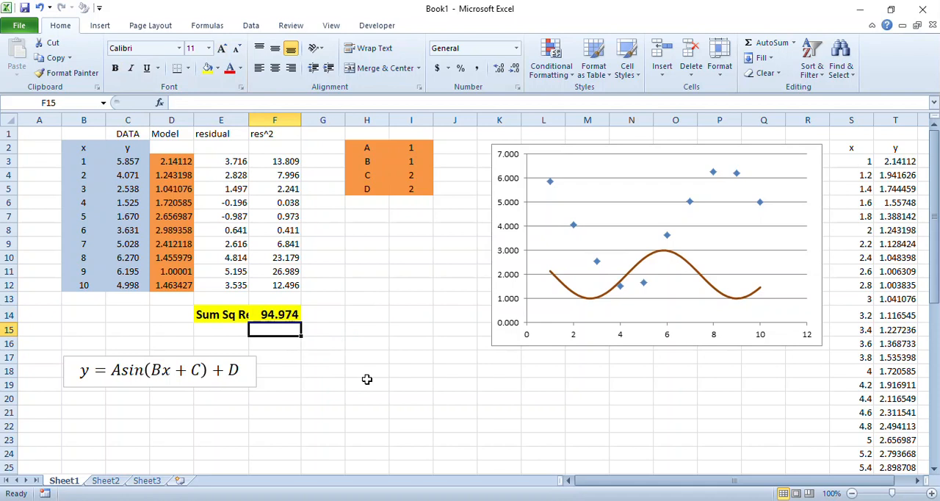
pyautogui.click(411, 147)
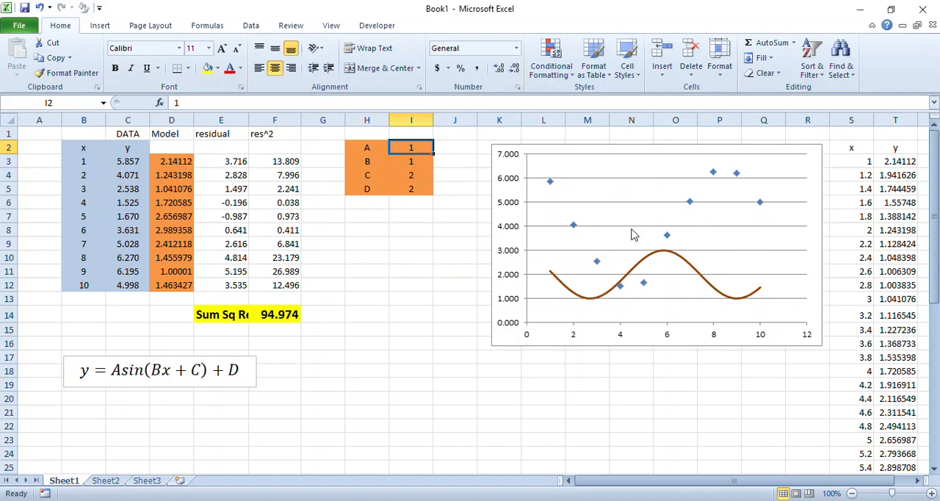
pyautogui.moveTo(561, 243)
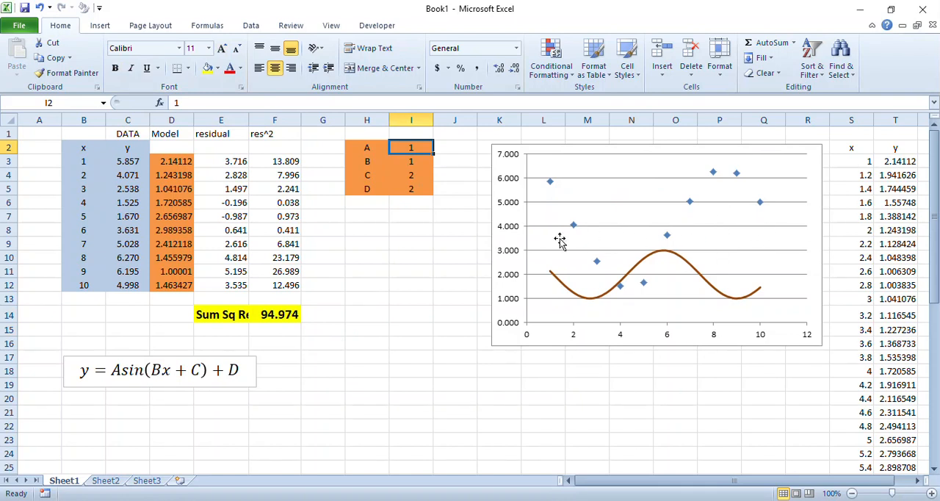
pyautogui.moveTo(535, 217)
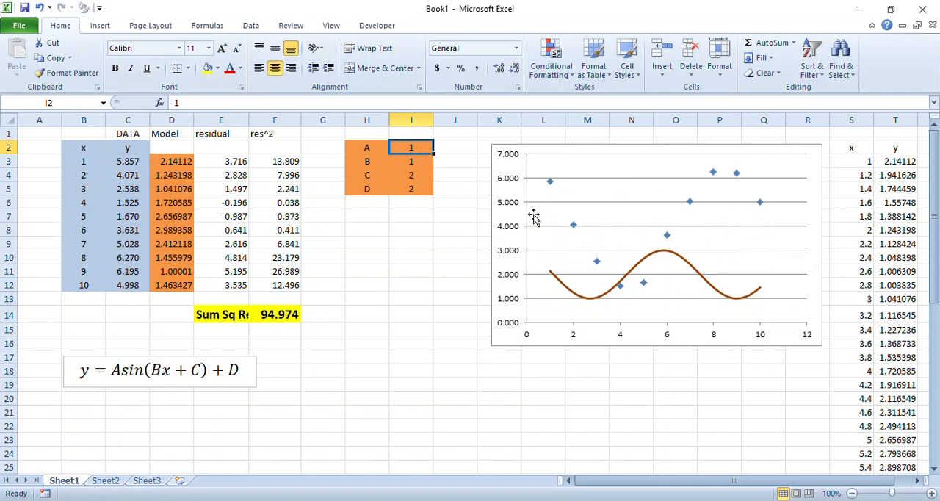
# Set parameter D to 3.5, raising the sum of squared residuals to 100.826
pyautogui.click(411, 188)
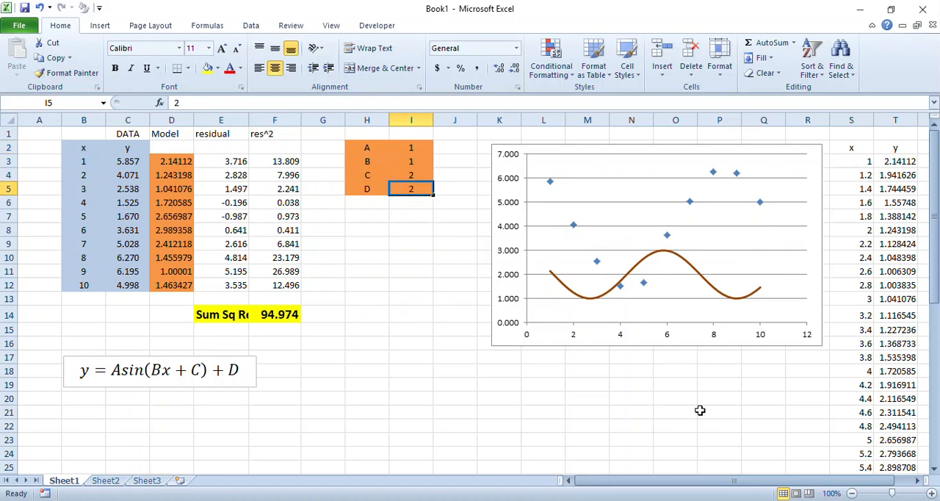
pyautogui.write('3.5')
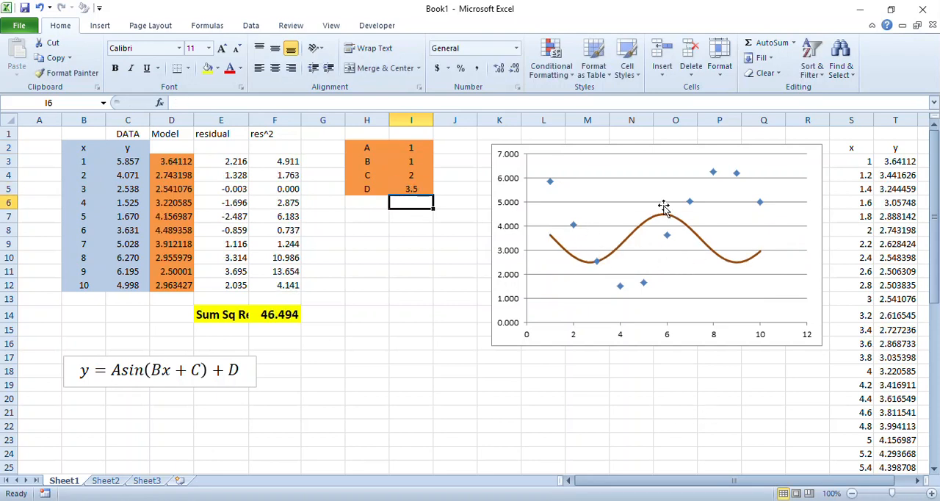
pyautogui.click(412, 147)
pyautogui.write('3')
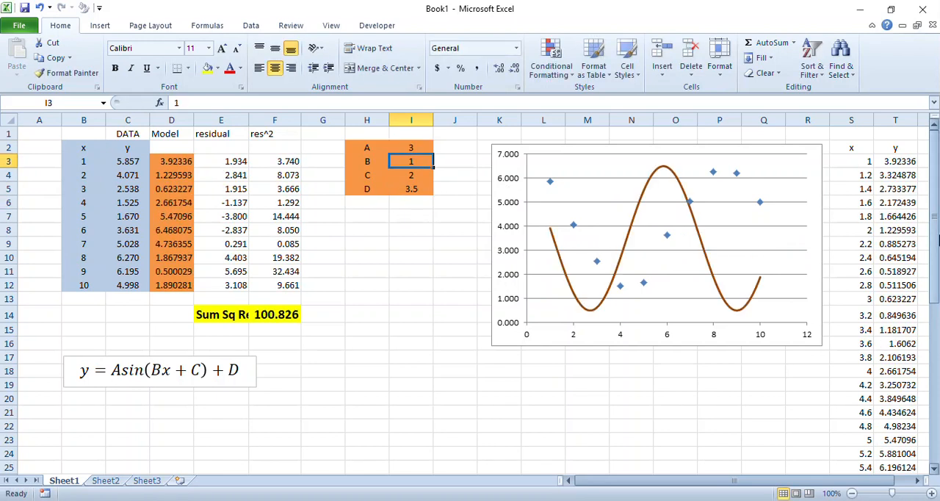
pyautogui.moveTo(485, 388)
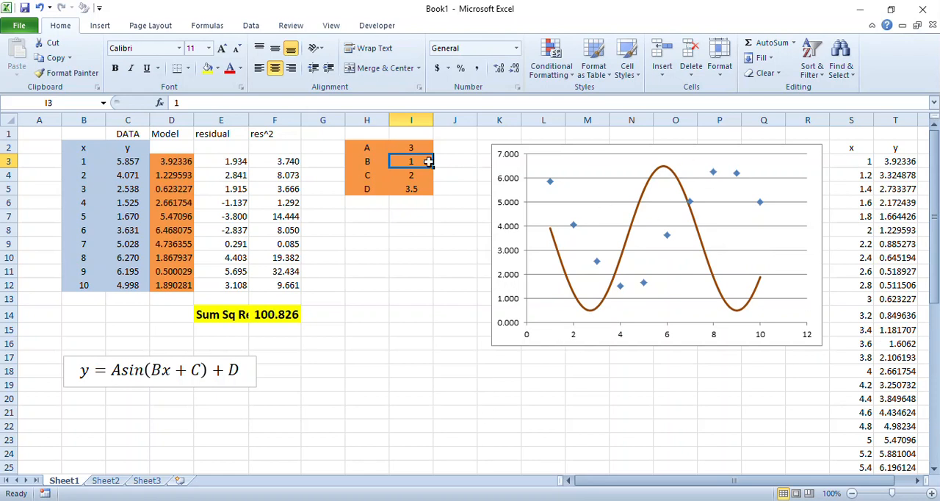
pyautogui.moveTo(550, 186)
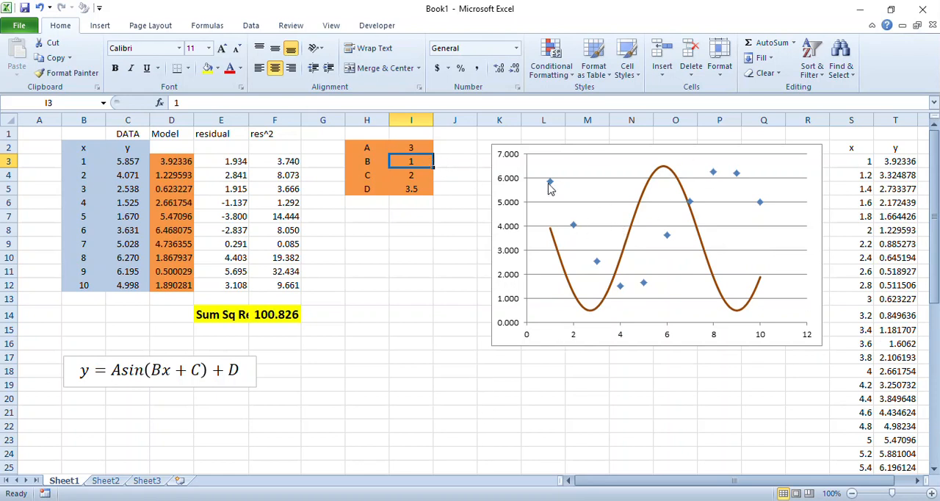
pyautogui.moveTo(559, 244)
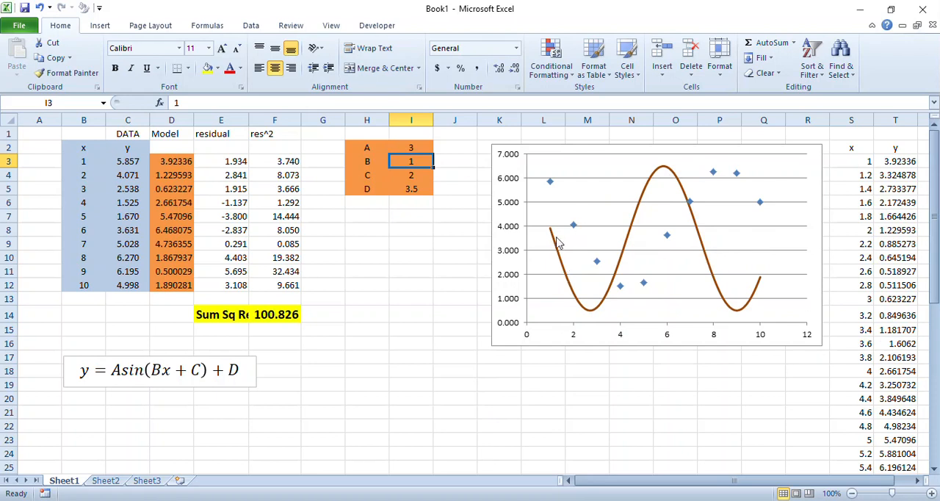
pyautogui.moveTo(574, 287)
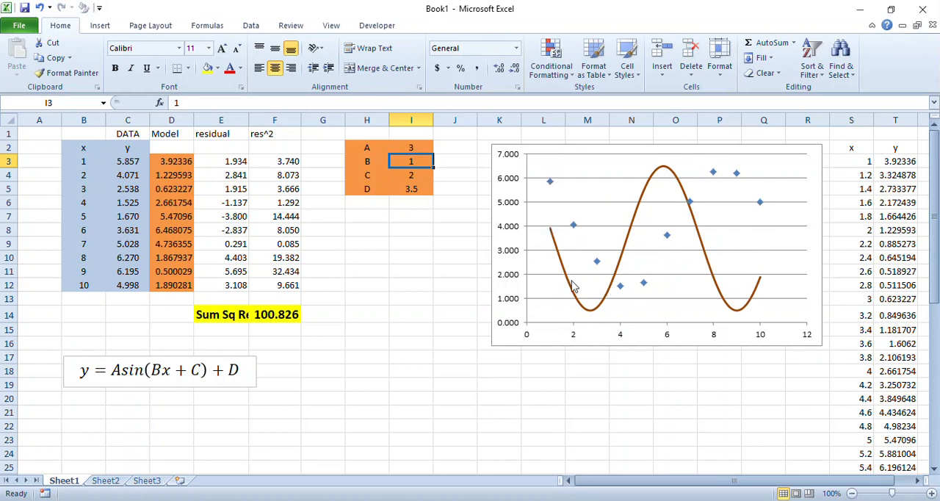
pyautogui.moveTo(644, 202)
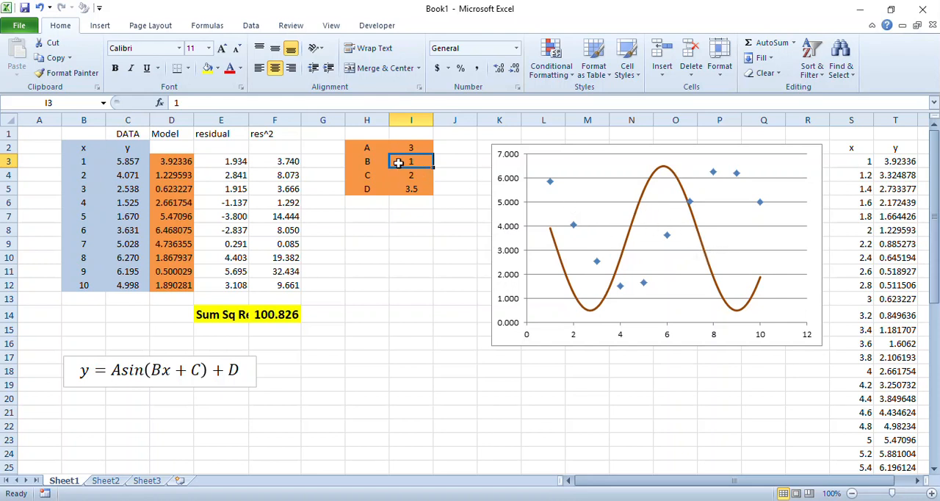
pyautogui.moveTo(465, 259)
pyautogui.write('0.5')
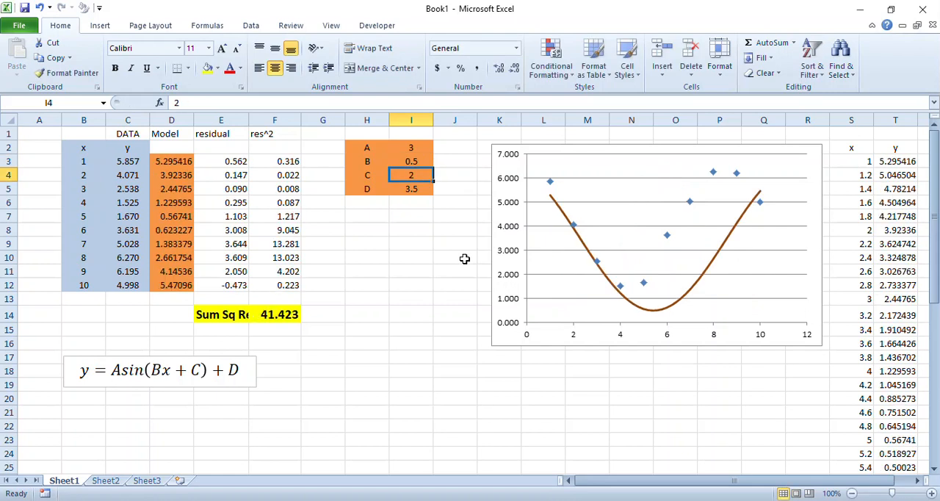
# Raise parameter B to 0.75 and C to 1, dropping the residual sum to about 12.8
pyautogui.click(411, 161)
pyautogui.write('0.75')
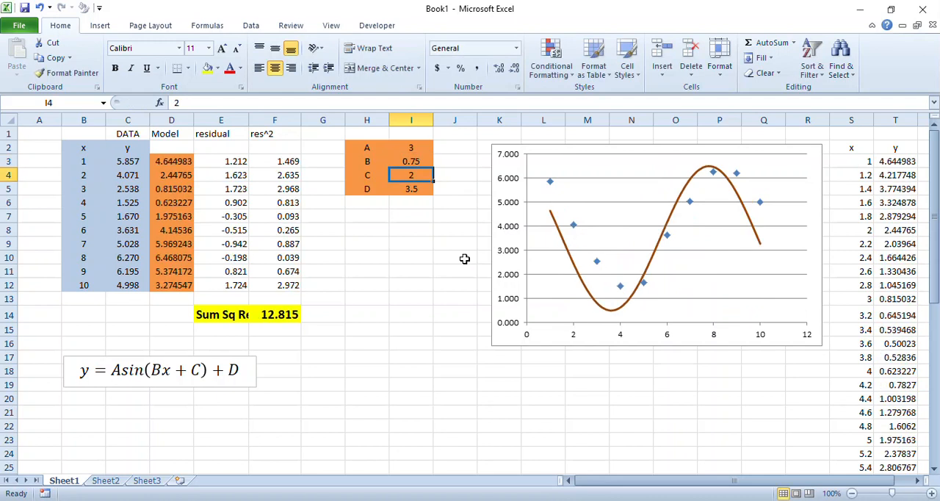
pyautogui.moveTo(385, 182)
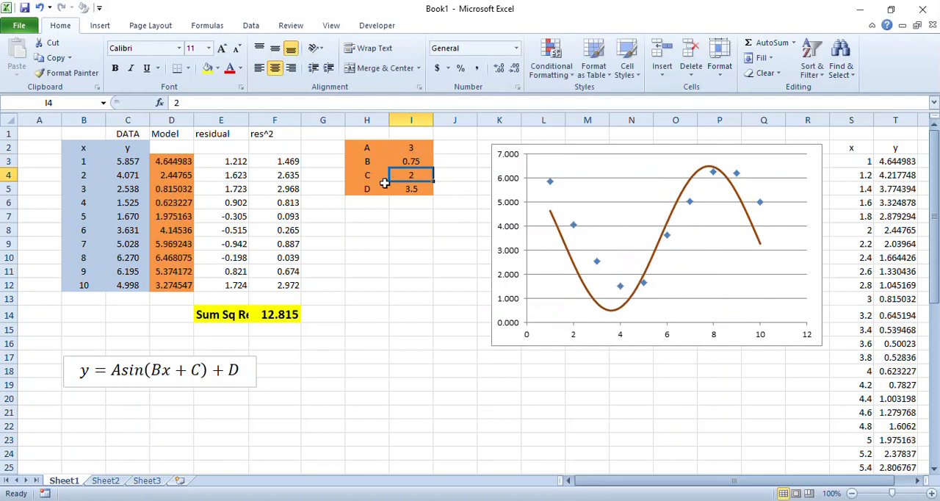
pyautogui.moveTo(414, 327)
pyautogui.write('1')
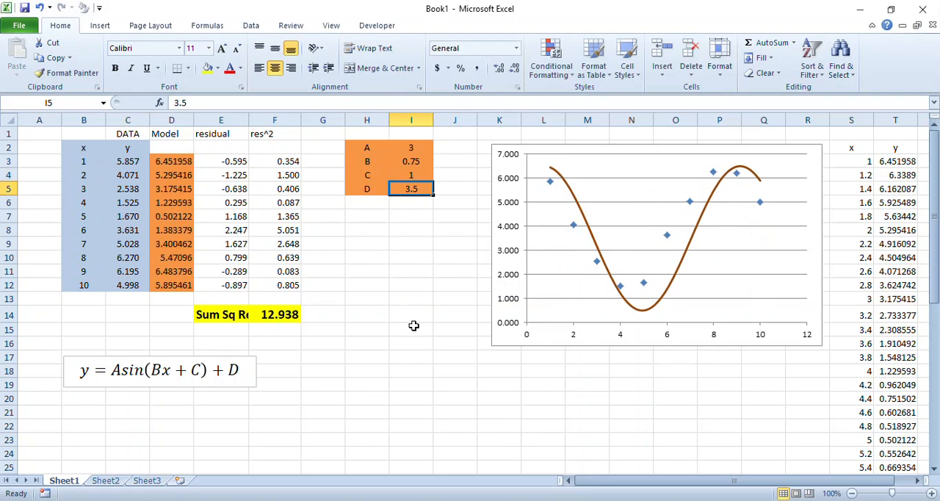
pyautogui.moveTo(255, 322)
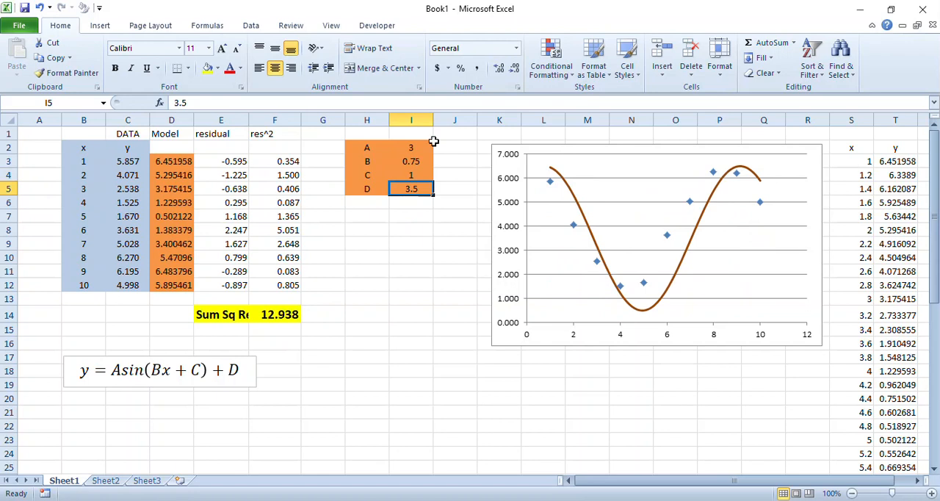
pyautogui.moveTo(757, 175)
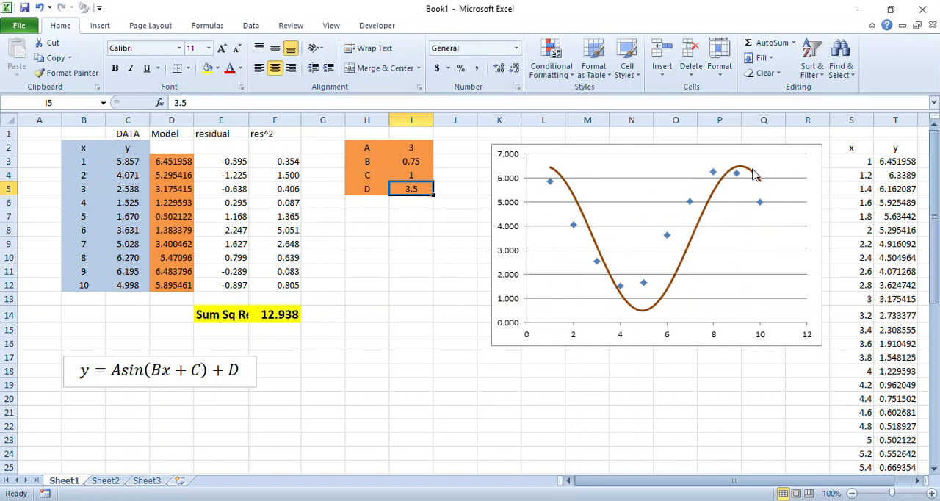
pyautogui.moveTo(694, 268)
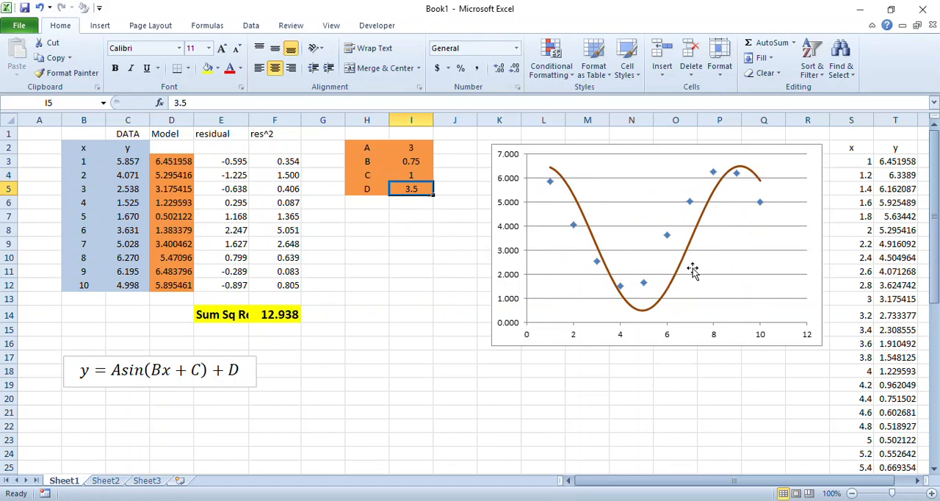
pyautogui.moveTo(447, 320)
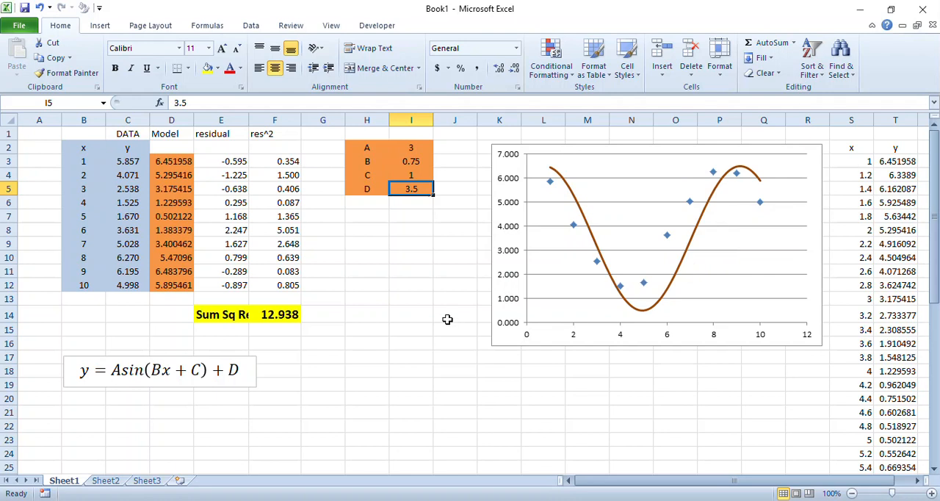
pyautogui.moveTo(250, 25)
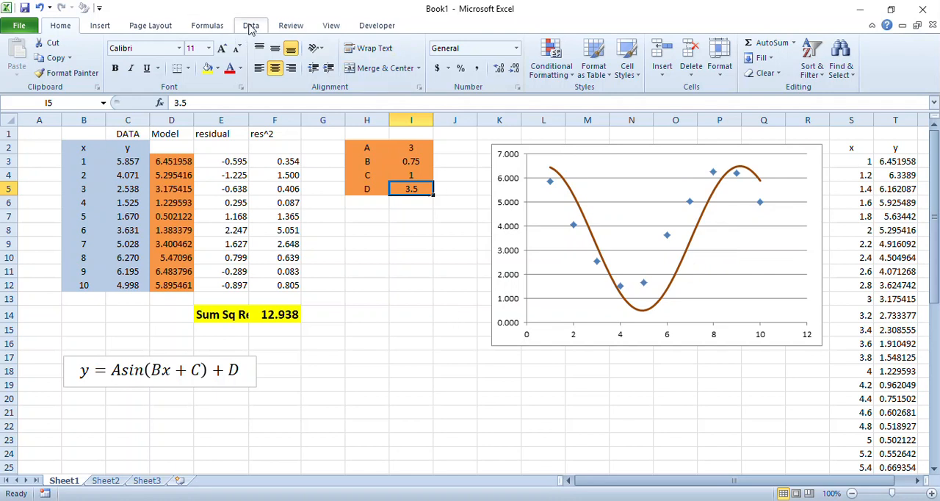
# Set Solver to minimise the sum of squared residuals in F14
pyautogui.click(250, 25)
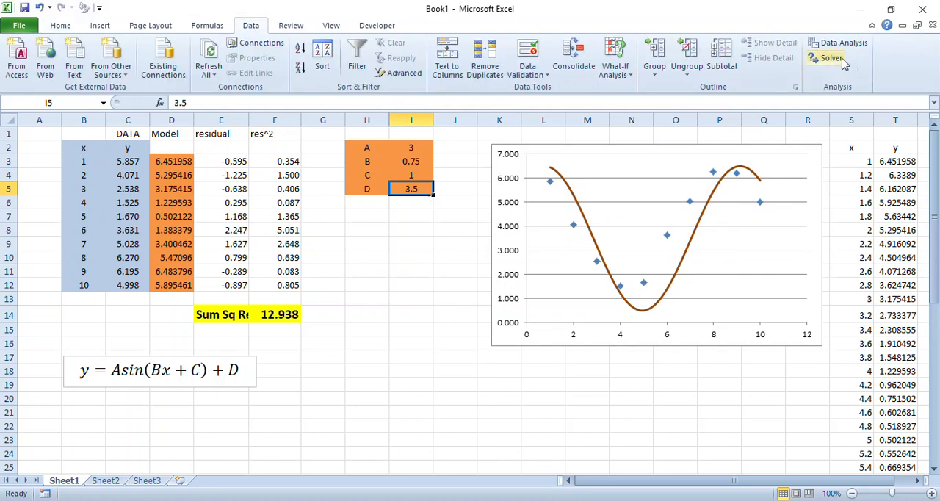
pyautogui.moveTo(830, 59)
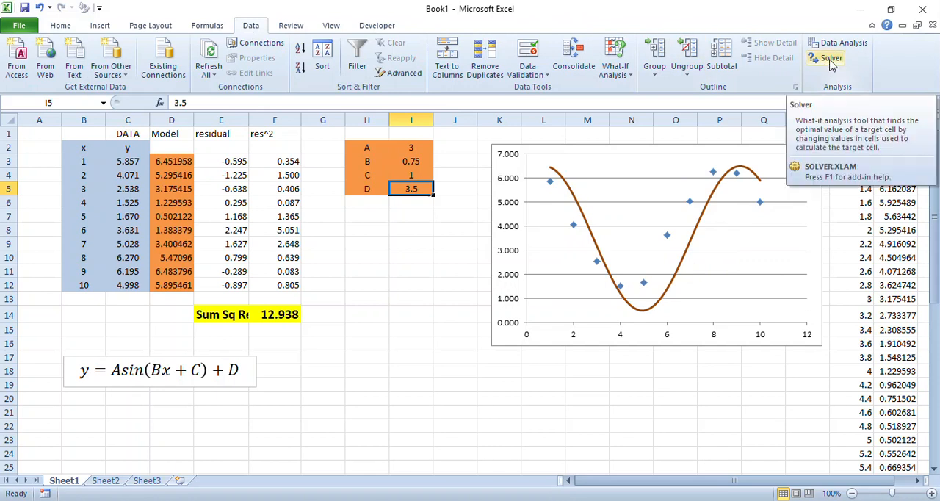
pyautogui.click(831, 59)
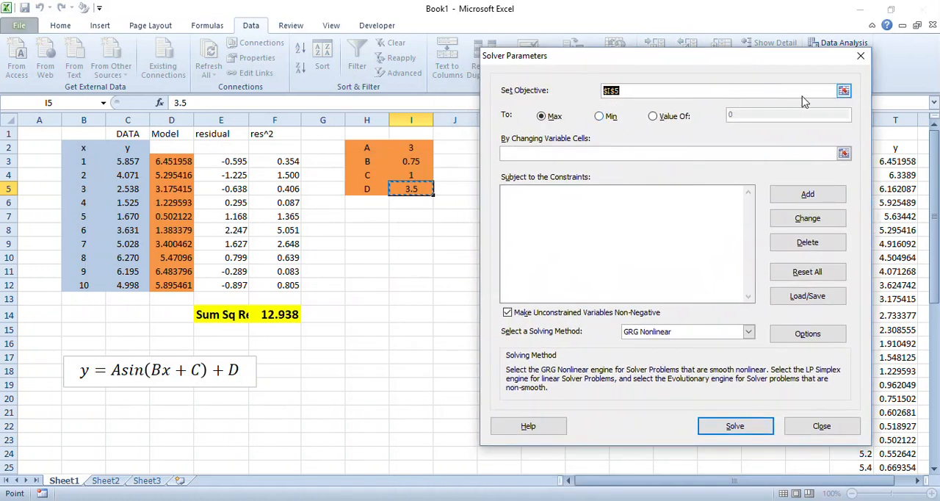
pyautogui.click(843, 90)
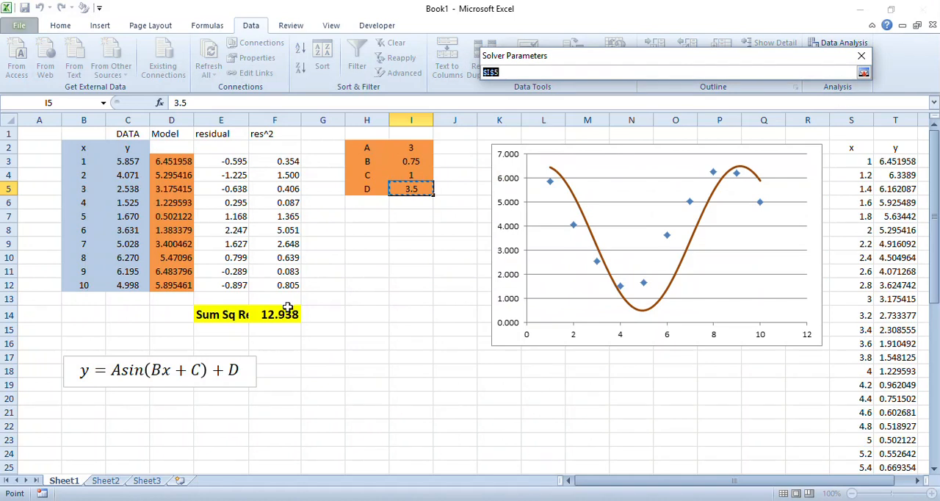
pyautogui.click(275, 314)
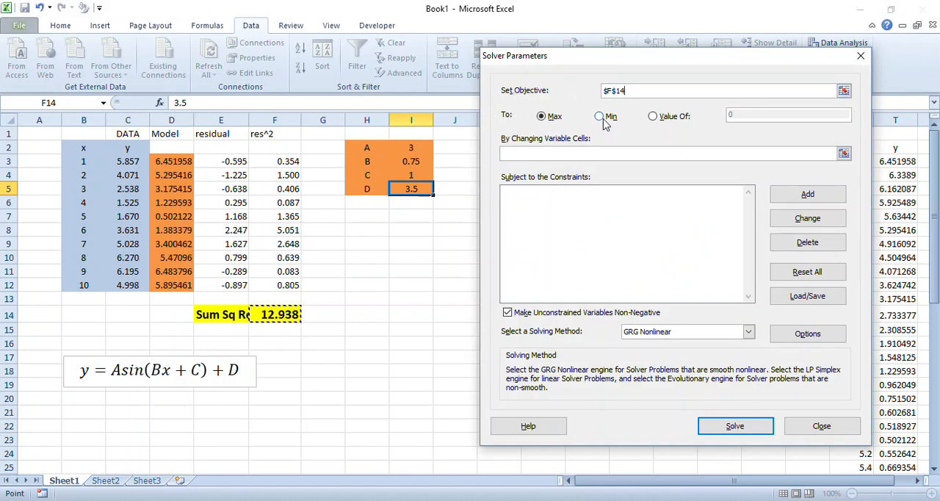
pyautogui.click(600, 116)
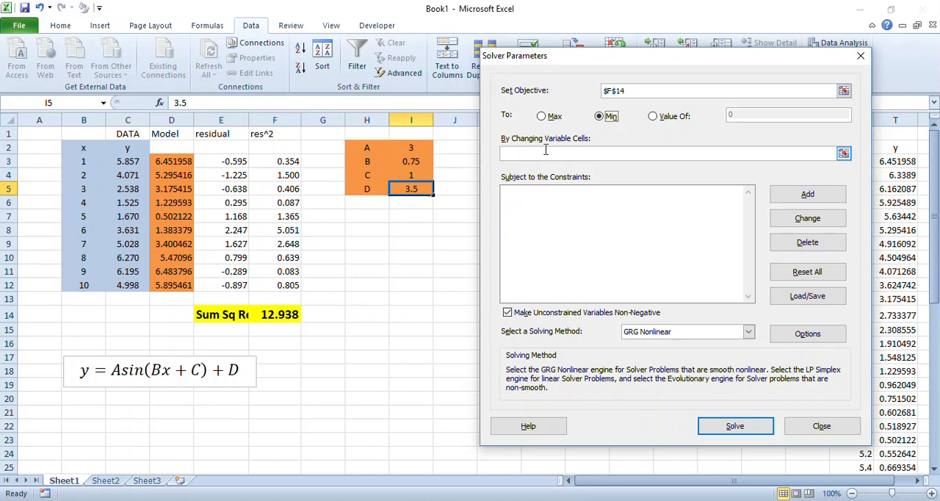
# Make parameter cells I2:I5 (A through D) the variables Solver may change
pyautogui.click(411, 147)
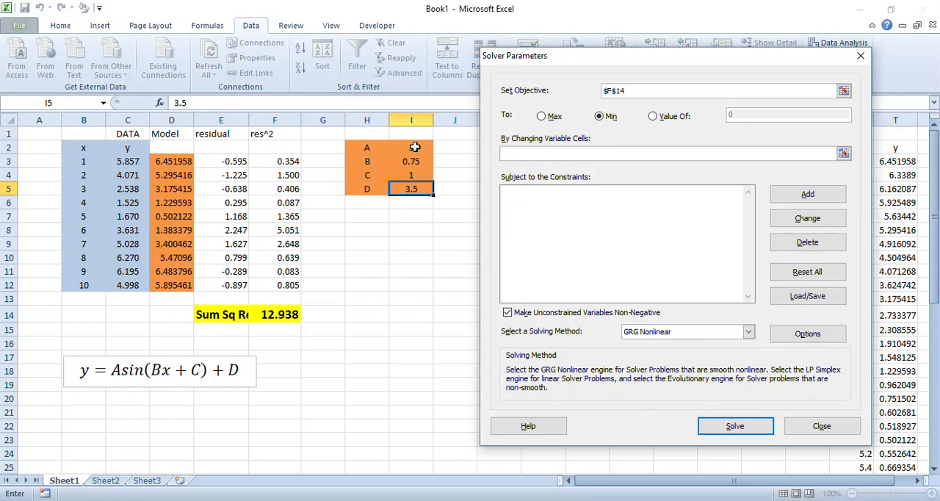
pyautogui.moveTo(412, 147); pyautogui.dragTo(411, 188)
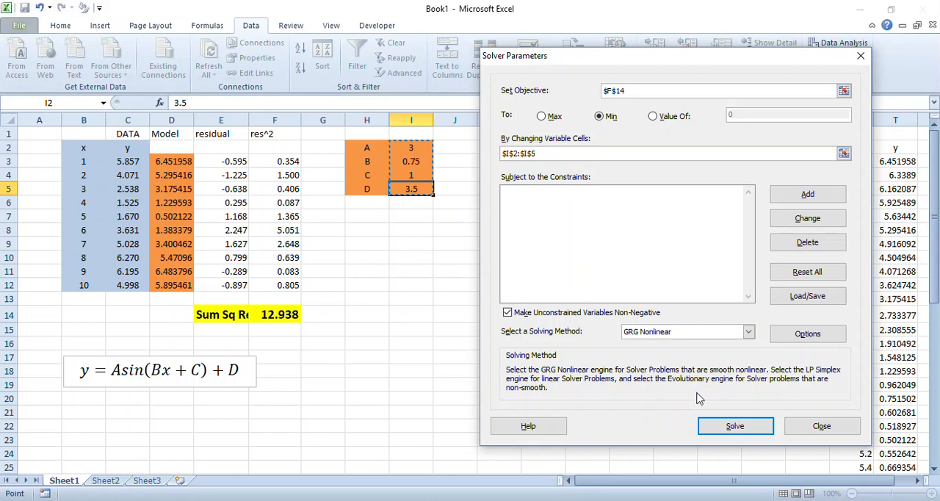
# Run Solver and keep its solution A≈2.475, B≈0.744, C≈1.571, D≈3.962 with residual sum 0.165
pyautogui.click(735, 426)
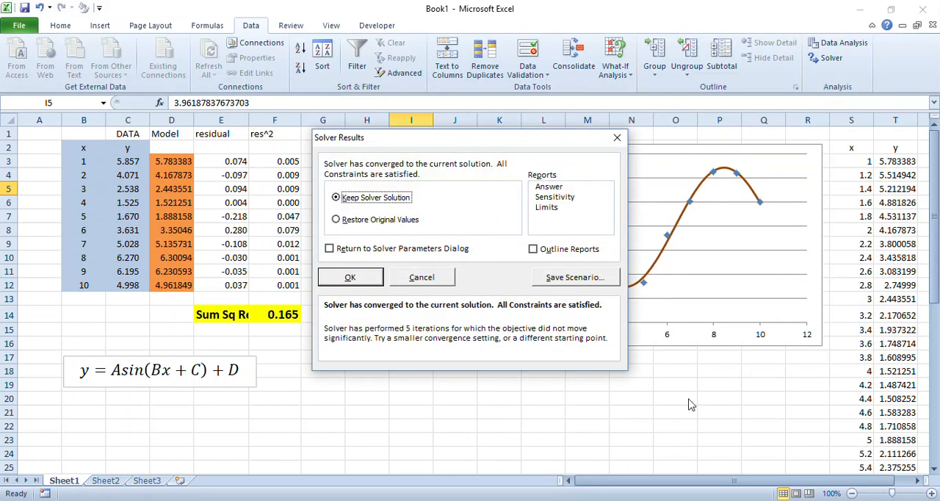
pyautogui.moveTo(338, 137); pyautogui.dragTo(338, 155)
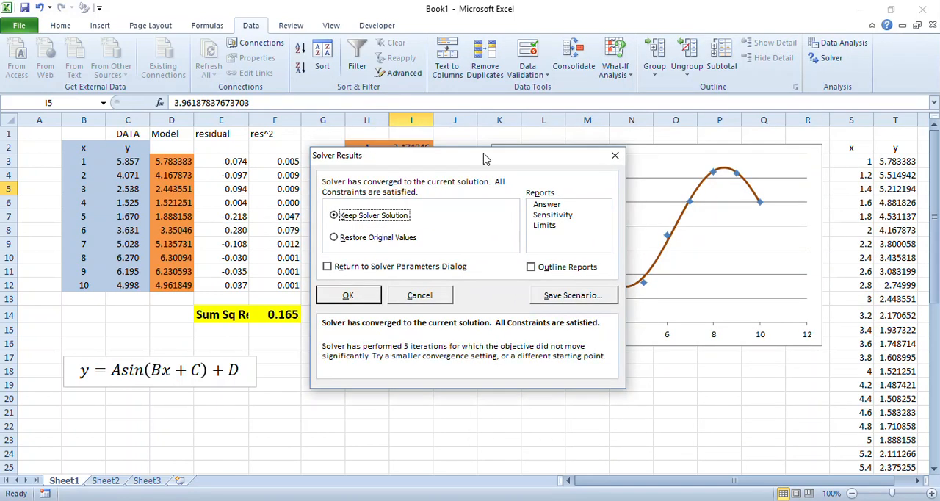
pyautogui.moveTo(468, 156); pyautogui.dragTo(280, 220)
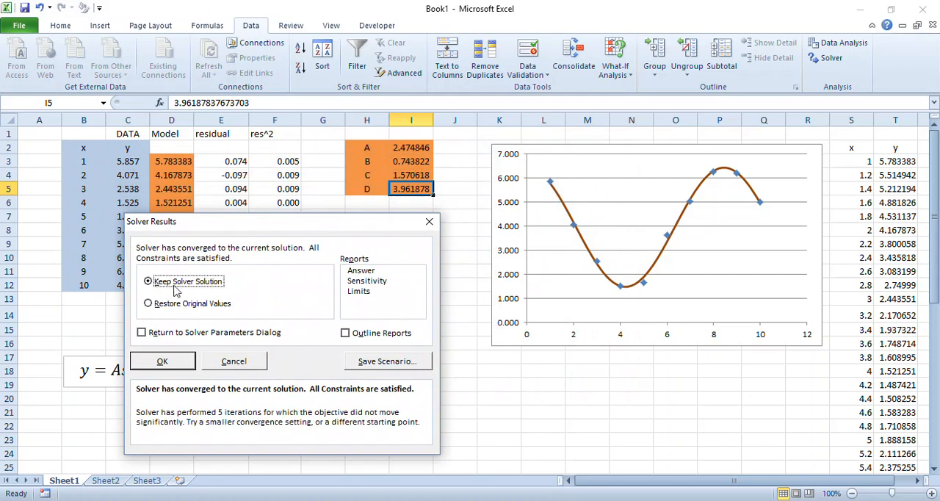
pyautogui.moveTo(197, 335)
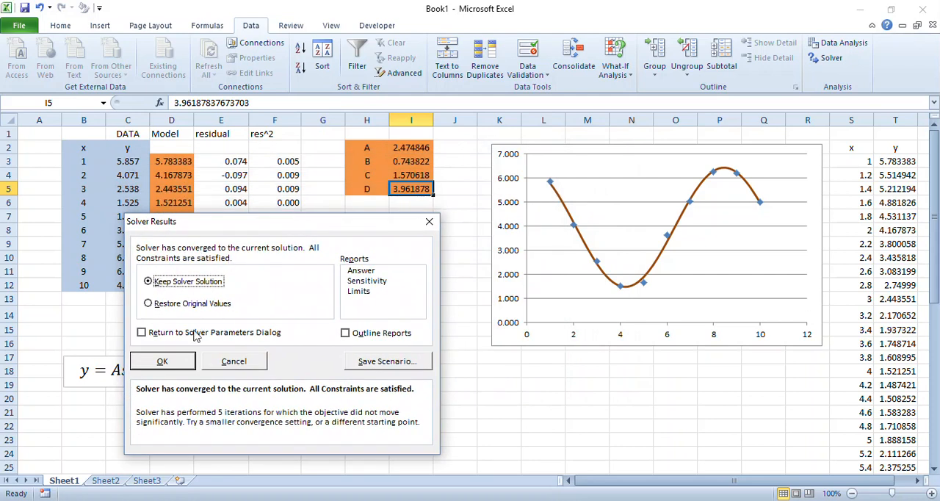
pyautogui.moveTo(338, 241)
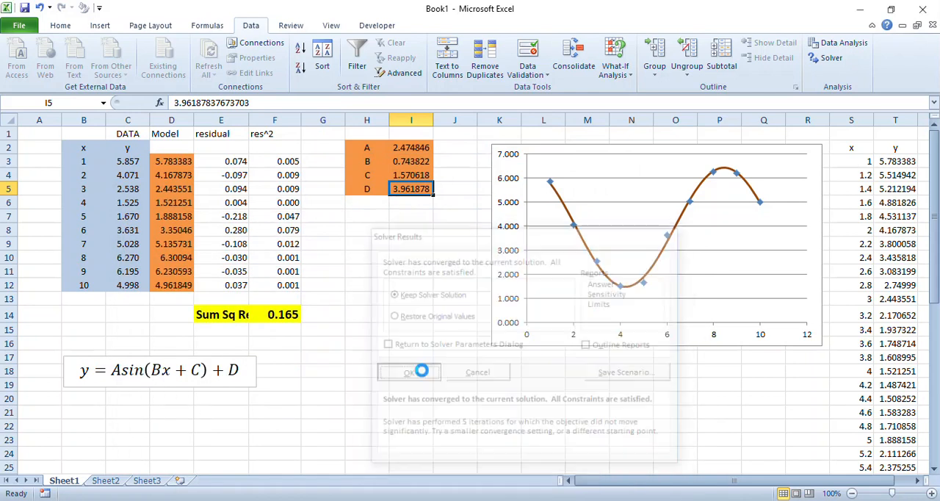
pyautogui.click(409, 371)
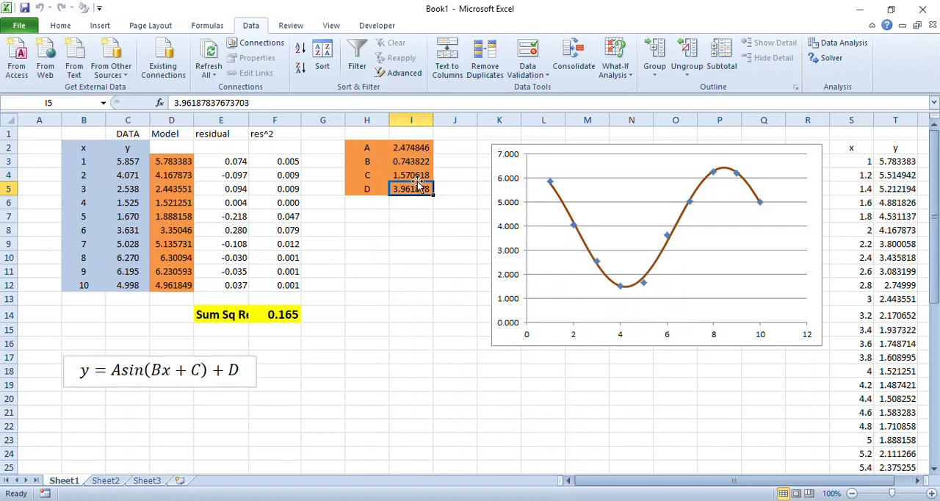
pyautogui.moveTo(417, 253)
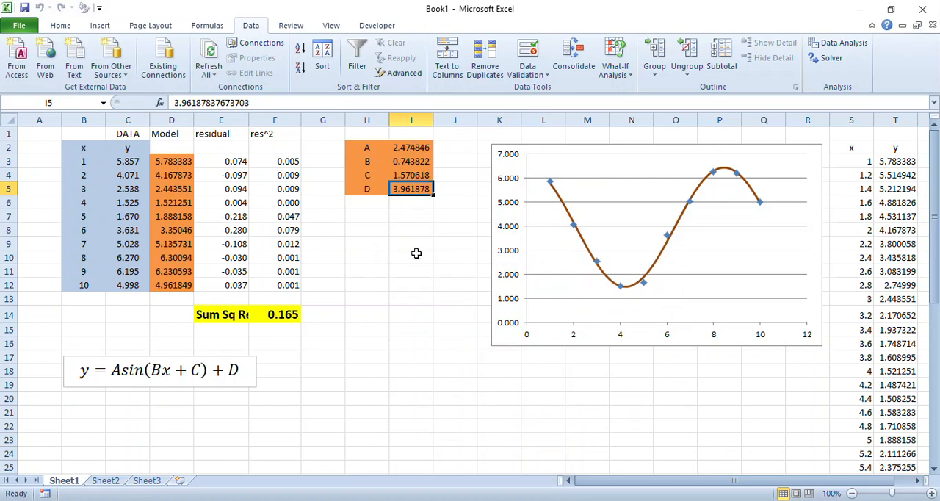
pyautogui.moveTo(747, 185)
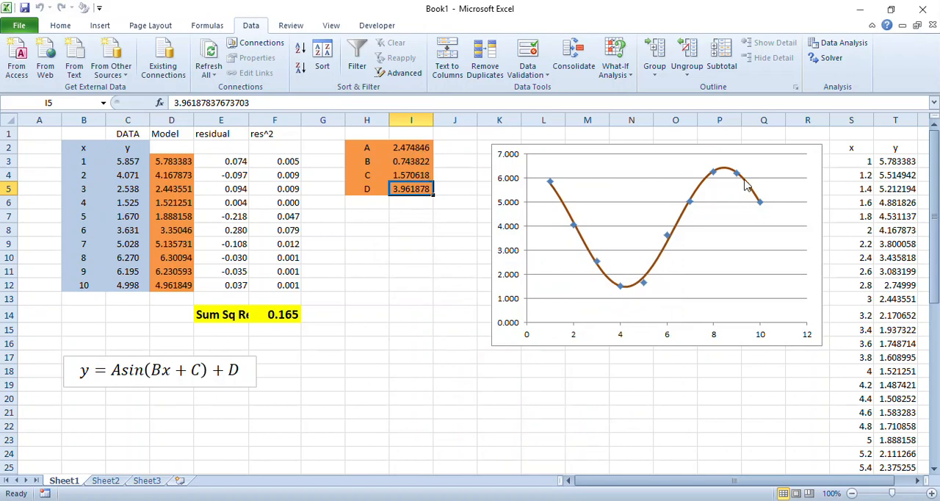
pyautogui.moveTo(382, 335)
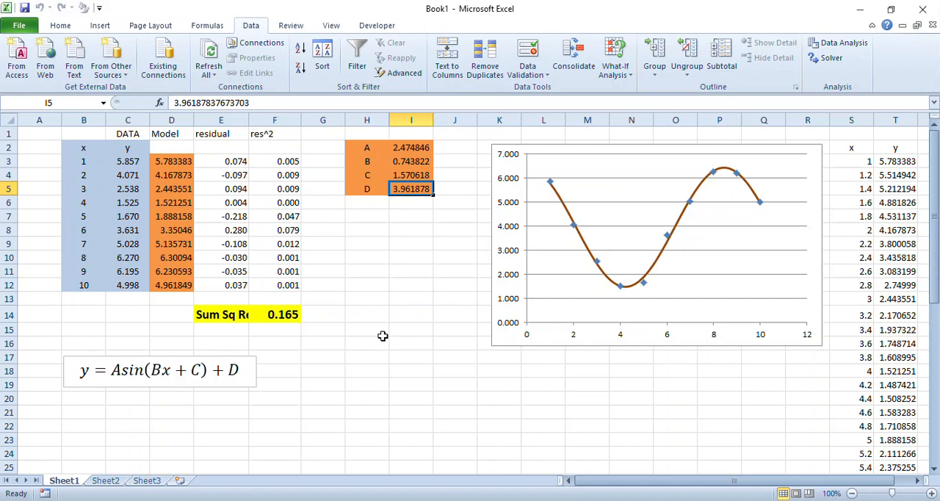
# Confirm F14 holds =SUM(F3:F12) totalling 0.165, then select the x values B3:B12
pyautogui.click(275, 315)
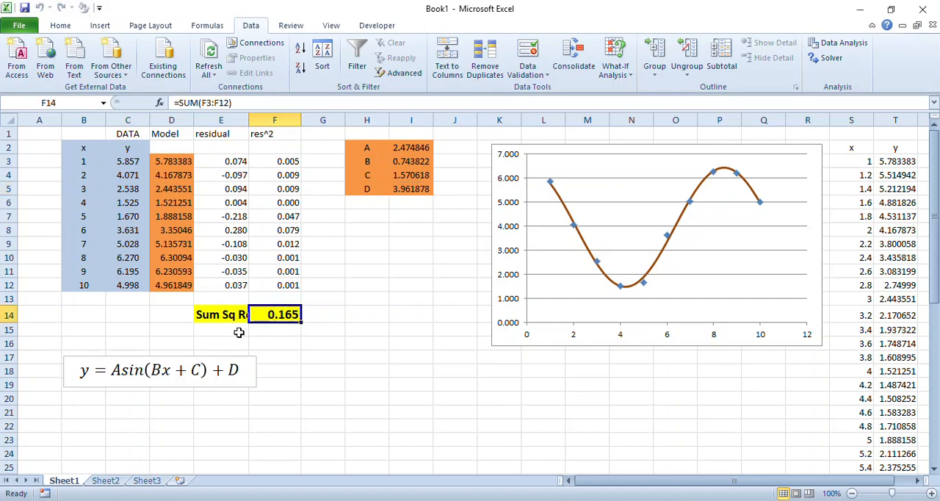
pyautogui.moveTo(306, 330)
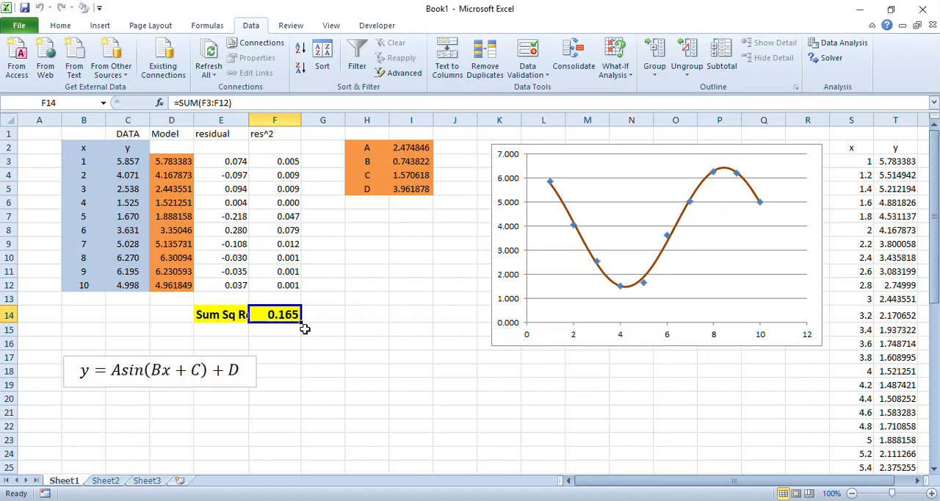
pyautogui.moveTo(335, 350)
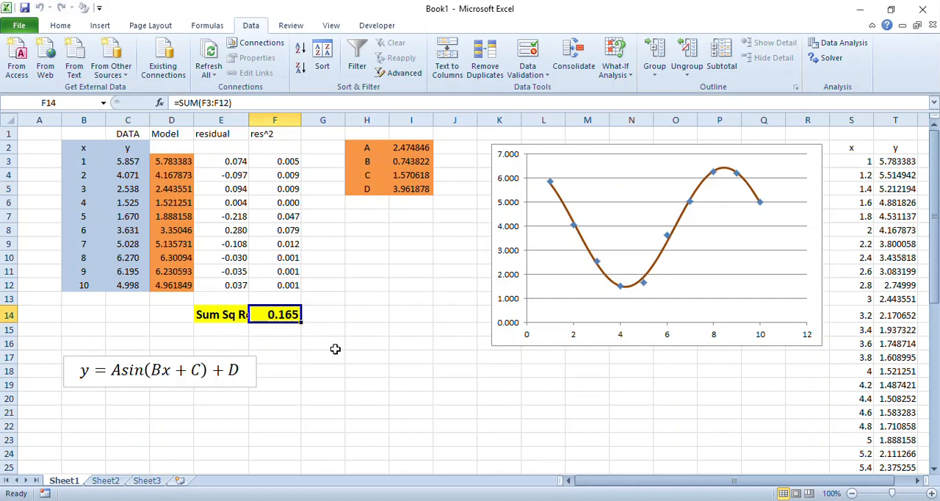
pyautogui.moveTo(82, 162); pyautogui.dragTo(83, 188)
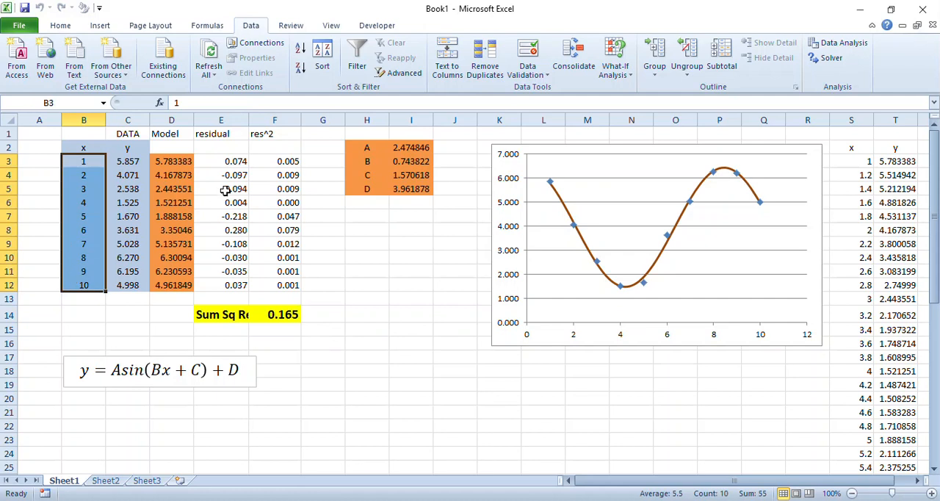
# Insert a markers-only scatter plot of the residuals E3:E12 against x
pyautogui.moveTo(220, 161); pyautogui.dragTo(220, 175)
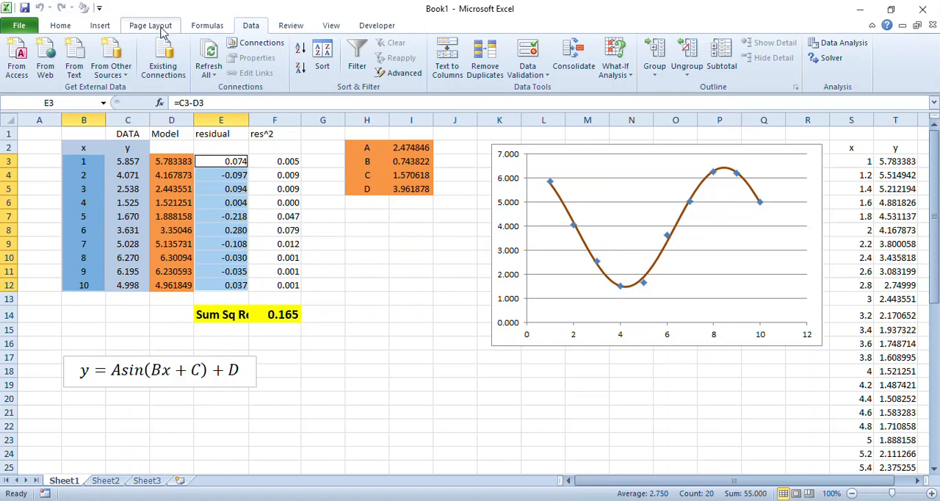
pyautogui.click(407, 51)
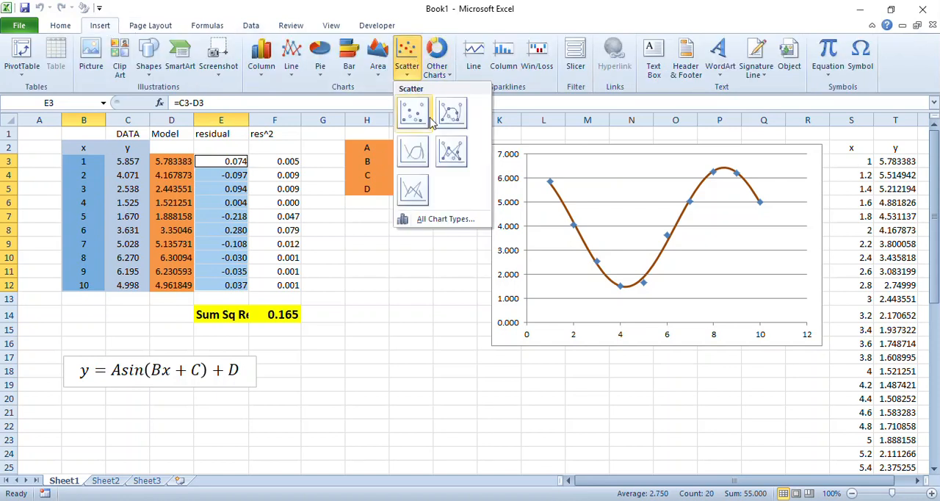
pyautogui.click(413, 111)
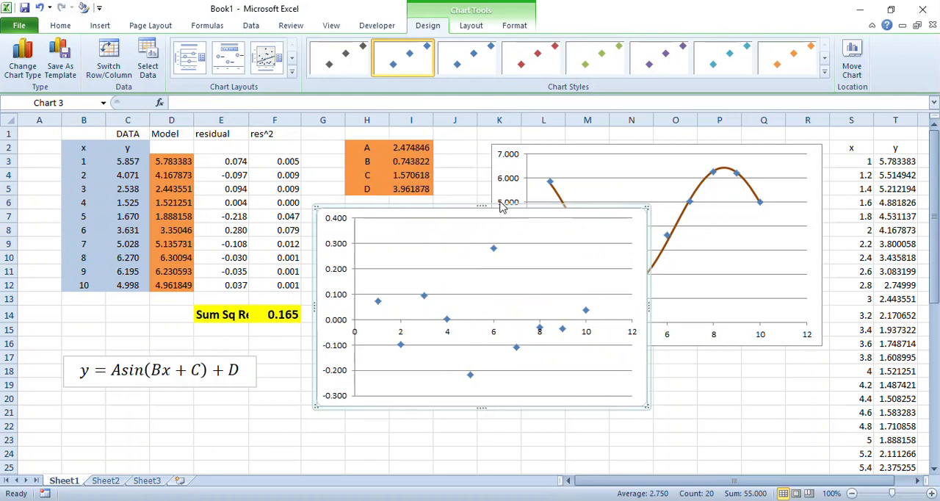
pyautogui.moveTo(482, 205)
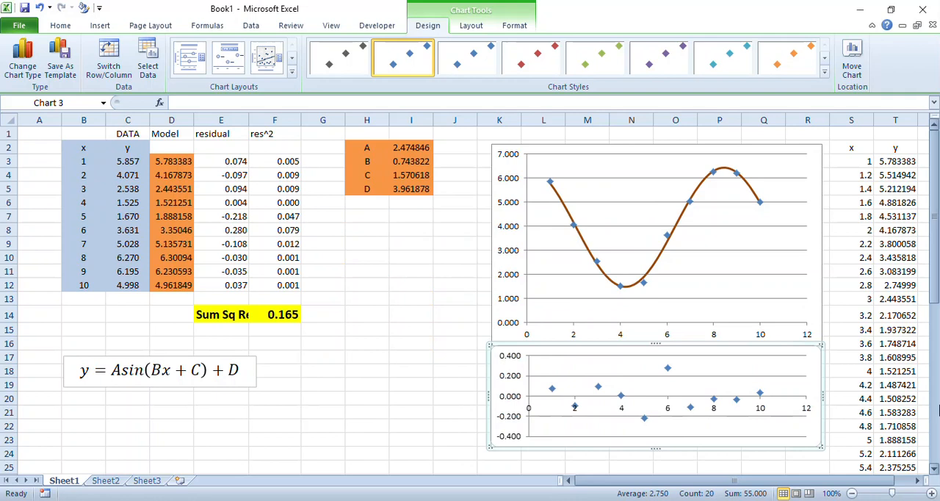
# Position the residual scatter plot directly beneath the fitted sine chart
pyautogui.click(654, 397)
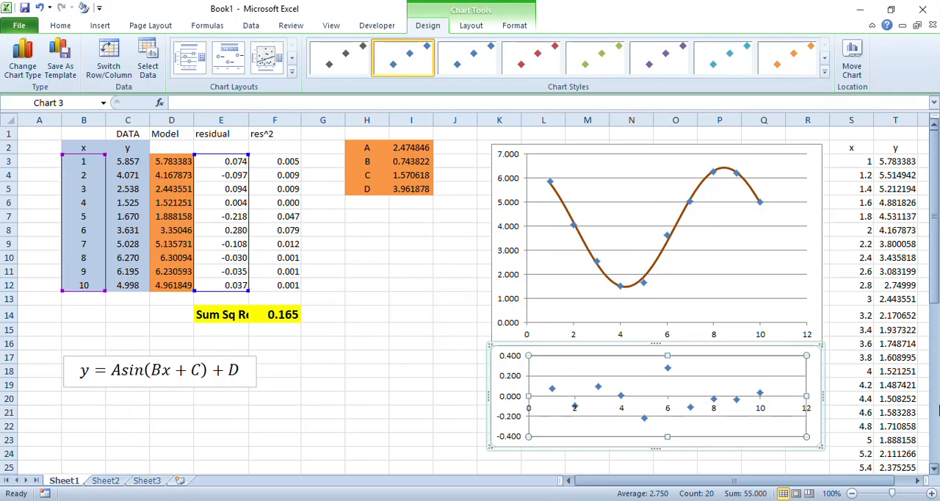
pyautogui.click(456, 343)
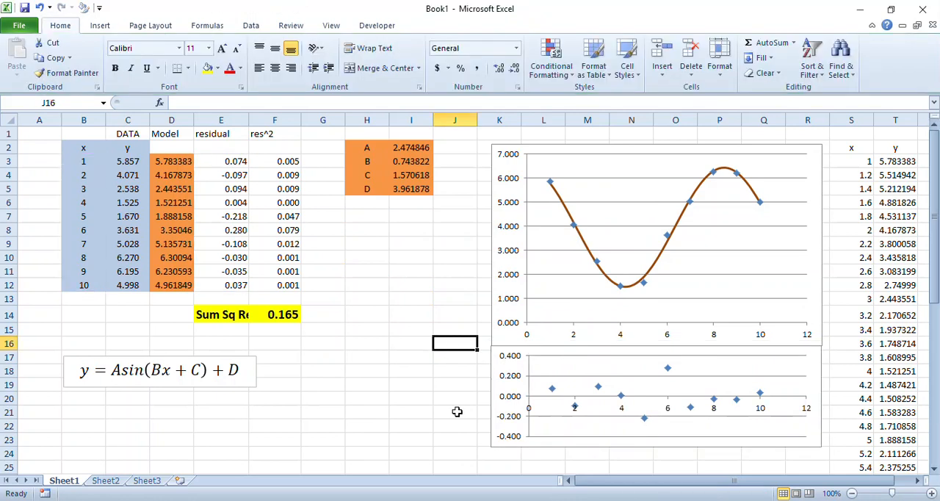
pyautogui.moveTo(753, 406)
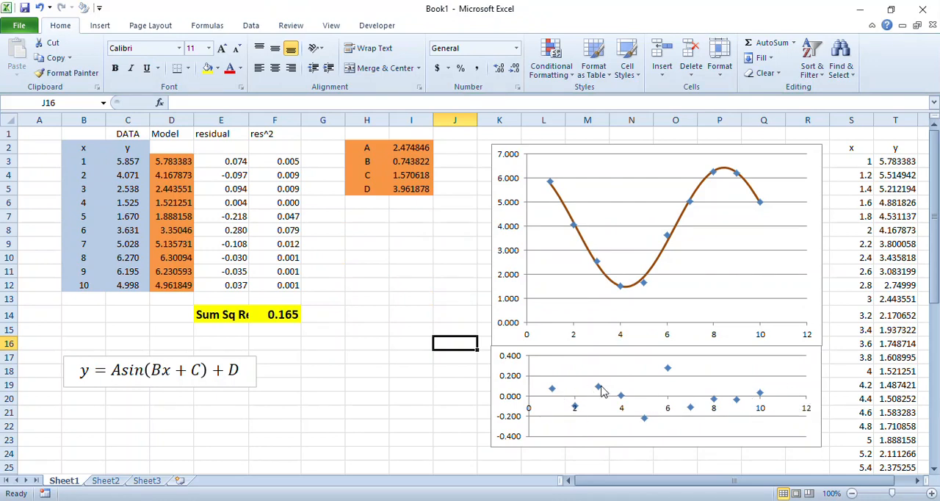
pyautogui.moveTo(757, 419)
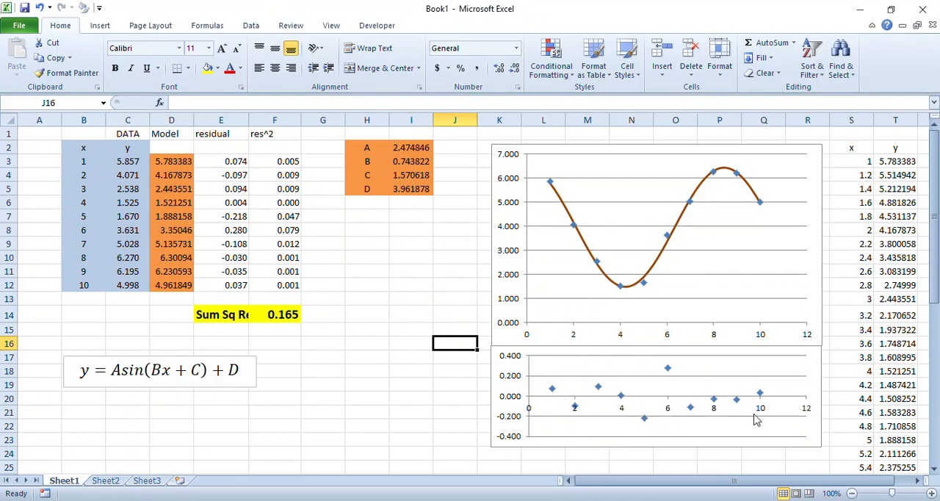
pyautogui.moveTo(564, 394)
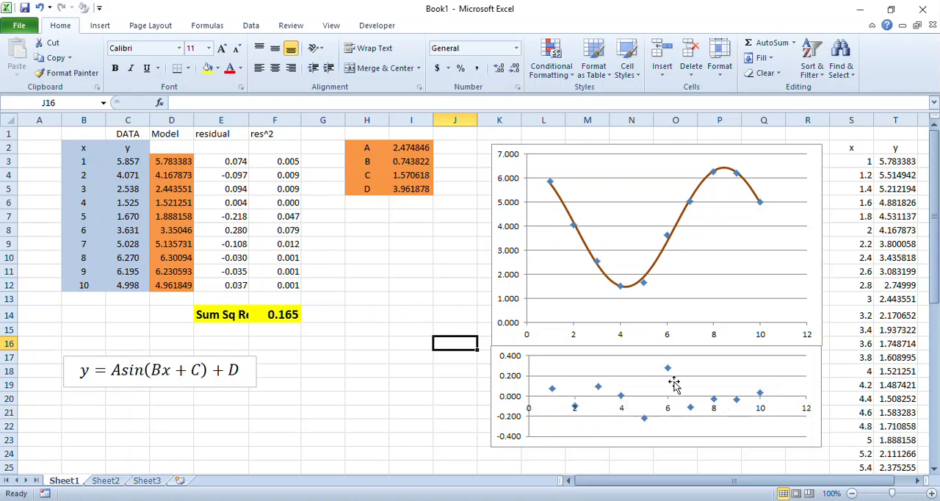
pyautogui.moveTo(670, 379)
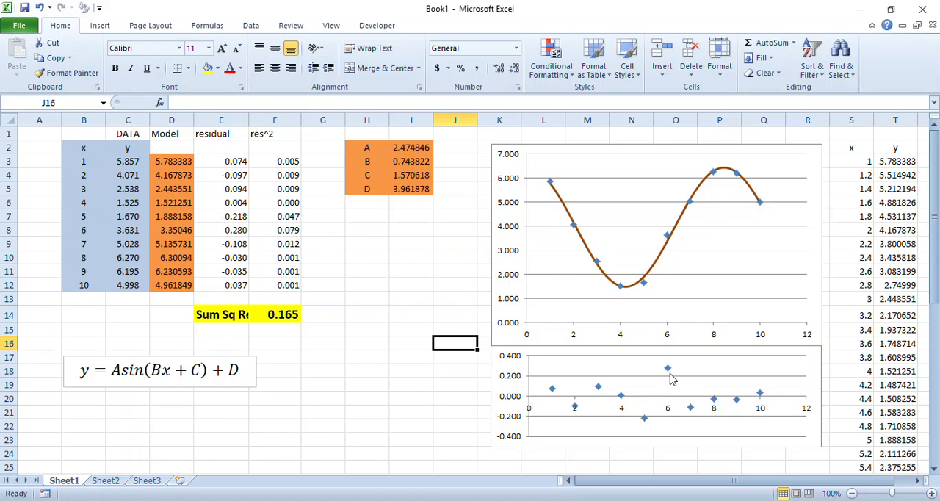
pyautogui.moveTo(748, 408)
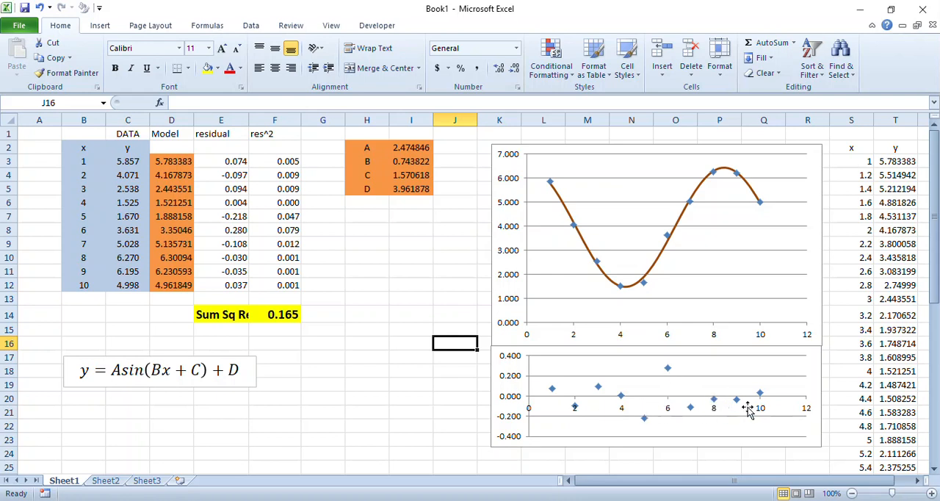
pyautogui.moveTo(755, 399)
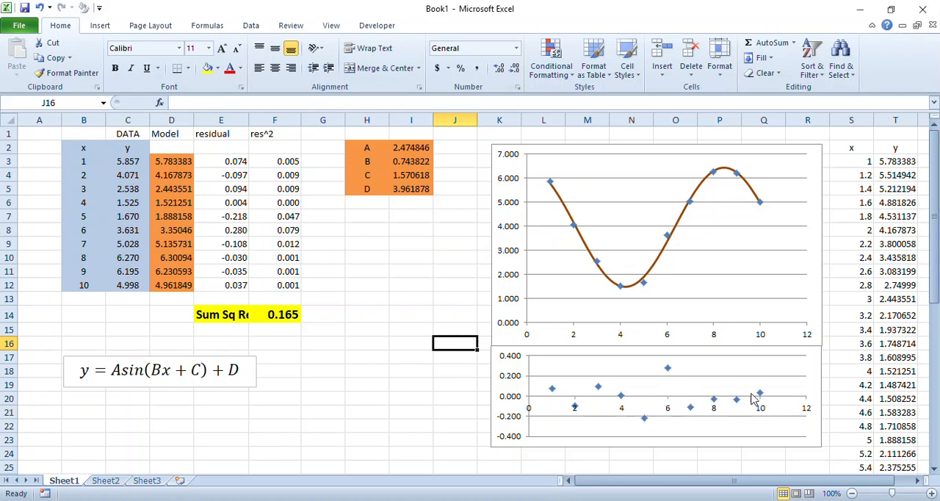
pyautogui.moveTo(693, 394)
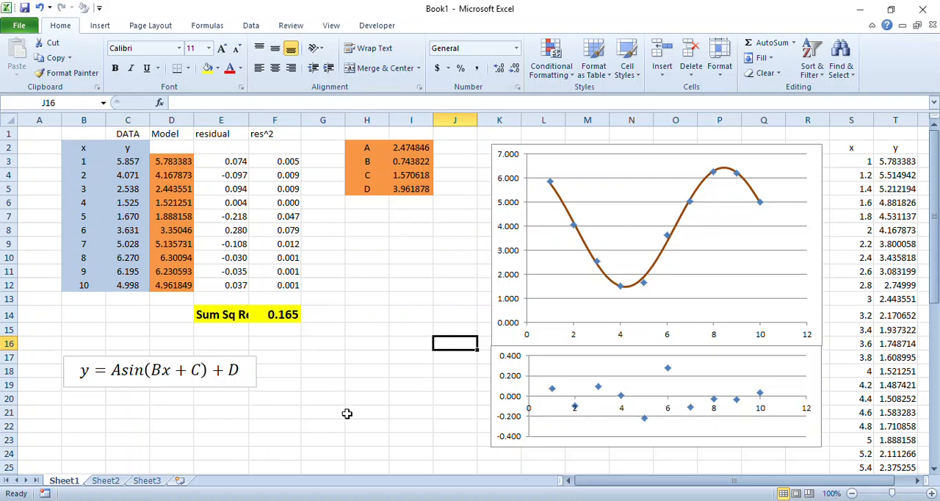
pyautogui.moveTo(441, 209)
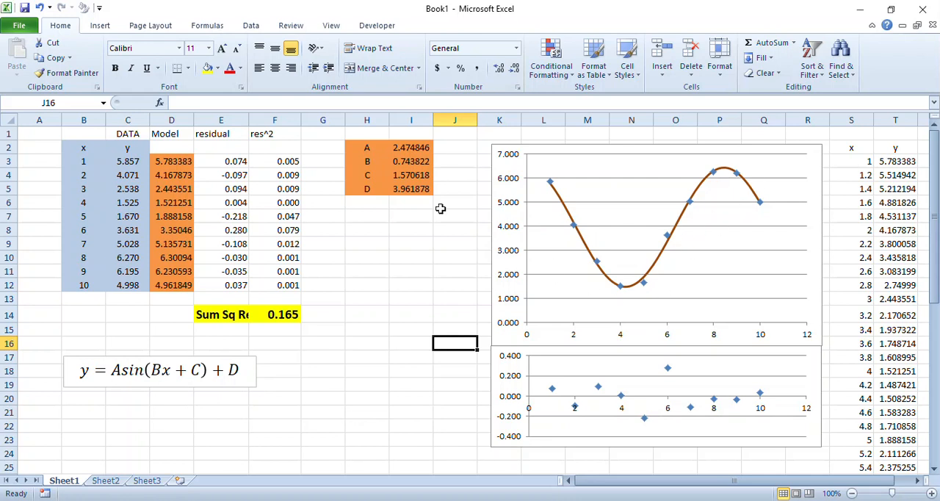
pyautogui.moveTo(655, 300)
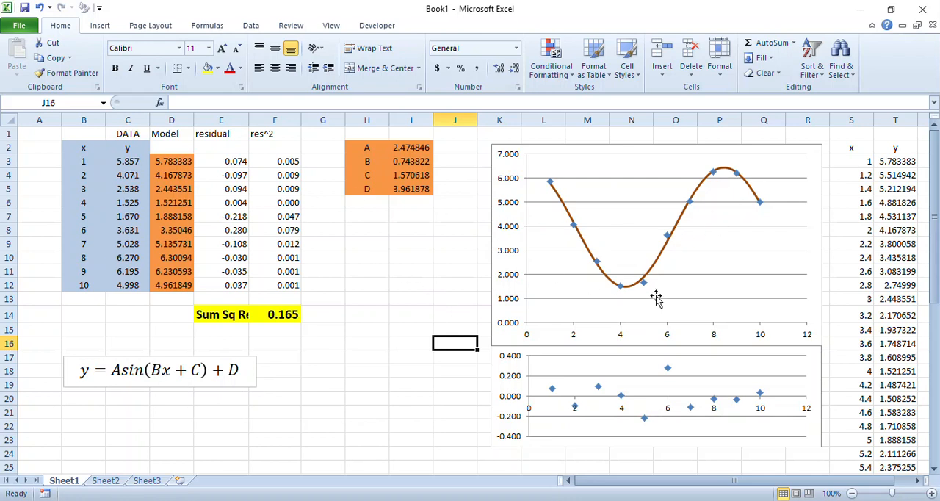
pyautogui.moveTo(620, 295)
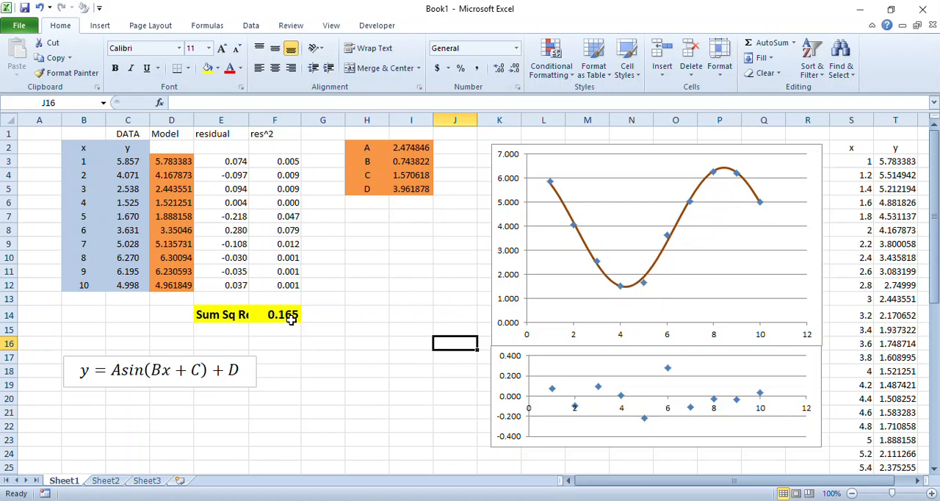
pyautogui.moveTo(611, 193)
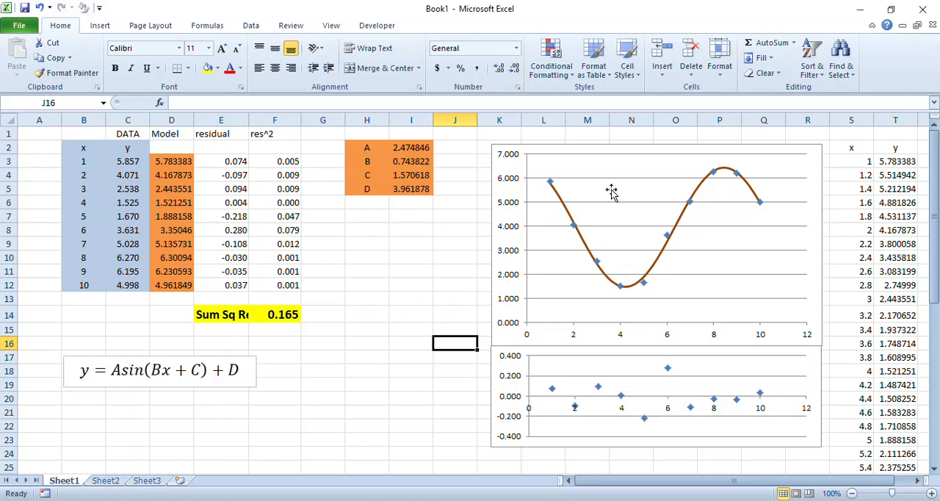
pyautogui.moveTo(728, 185)
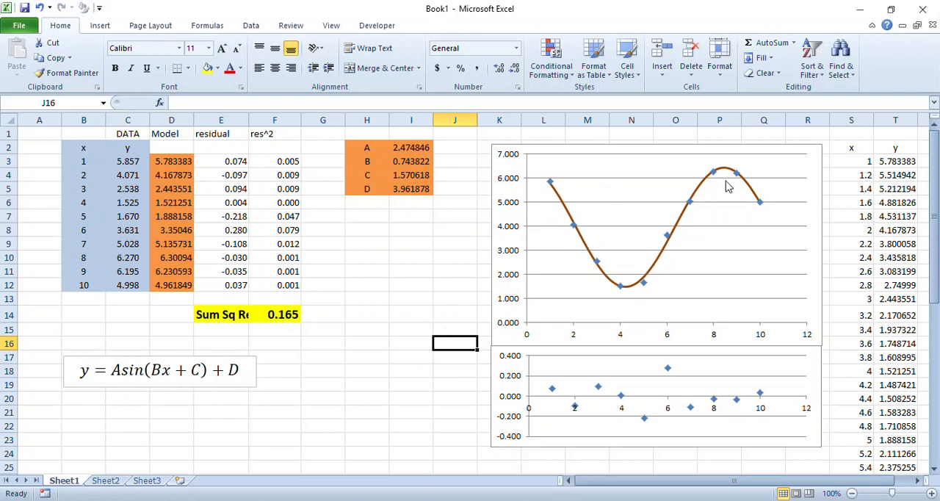
pyautogui.moveTo(385, 294)
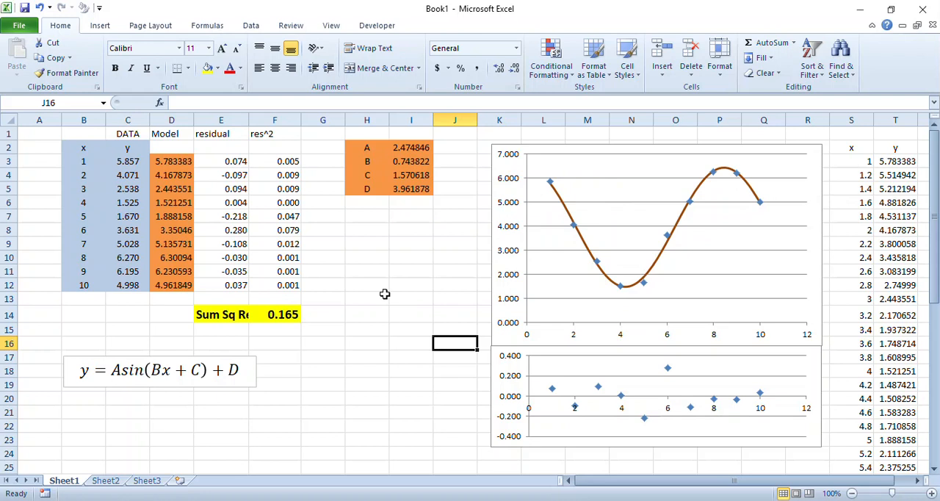
pyautogui.moveTo(285, 329)
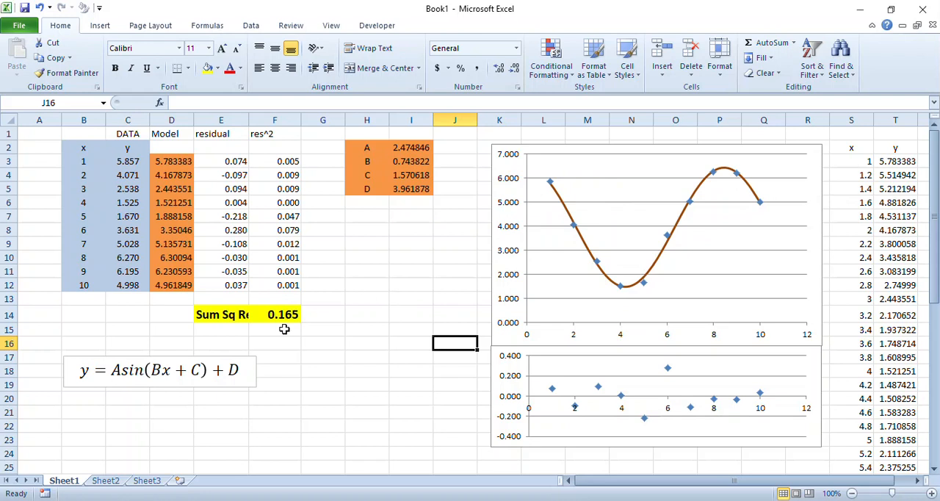
pyautogui.moveTo(294, 329)
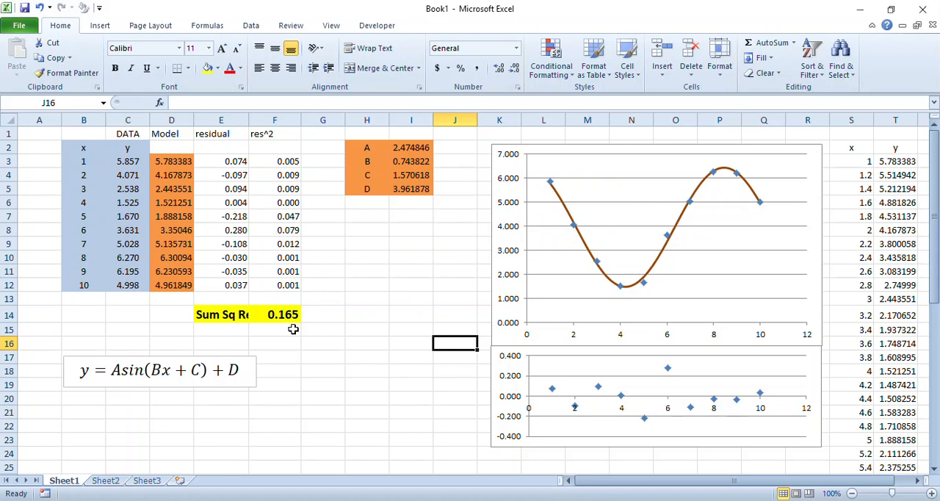
pyautogui.moveTo(564, 213)
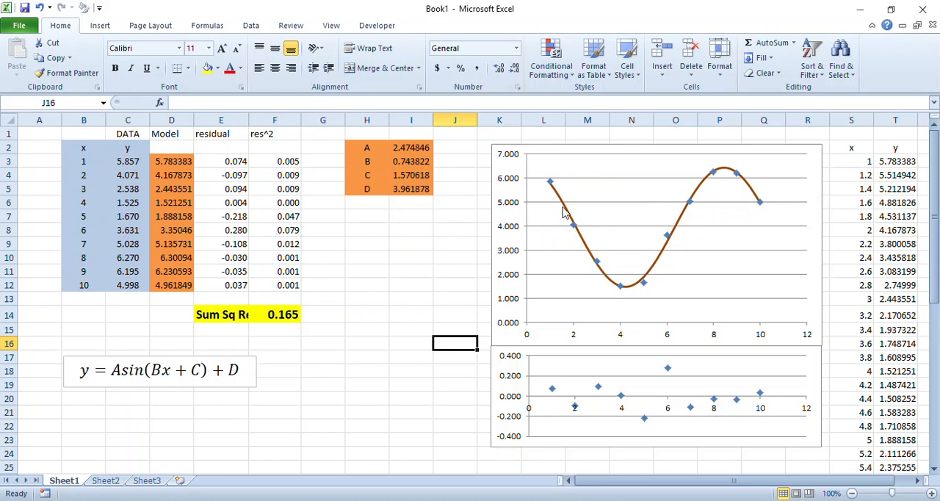
pyautogui.moveTo(741, 409)
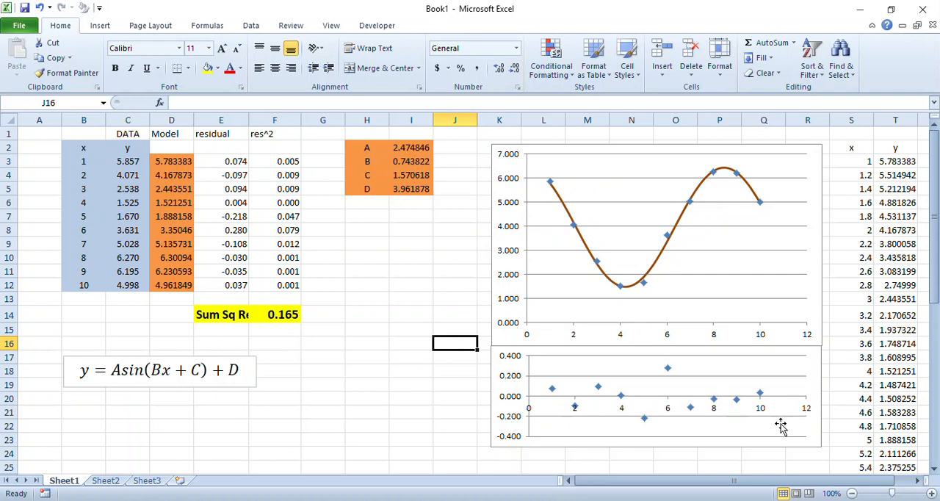
pyautogui.moveTo(415, 352)
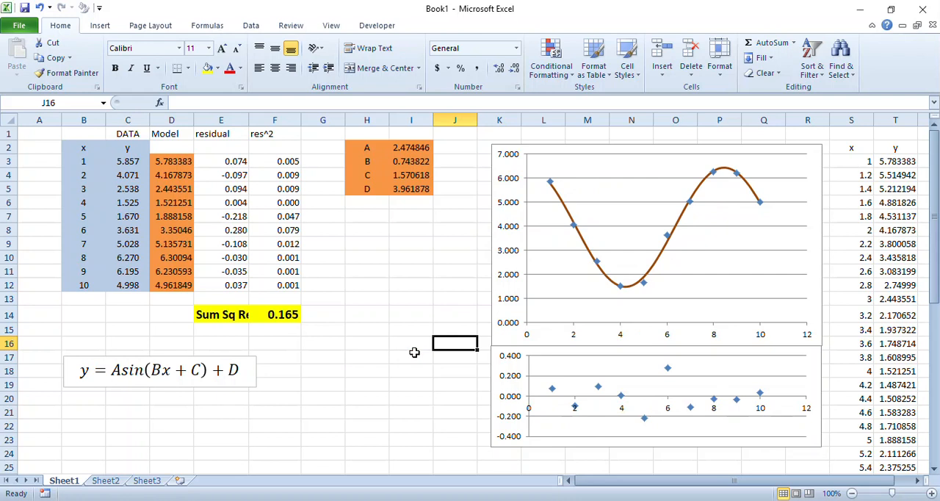
pyautogui.moveTo(412, 315)
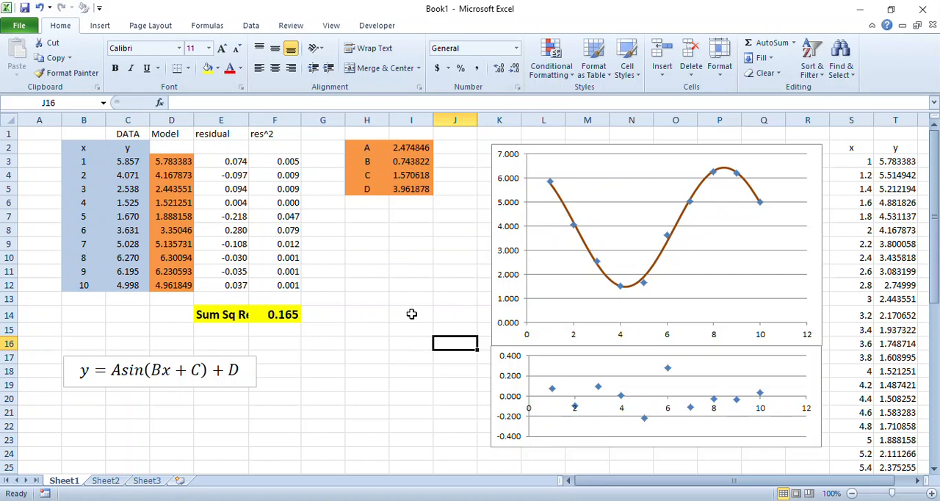
pyautogui.moveTo(438, 362)
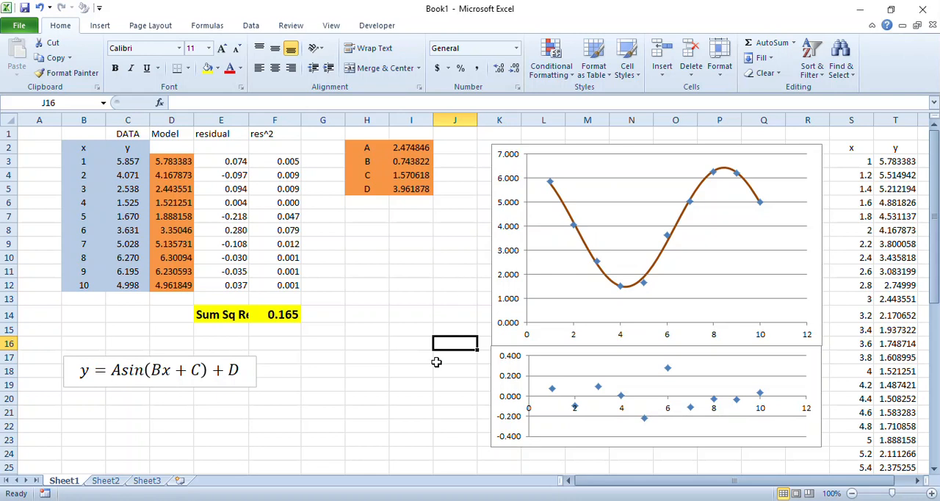